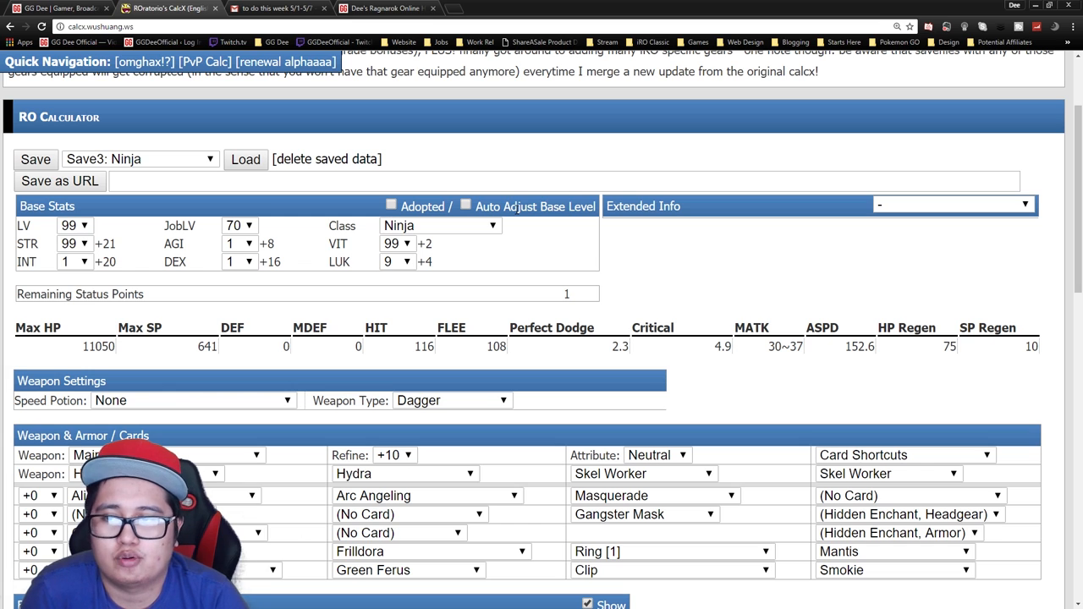
pyautogui.moveTo(719, 287)
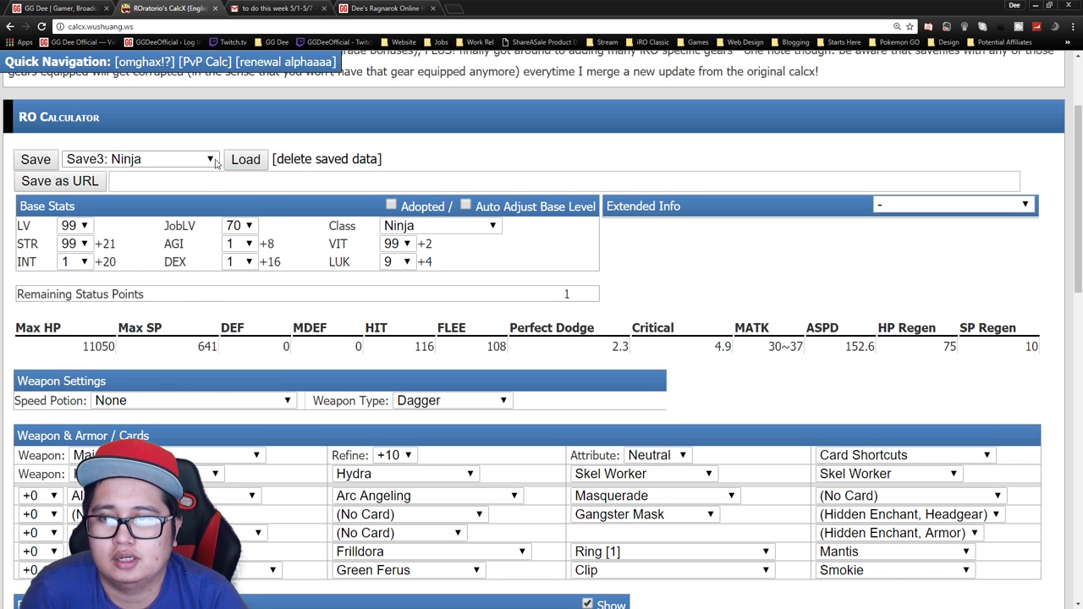
# - Load 'Save3: Ninja', the INT/DEX magic build with an Ashura dagger
pyautogui.click(244, 159)
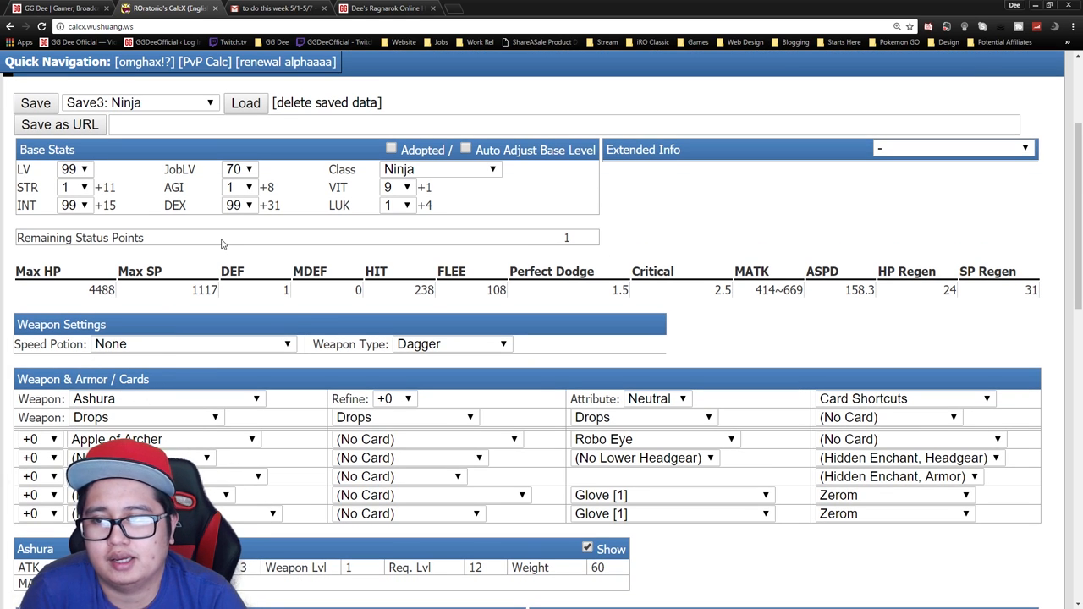
pyautogui.moveTo(262, 223)
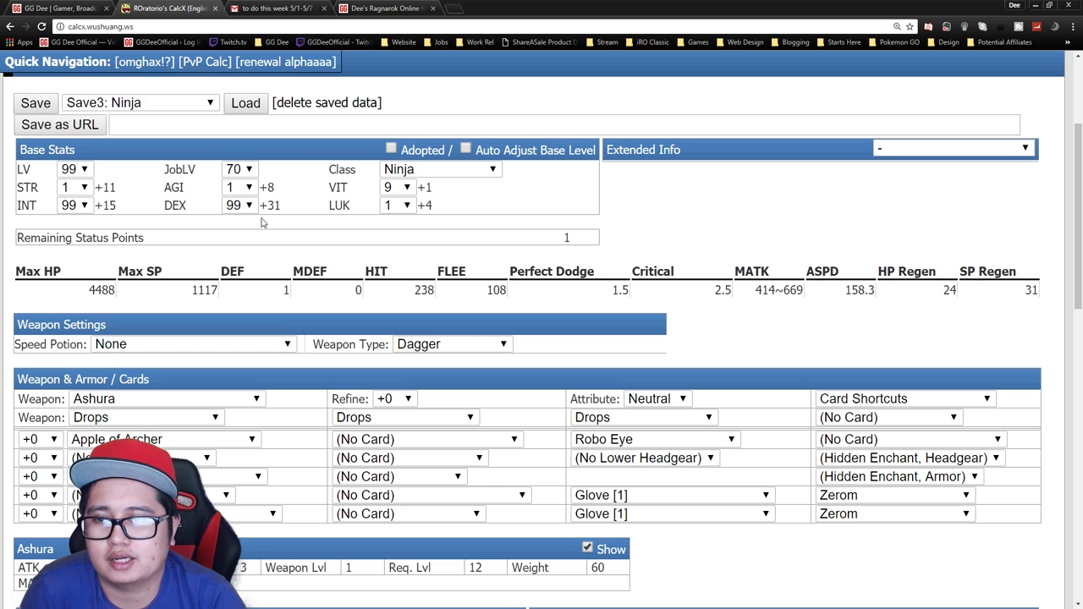
pyautogui.click(398, 186)
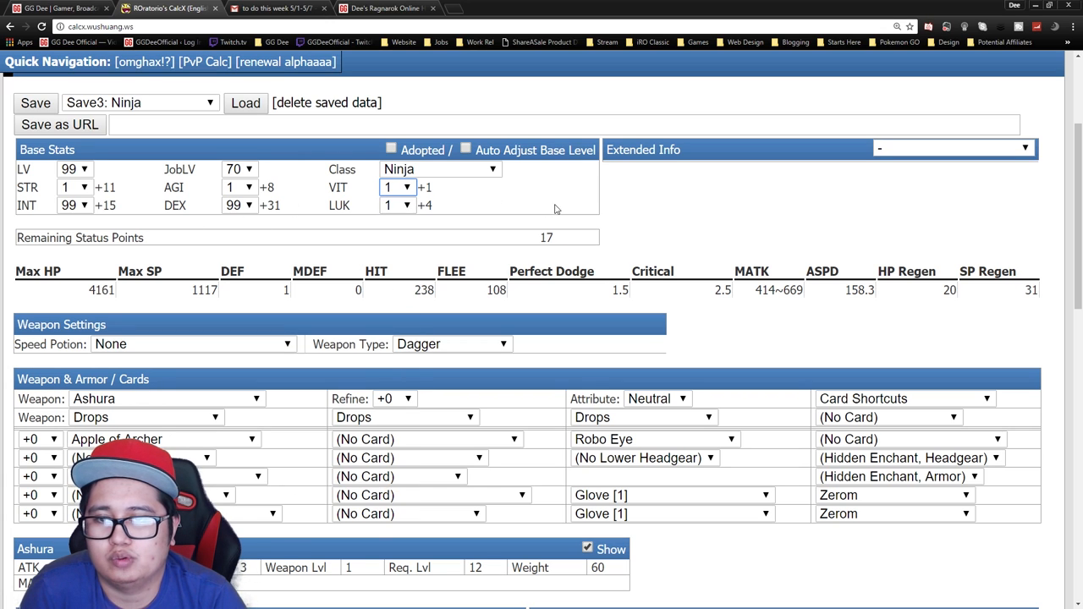
pyautogui.click(398, 204)
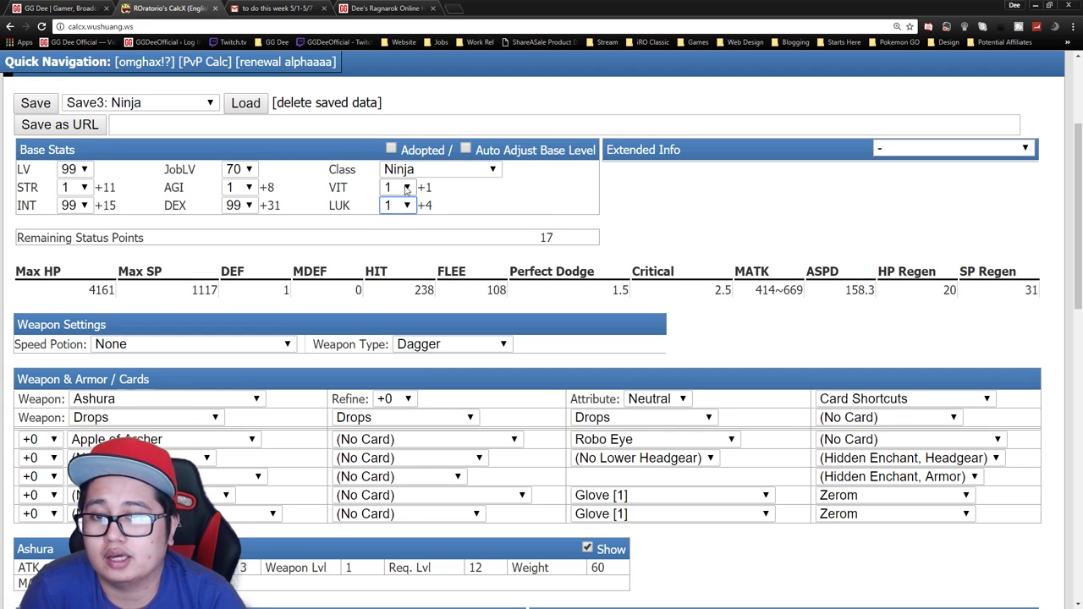
pyautogui.click(392, 186)
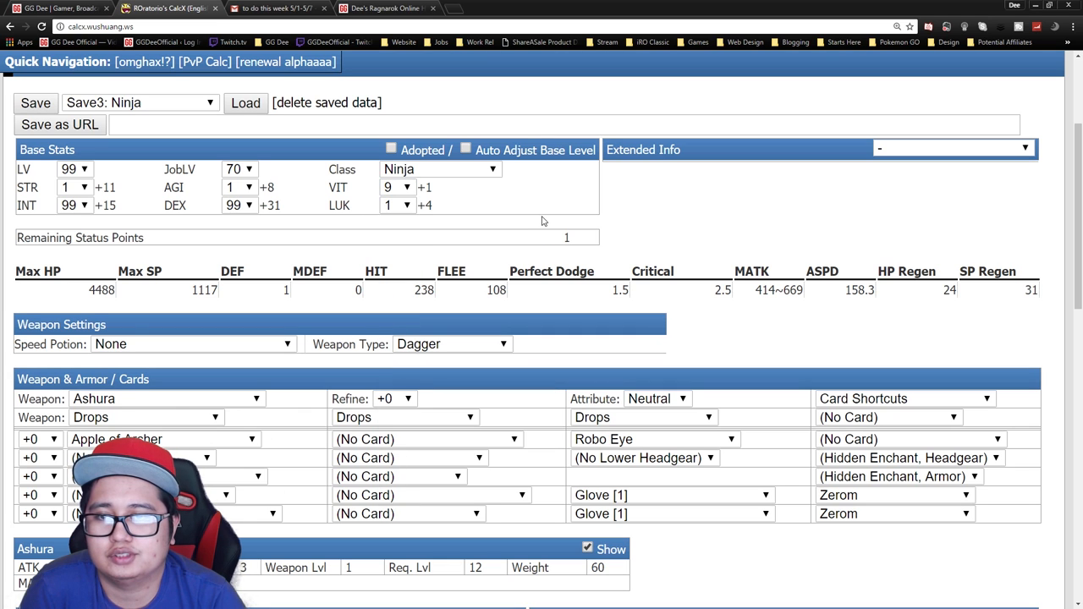
# - Raise Ninja Aura to level 5 under Passive / Duration Skills, lifting MATK to 456~725
pyautogui.scroll(-3)
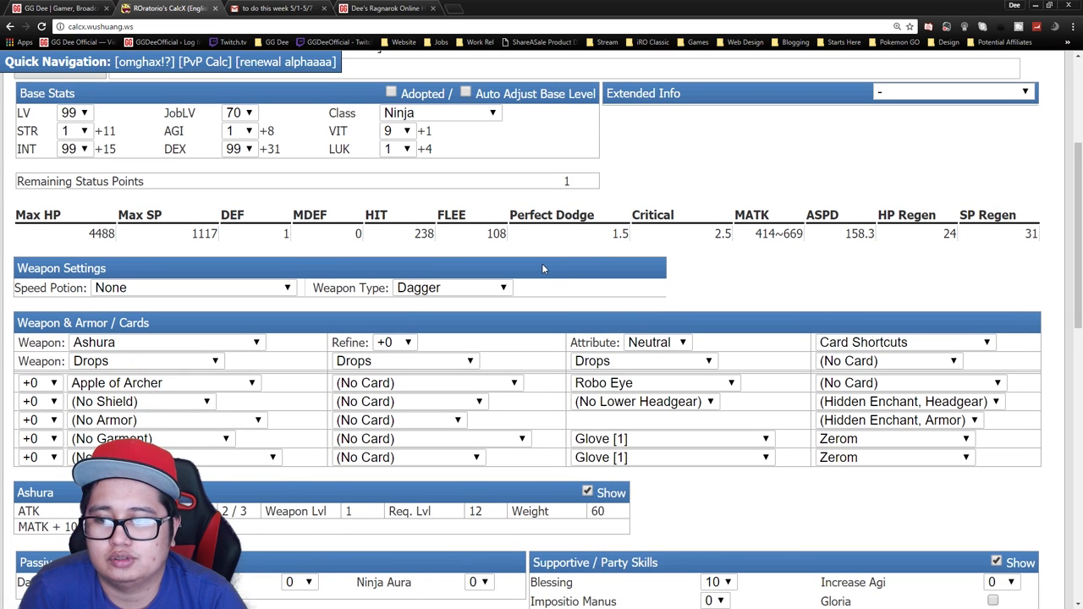
pyautogui.moveTo(538, 267)
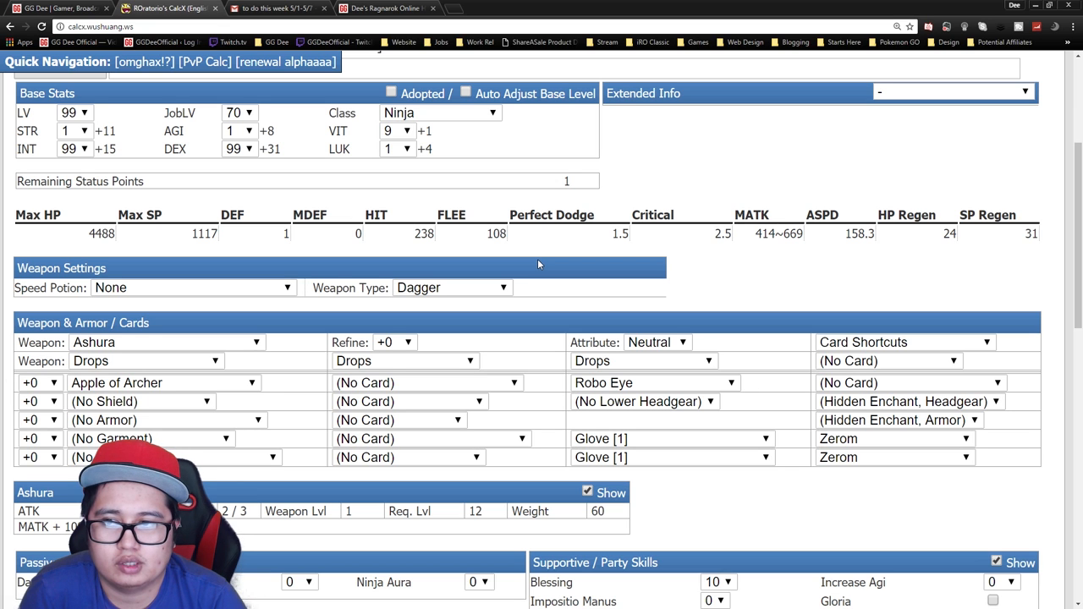
pyautogui.scroll(3)
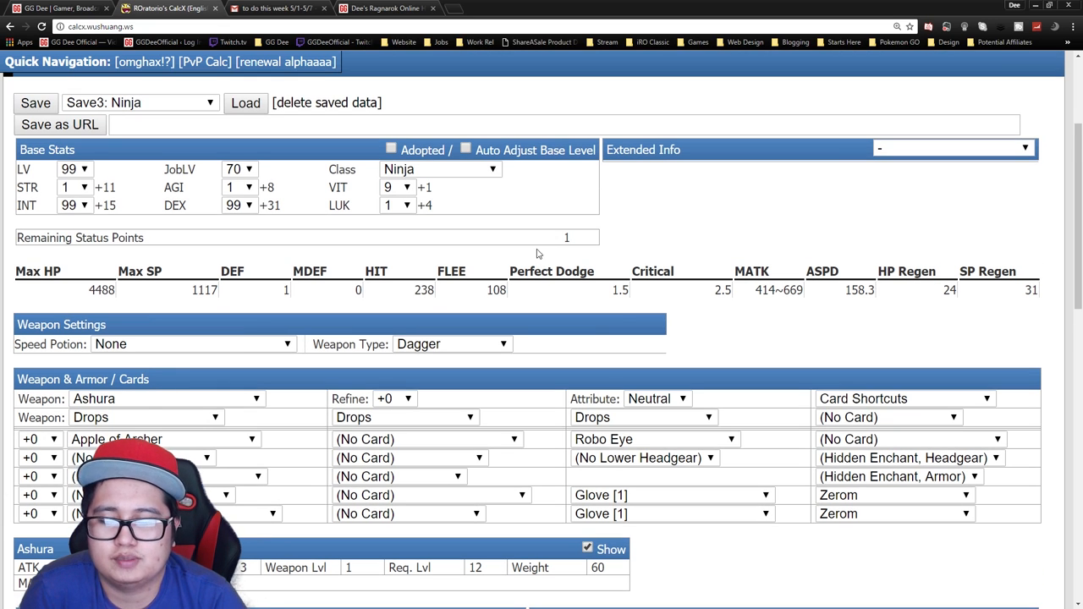
pyautogui.scroll(-3)
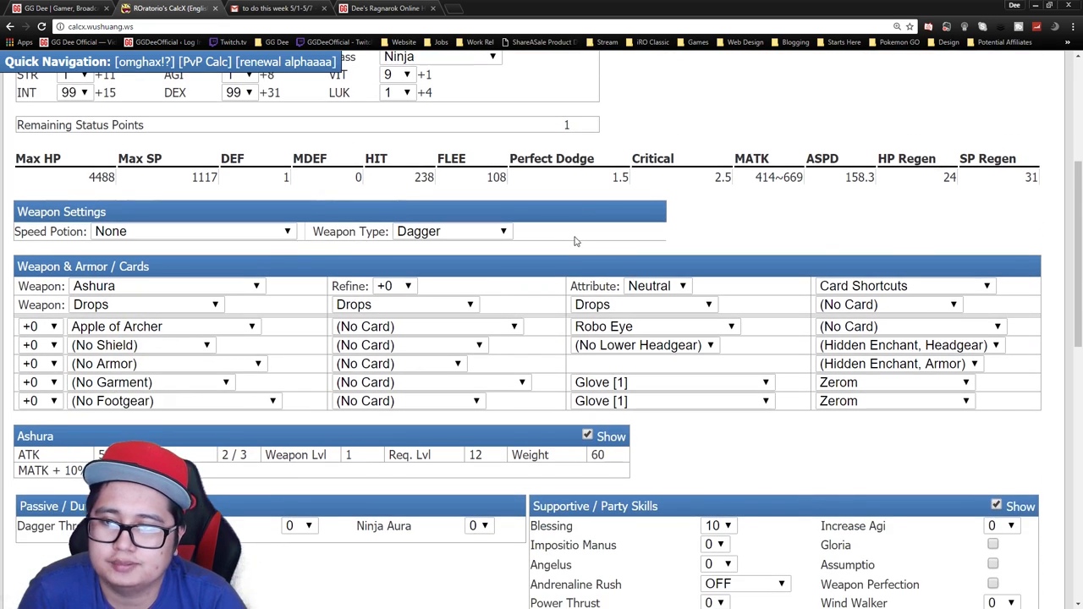
pyautogui.scroll(-3)
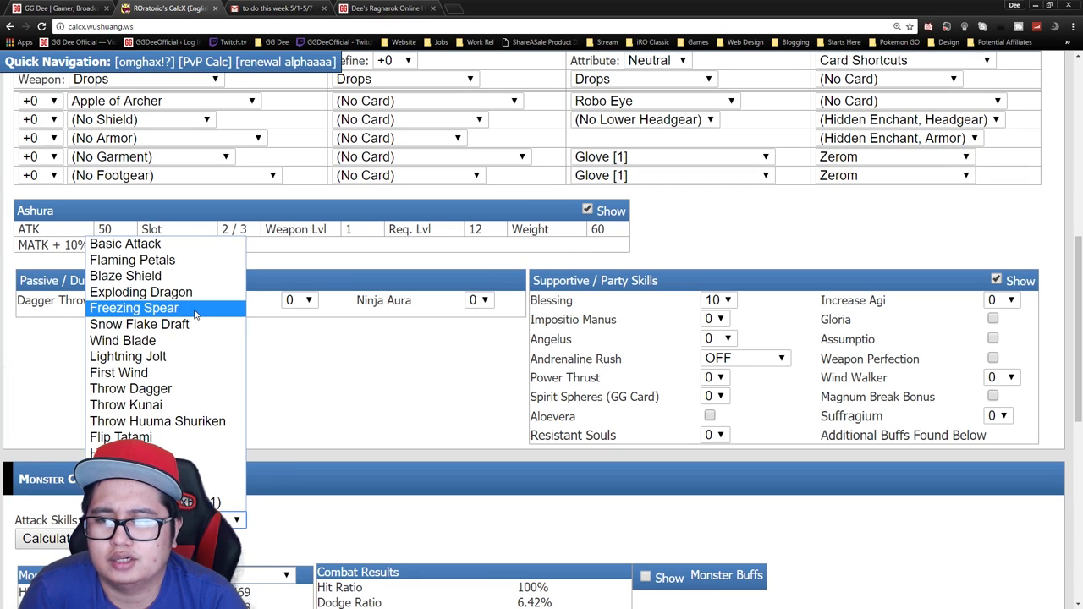
pyautogui.moveTo(198, 308)
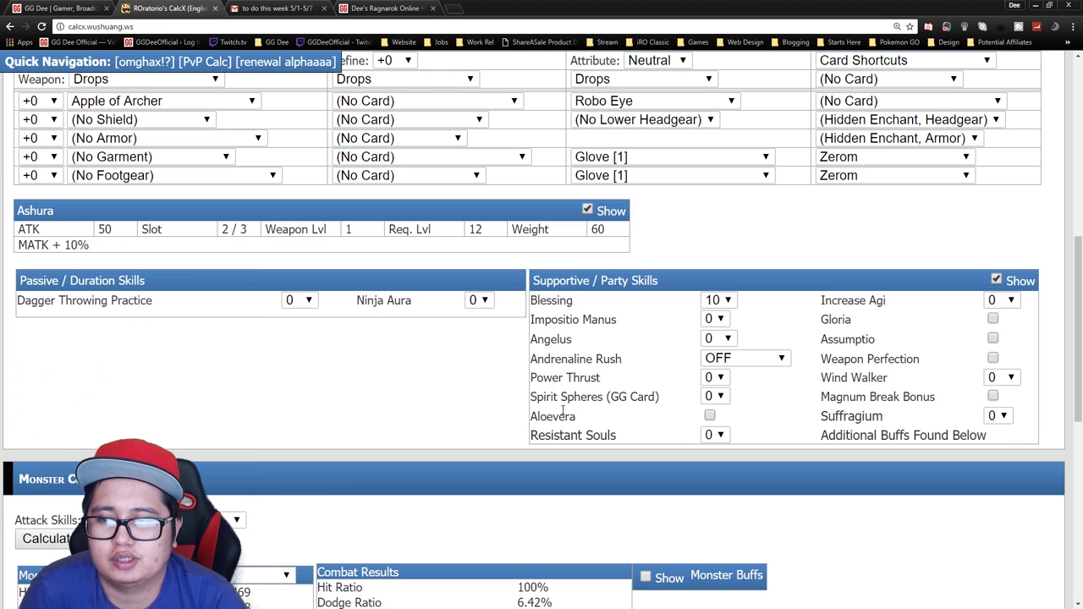
pyautogui.scroll(3)
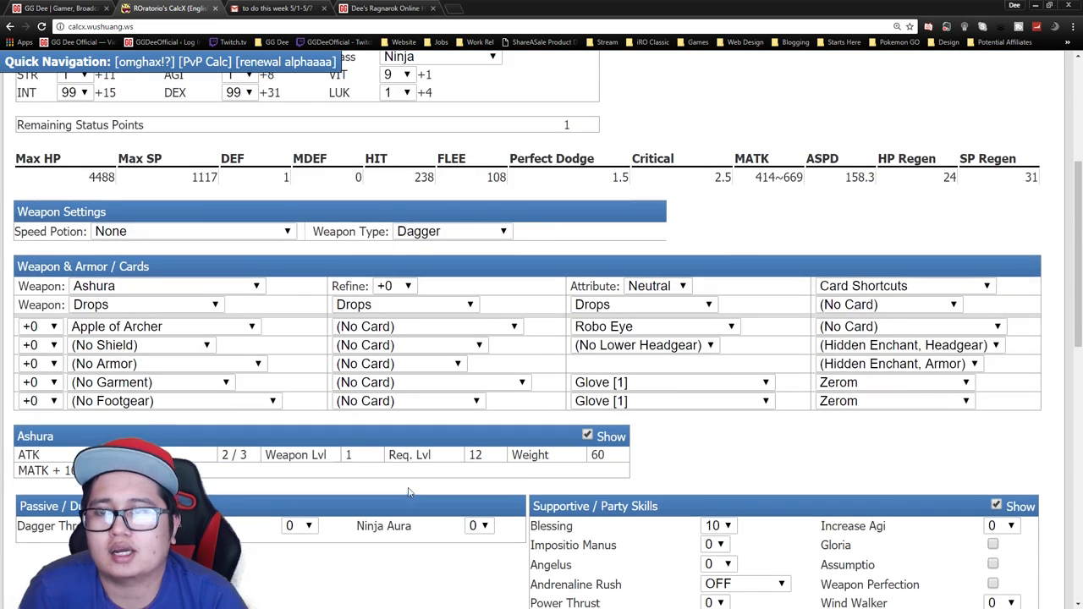
pyautogui.scroll(3)
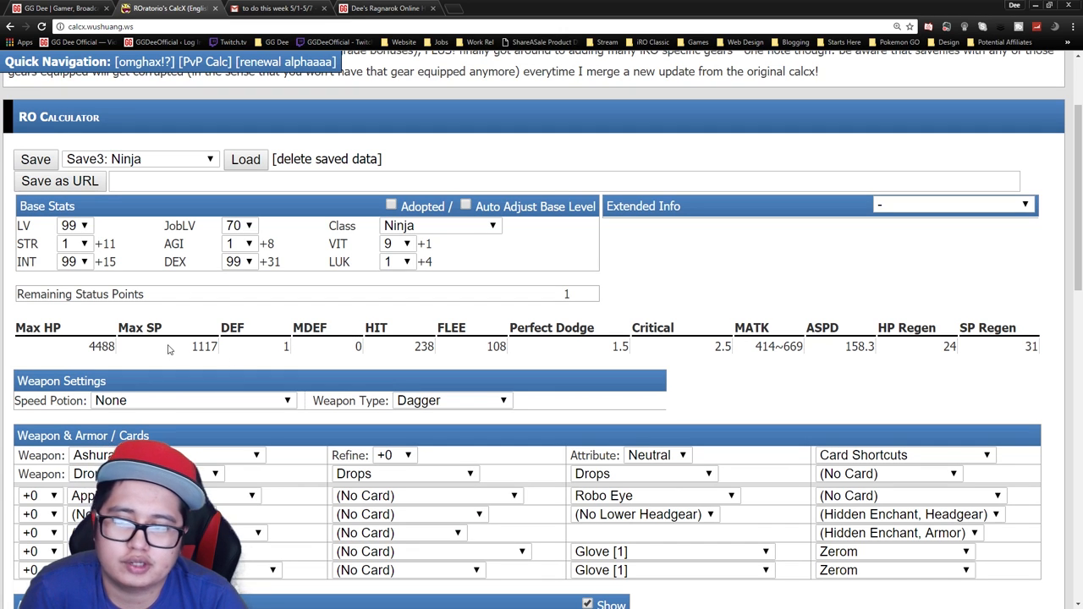
pyautogui.scroll(-3)
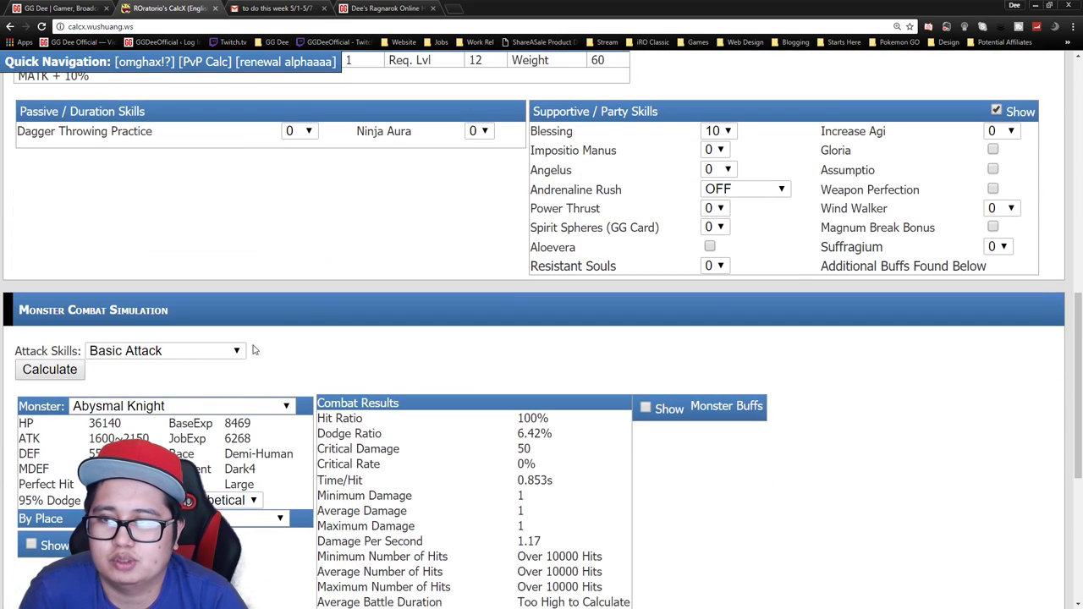
pyautogui.click(478, 132)
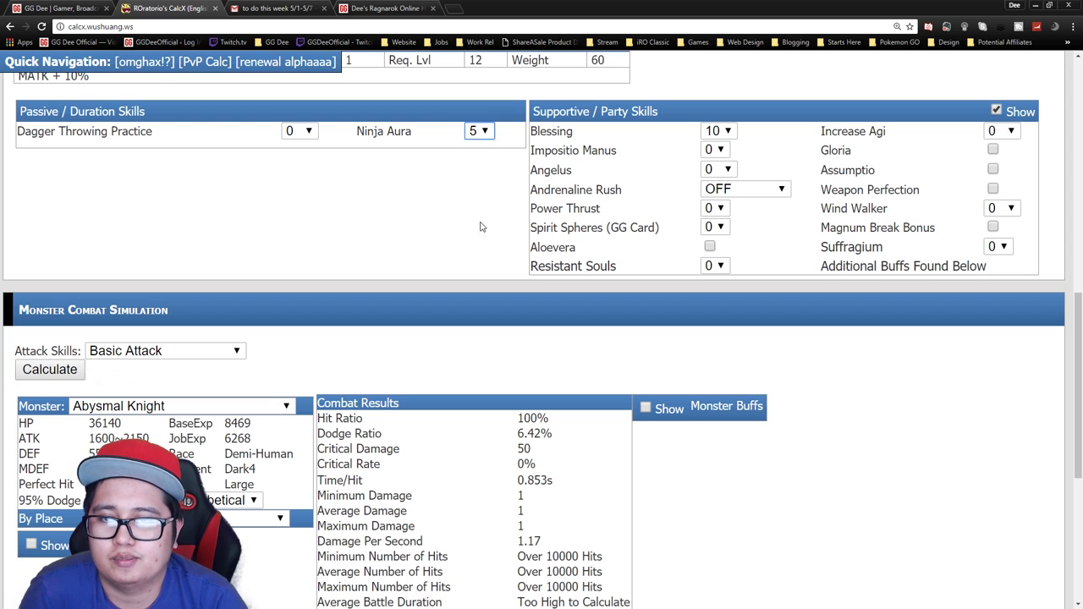
pyautogui.scroll(3)
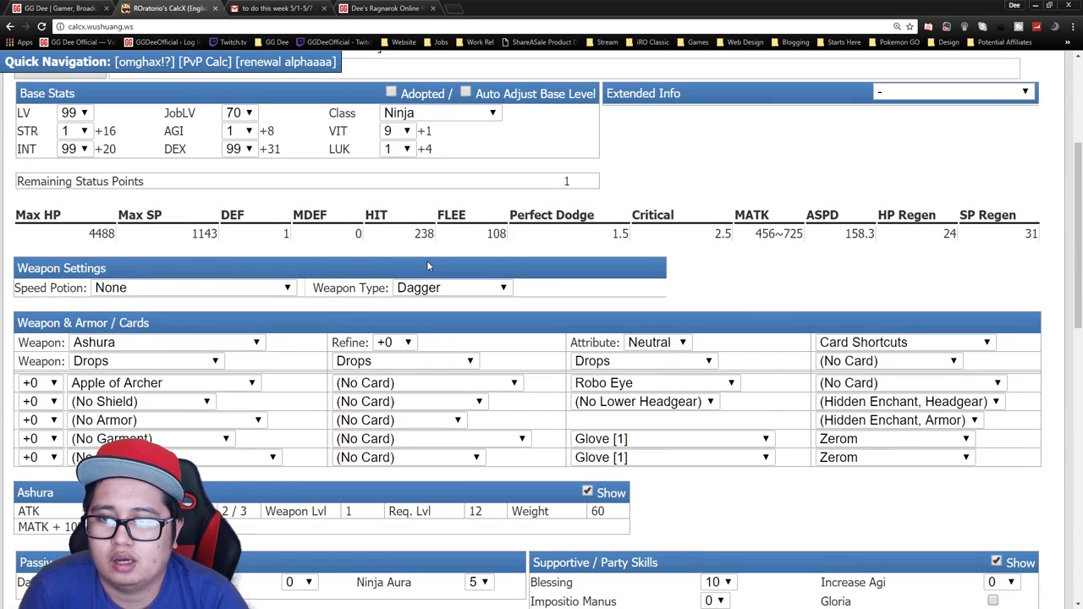
pyautogui.scroll(-3)
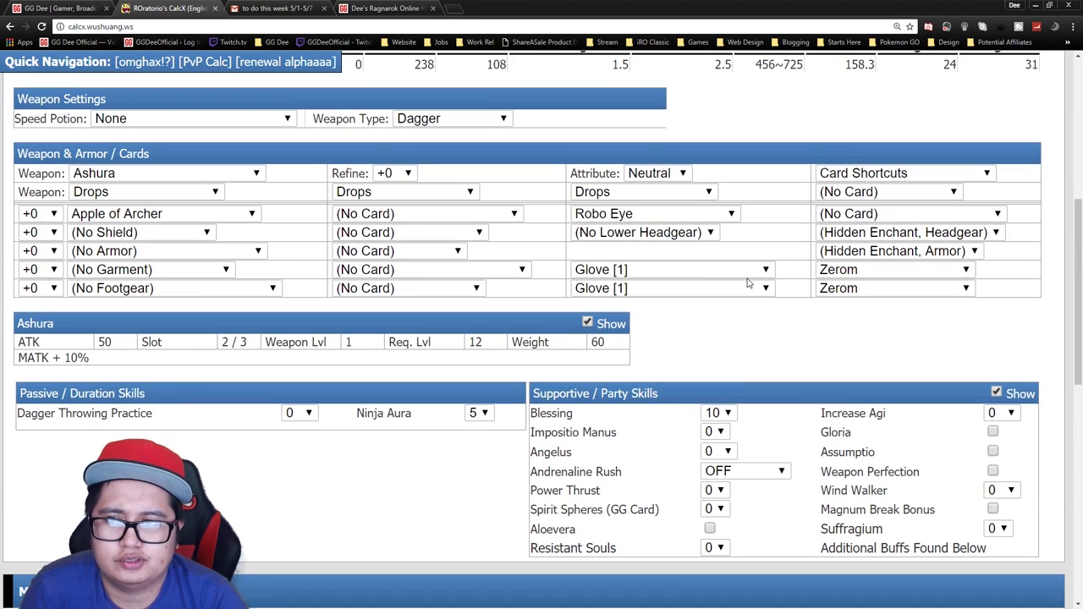
pyautogui.scroll(3)
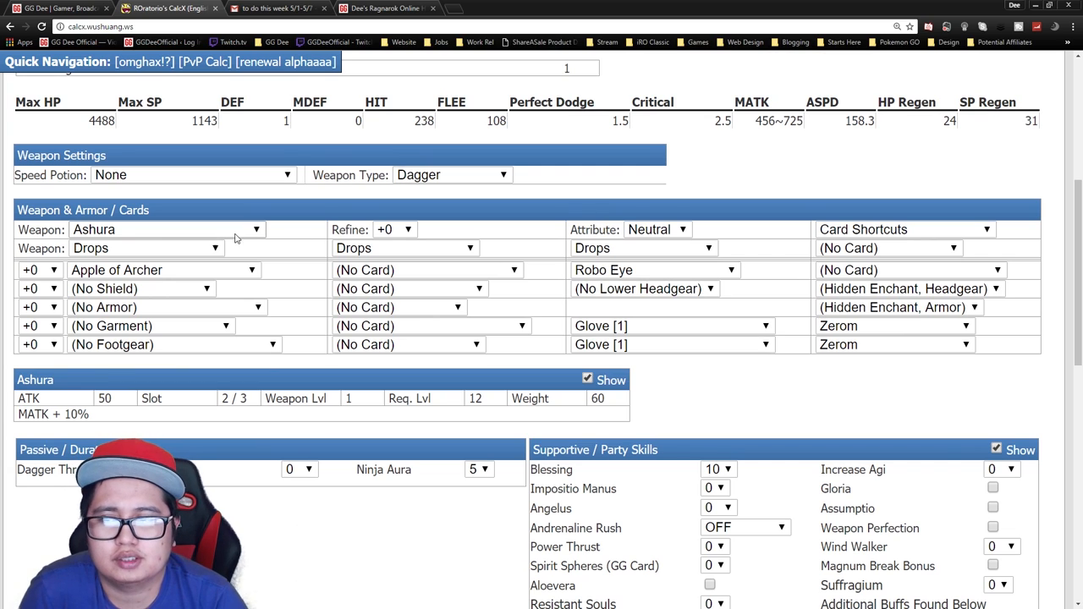
pyautogui.moveTo(406, 230)
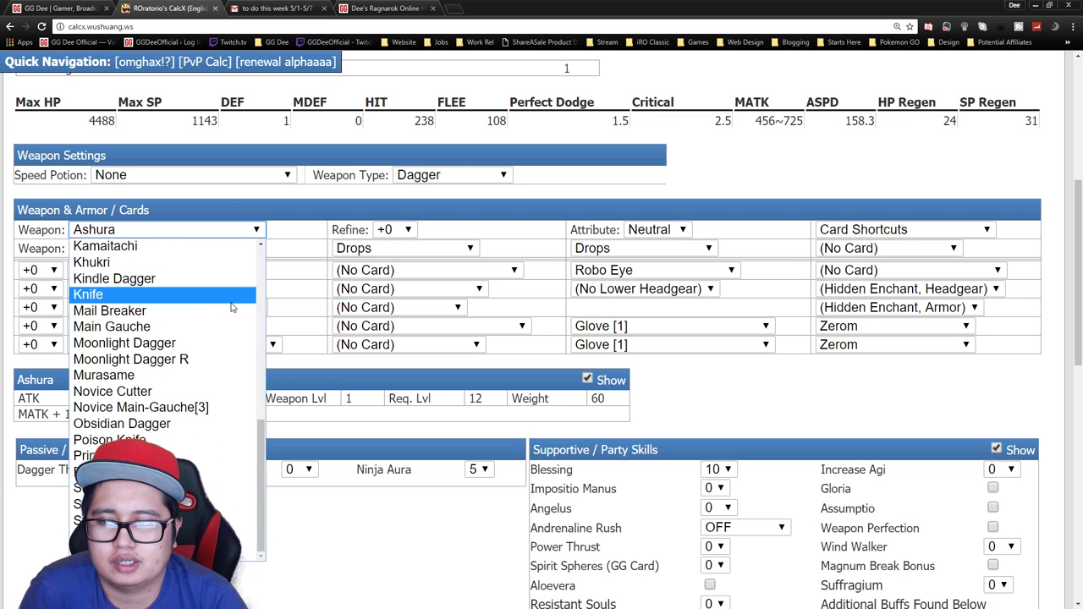
pyautogui.click(88, 294)
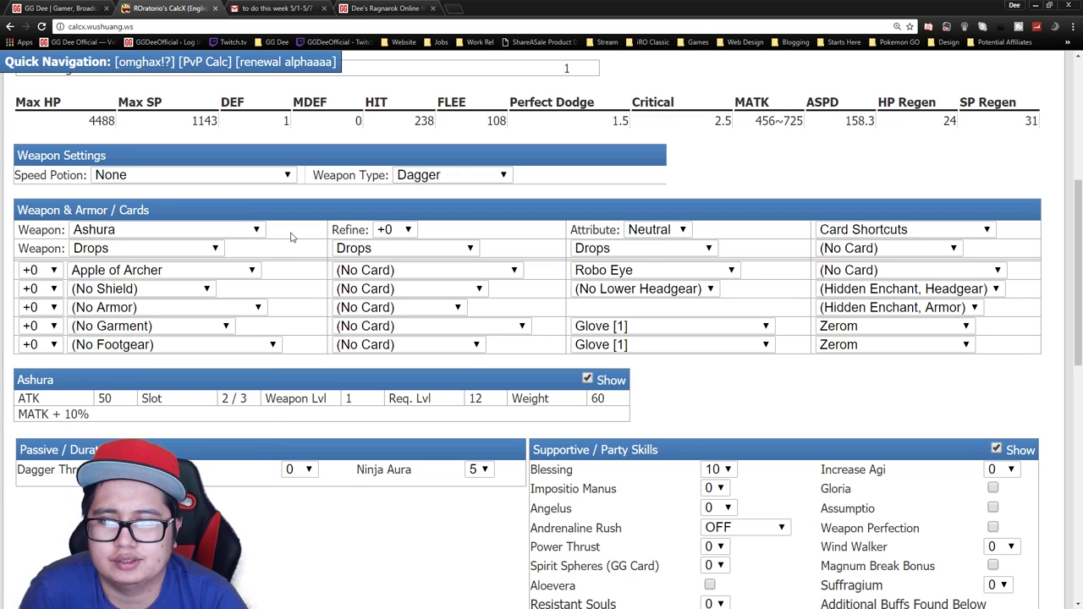
pyautogui.click(166, 230)
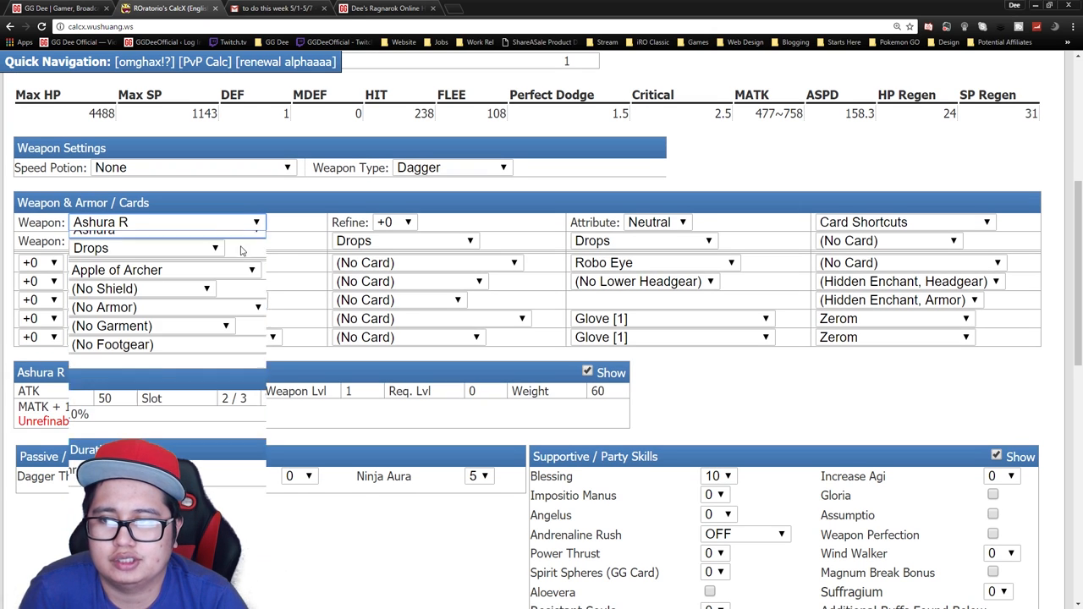
pyautogui.click(161, 230)
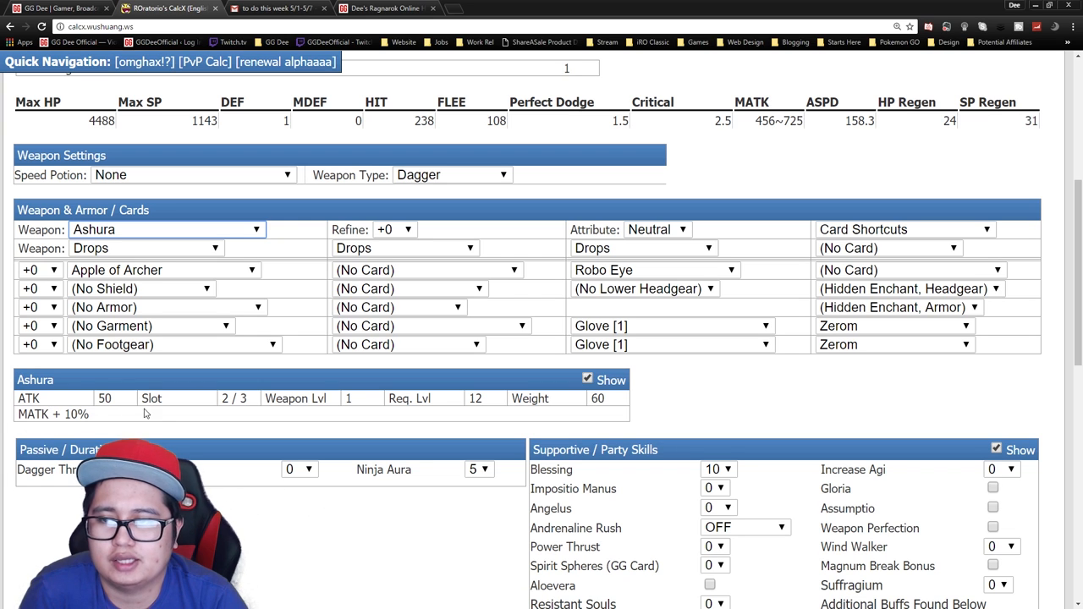
pyautogui.moveTo(228, 413)
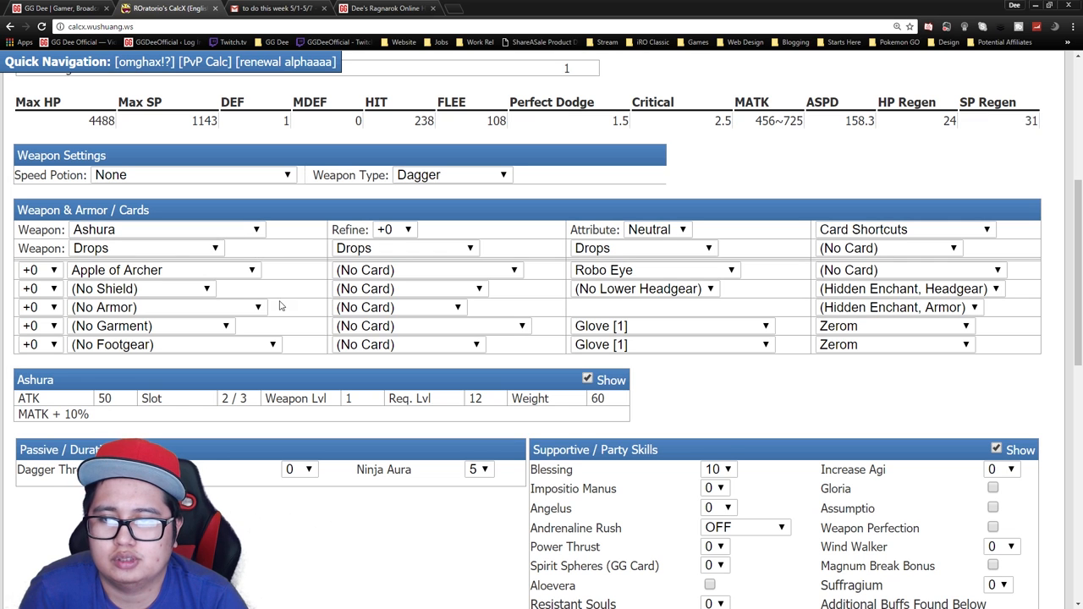
pyautogui.scroll(3)
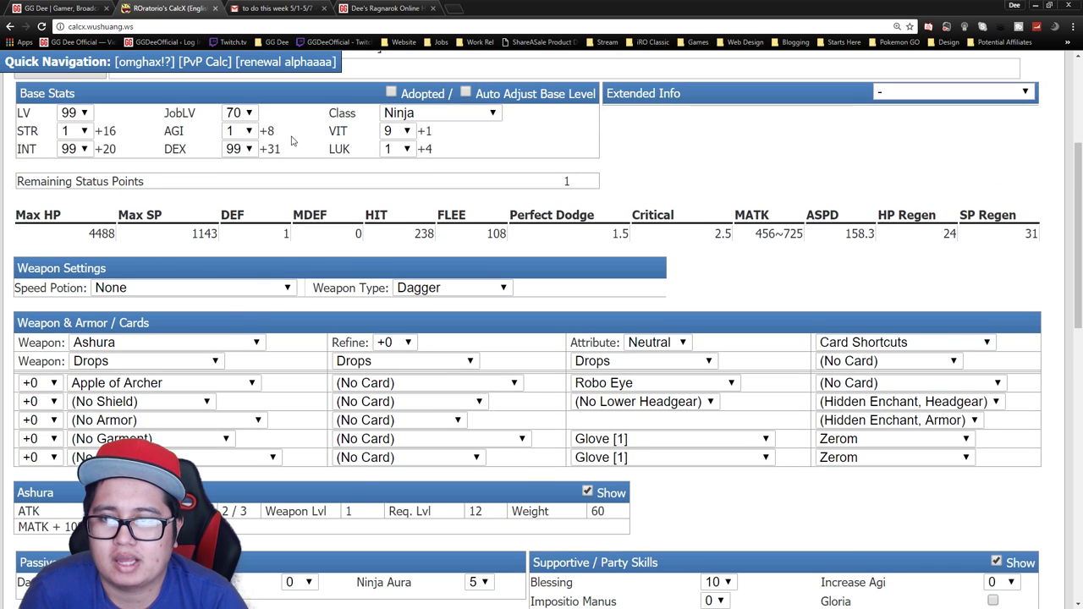
pyautogui.scroll(-3)
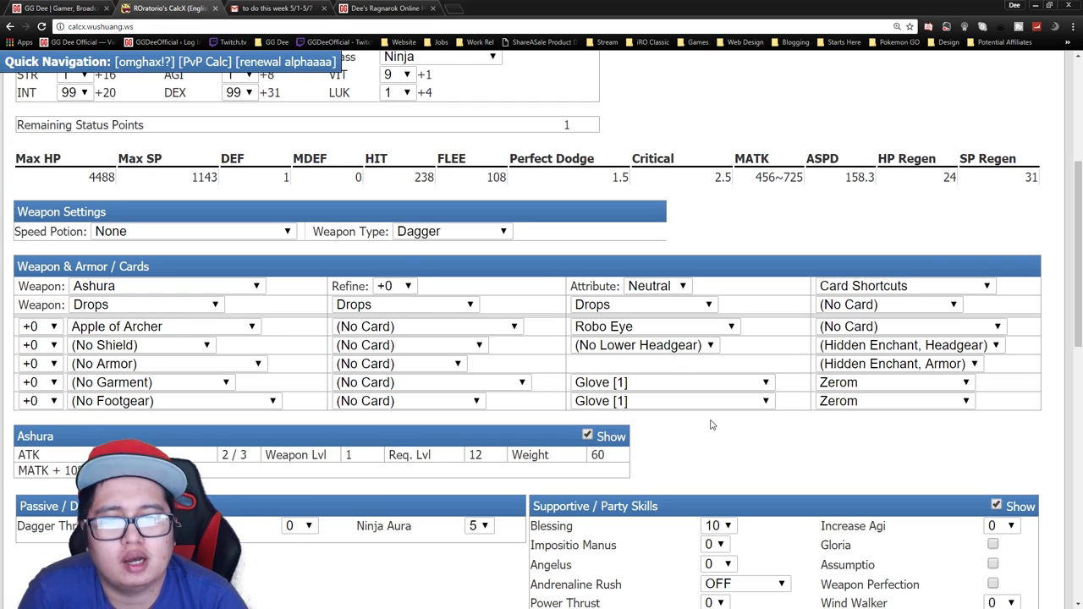
pyautogui.scroll(3)
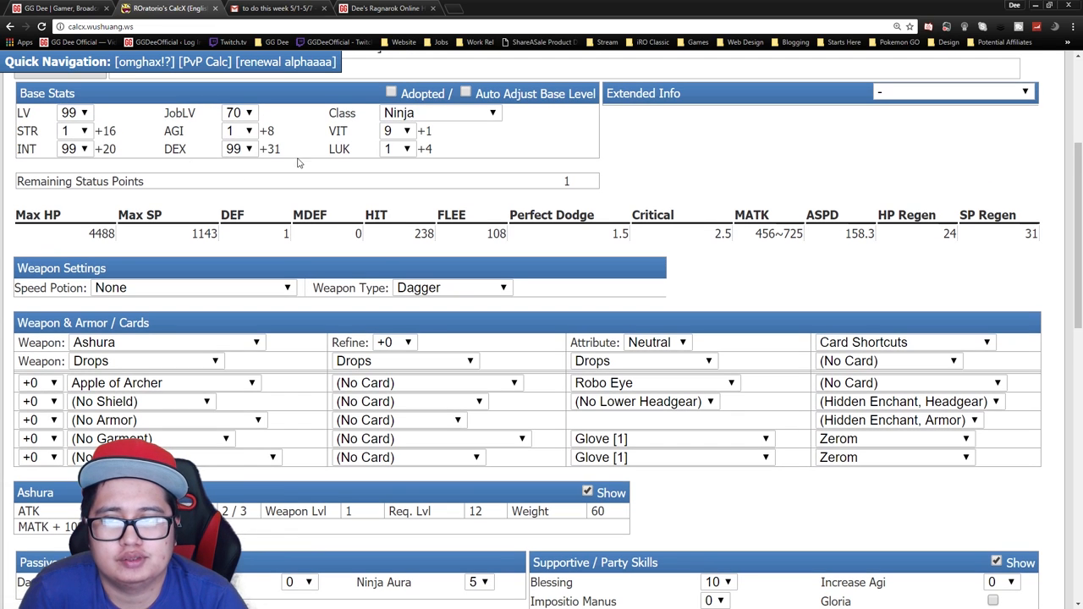
pyautogui.moveTo(353, 304)
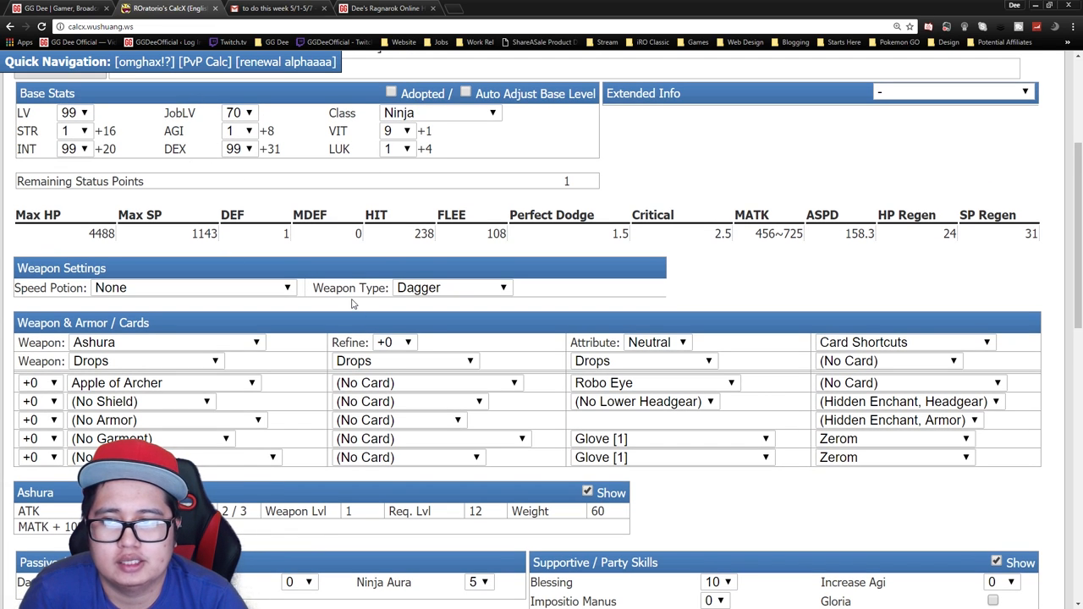
pyautogui.scroll(-3)
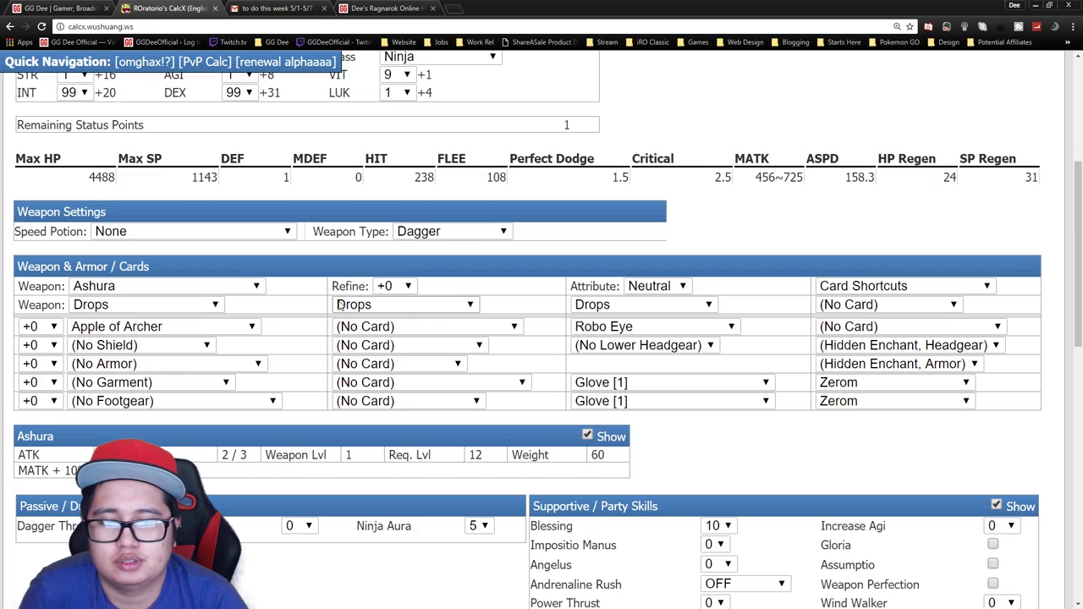
pyautogui.scroll(-3)
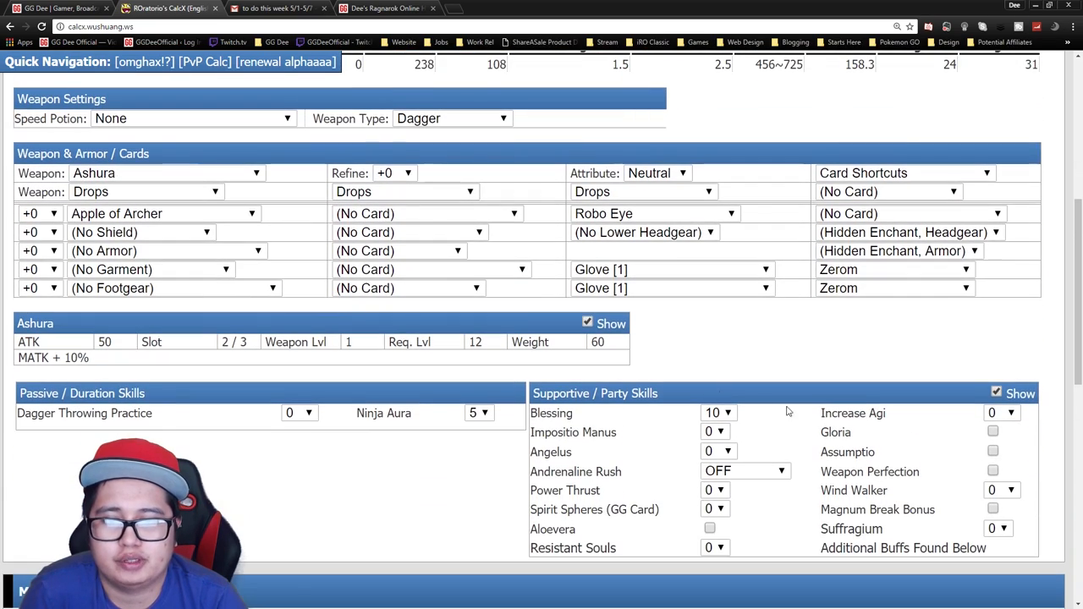
pyautogui.scroll(3)
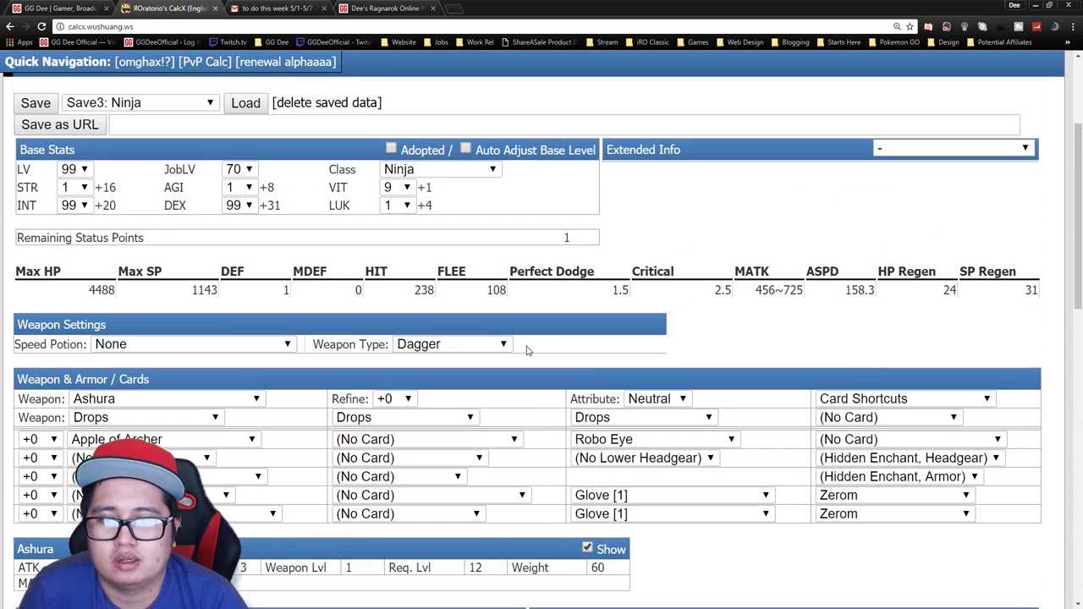
pyautogui.scroll(-3)
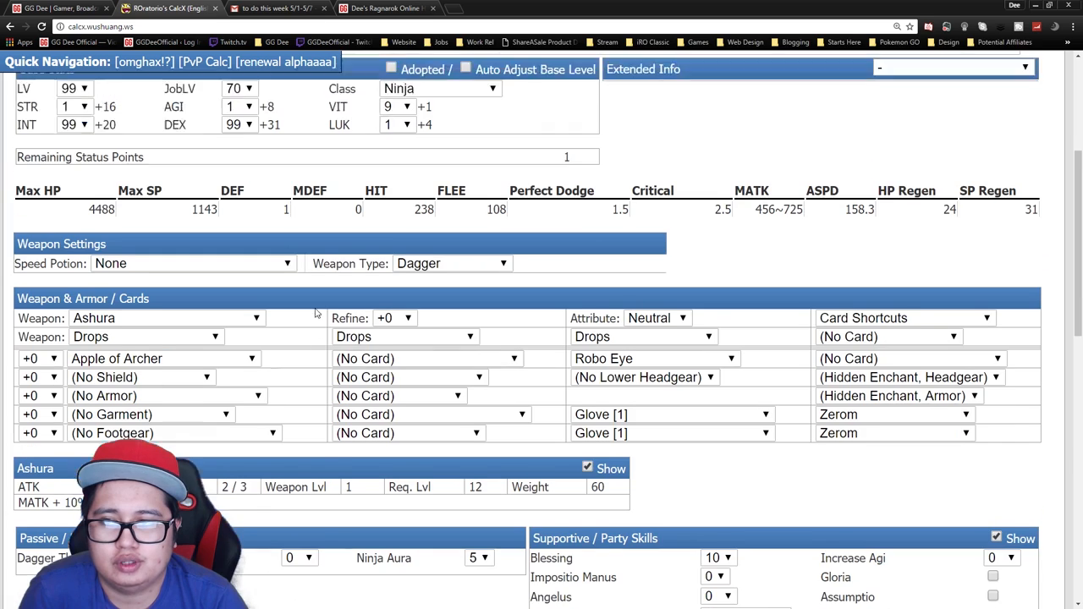
pyautogui.scroll(3)
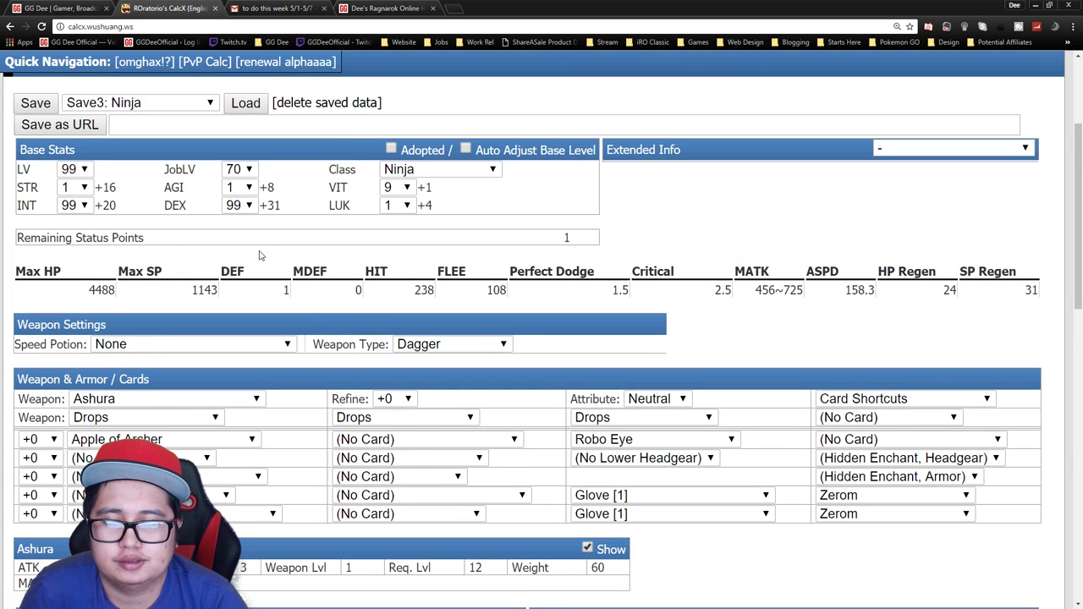
pyautogui.moveTo(377, 311)
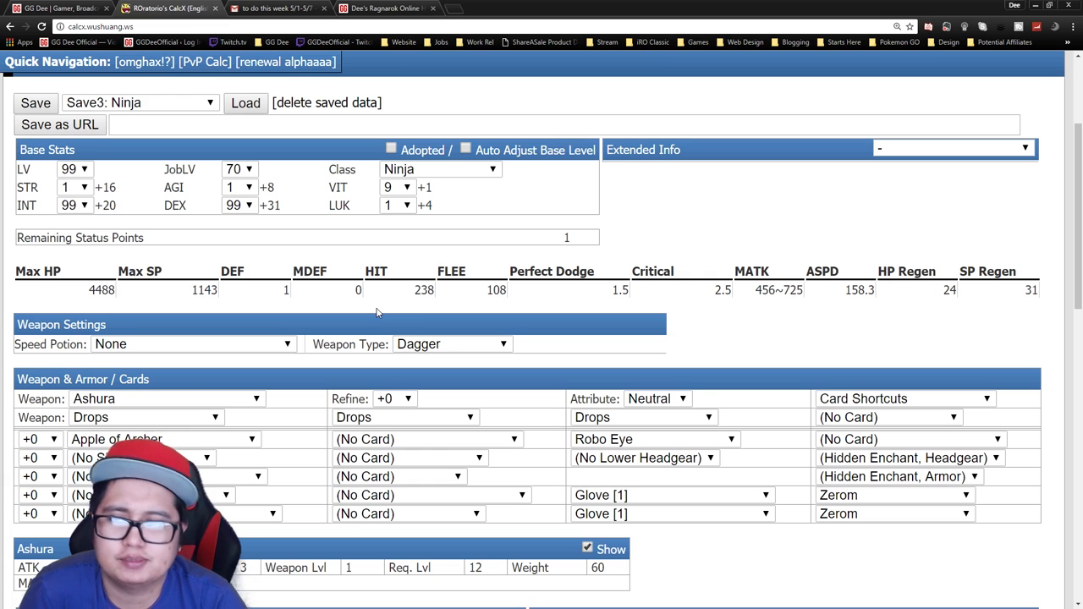
pyautogui.moveTo(186, 118)
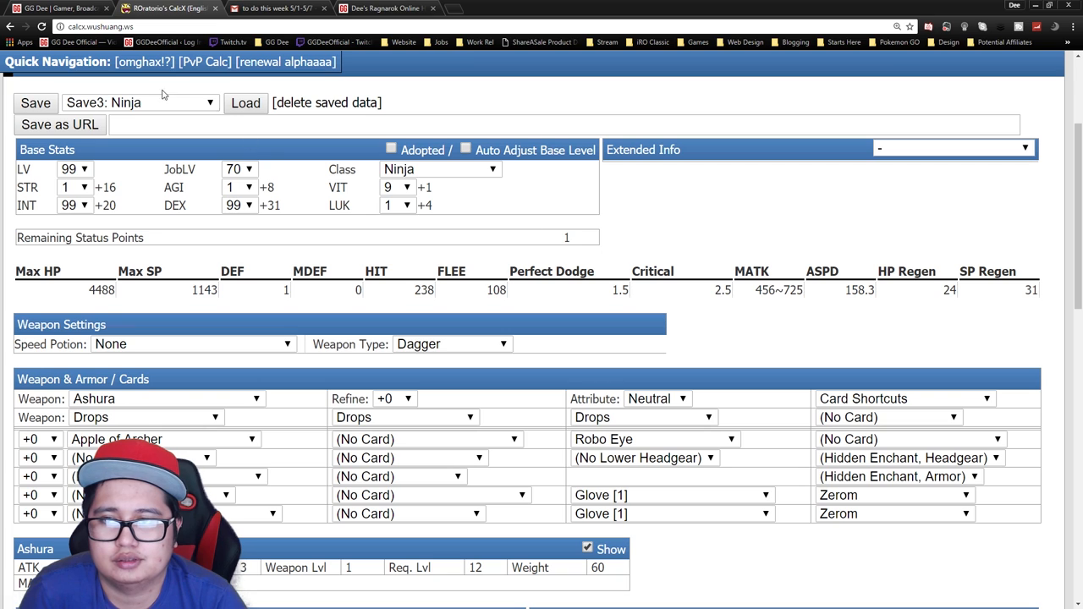
pyautogui.moveTo(286, 210)
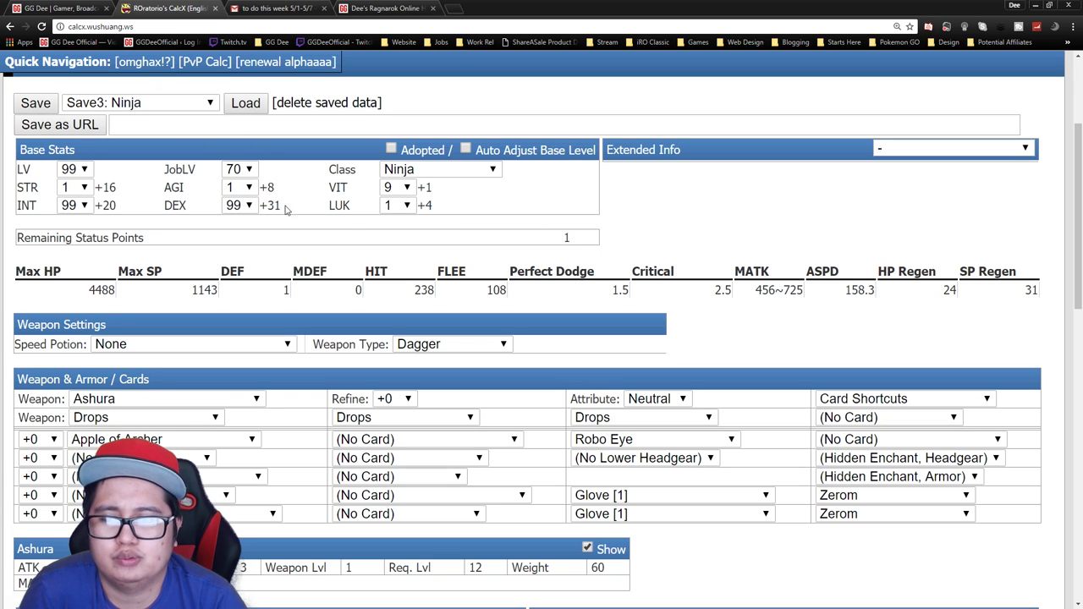
pyautogui.moveTo(474, 198)
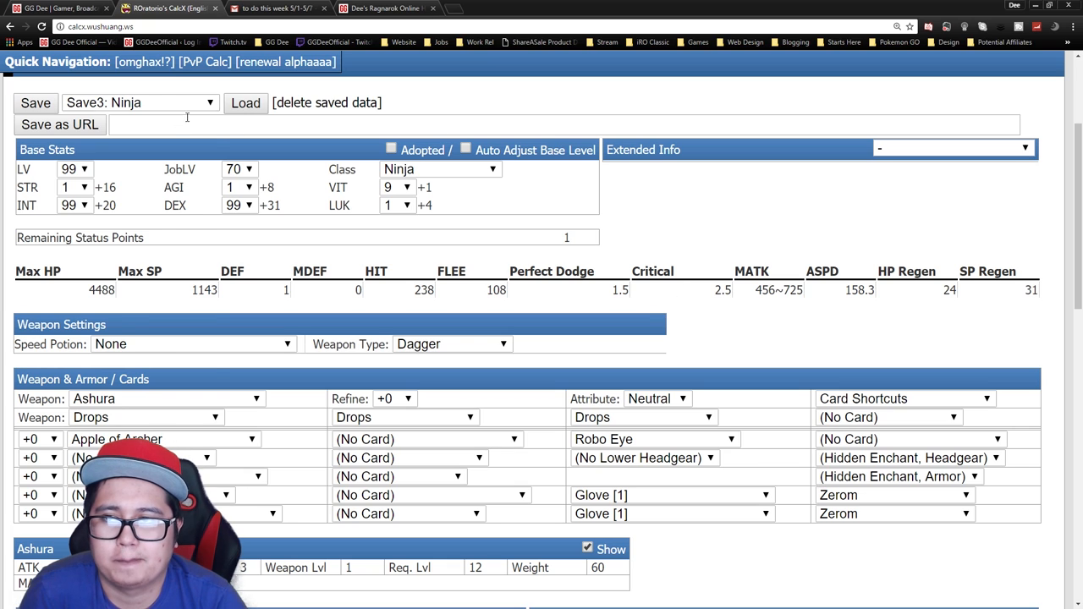
# - Load 'Save4: Ninja', the 99 STR/VIT build with Main Gauche and Hydra cards, and review its gear
pyautogui.click(245, 103)
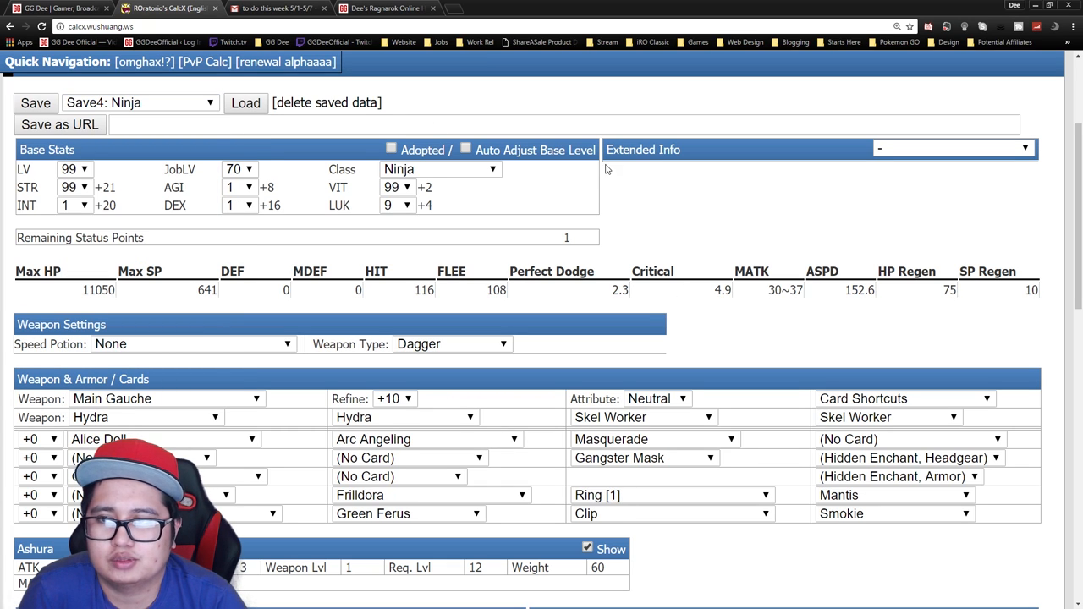
pyautogui.moveTo(426, 237)
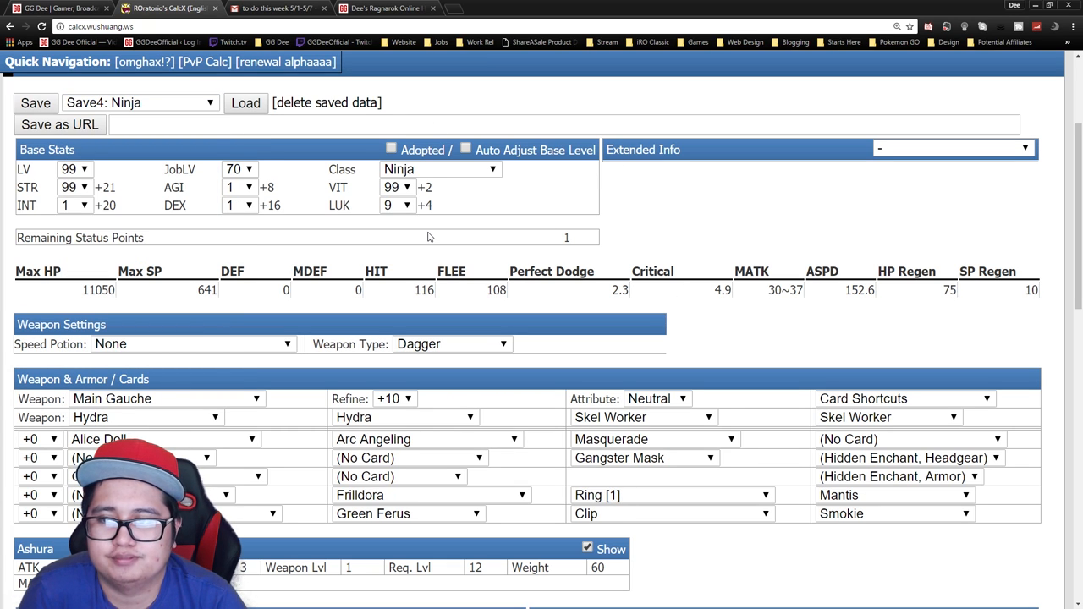
pyautogui.moveTo(503, 227)
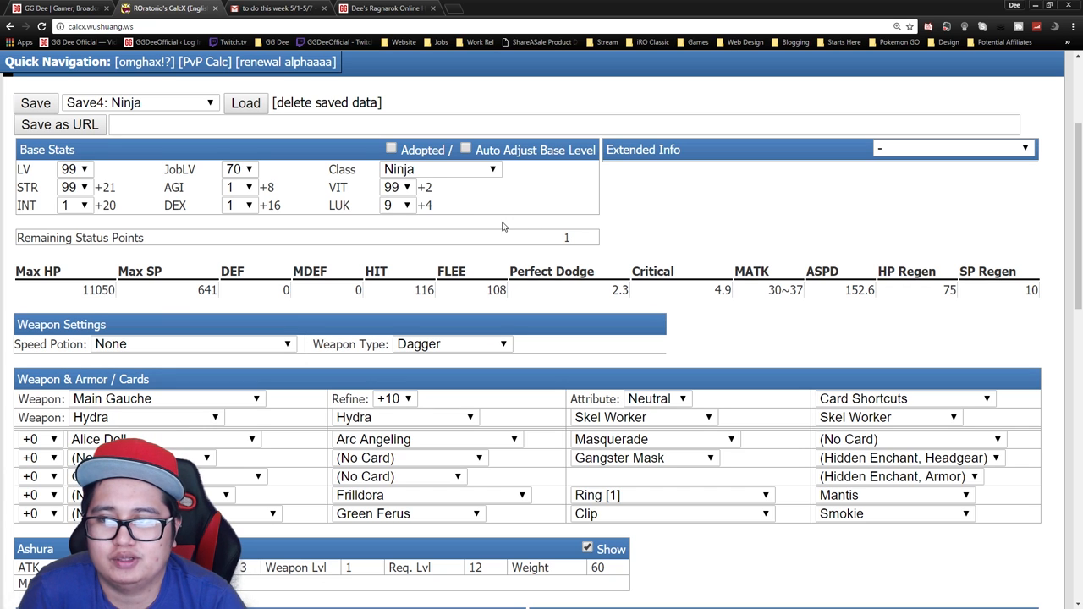
pyautogui.scroll(3)
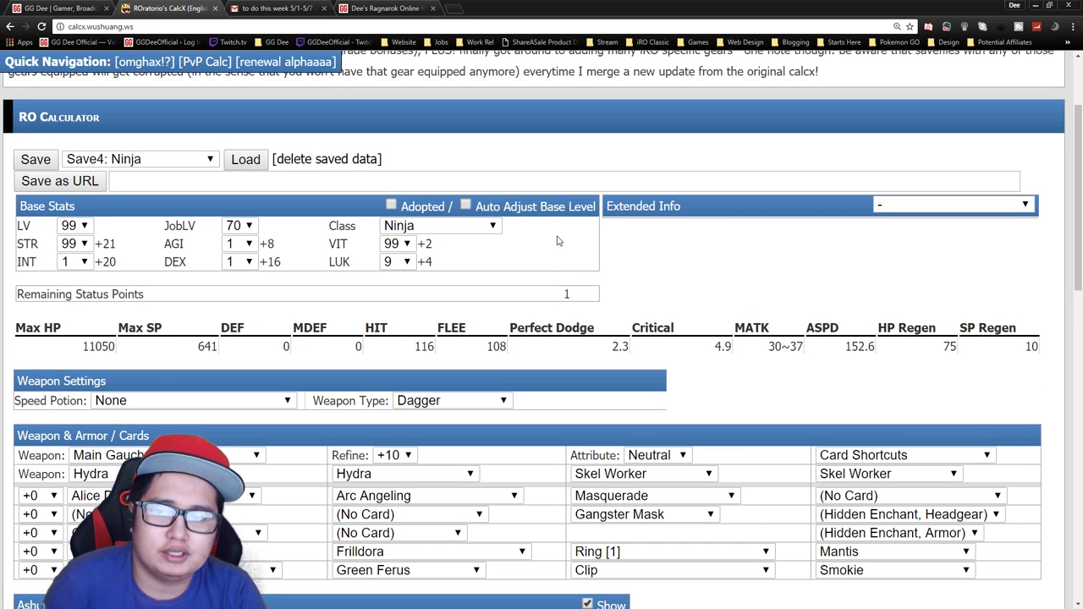
pyautogui.scroll(-3)
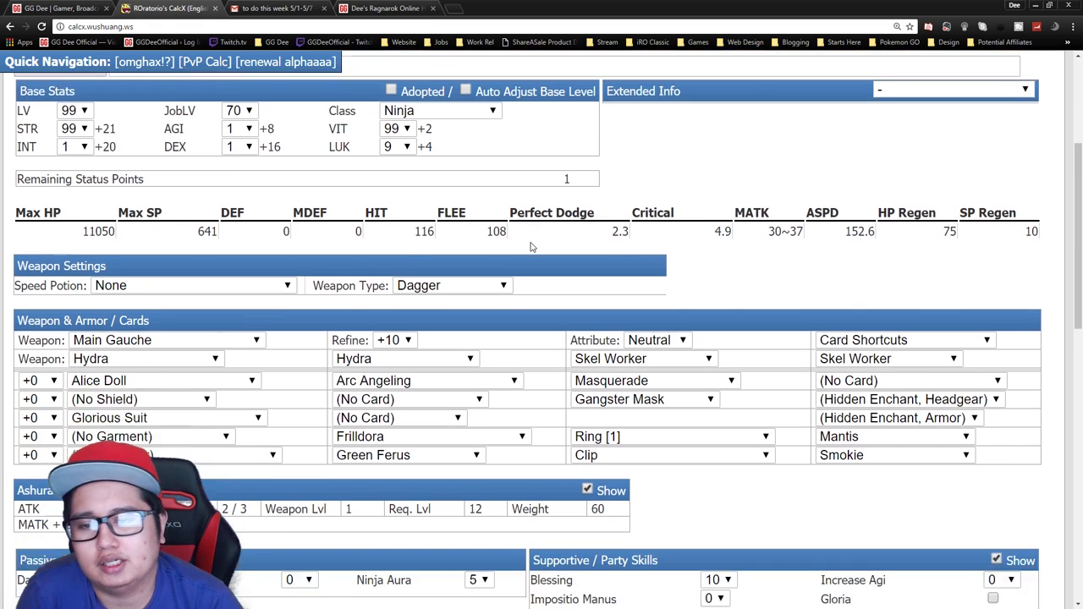
pyautogui.scroll(-3)
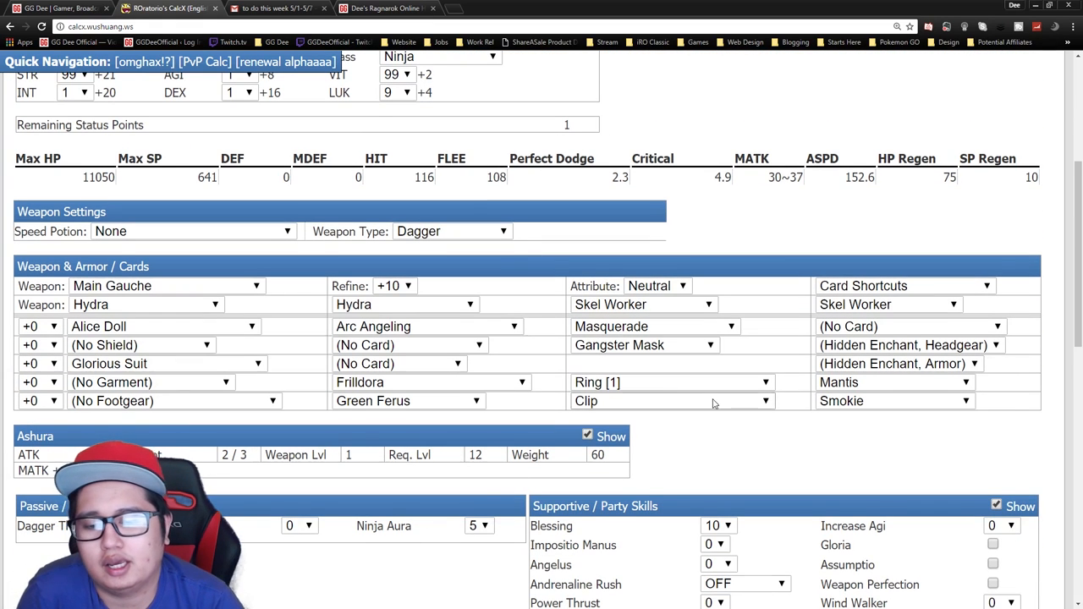
pyautogui.scroll(-3)
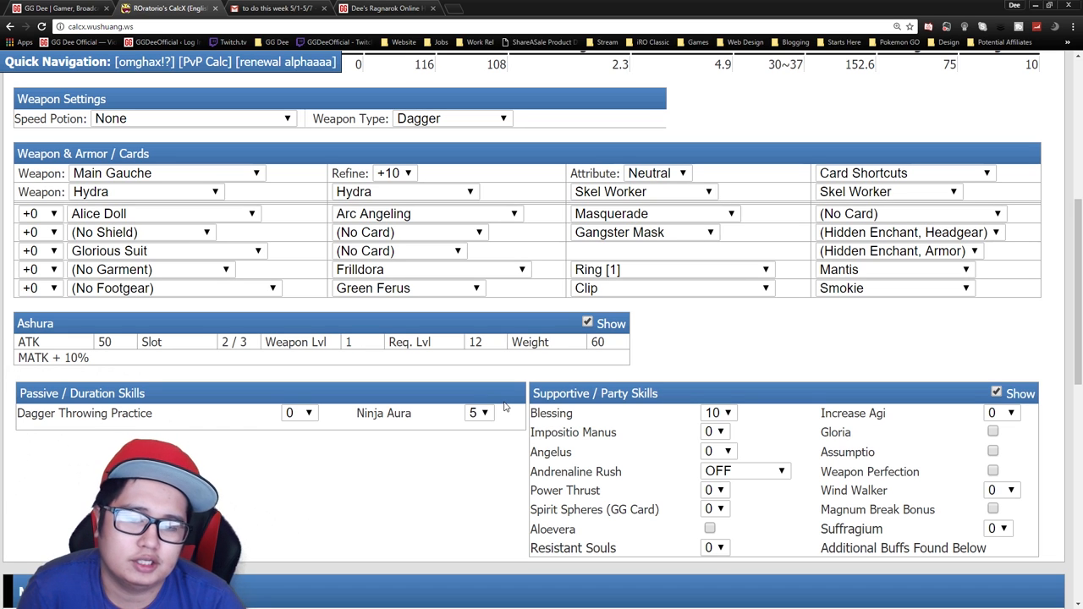
pyautogui.moveTo(379, 439)
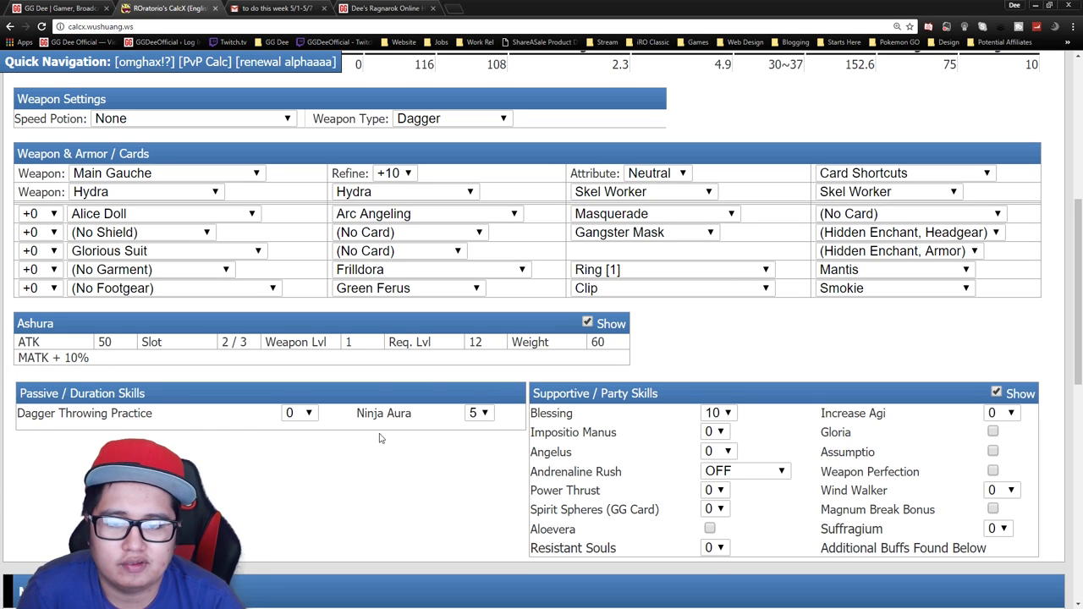
pyautogui.scroll(3)
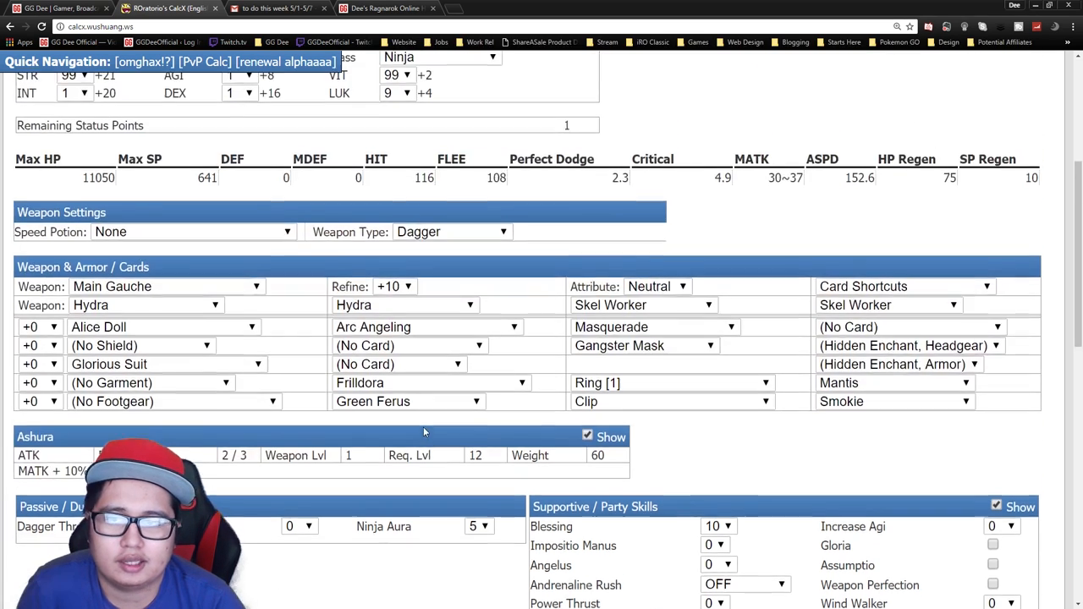
pyautogui.scroll(-3)
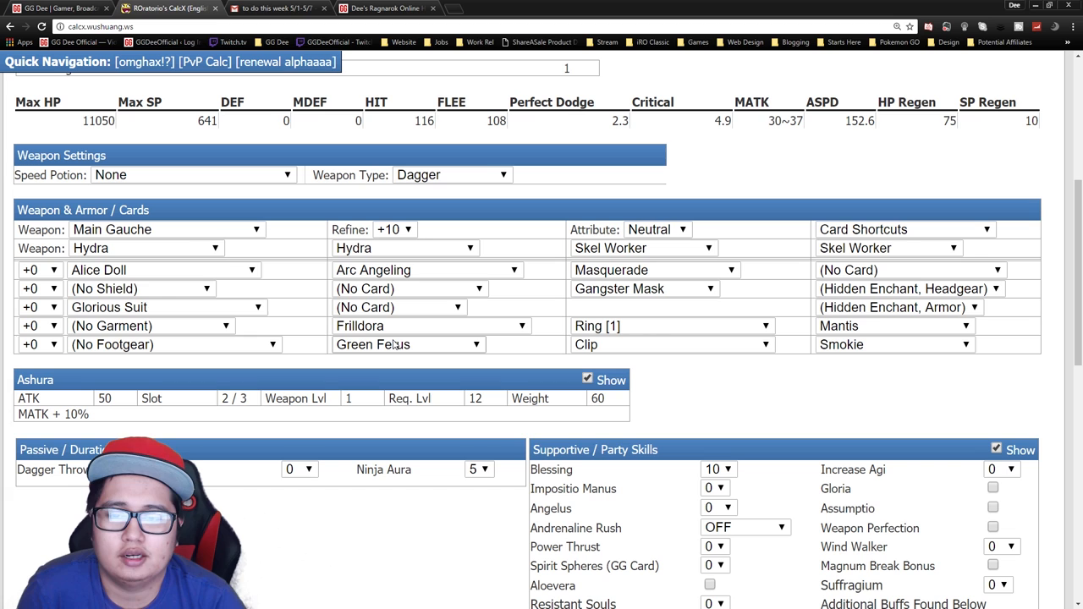
pyautogui.scroll(-3)
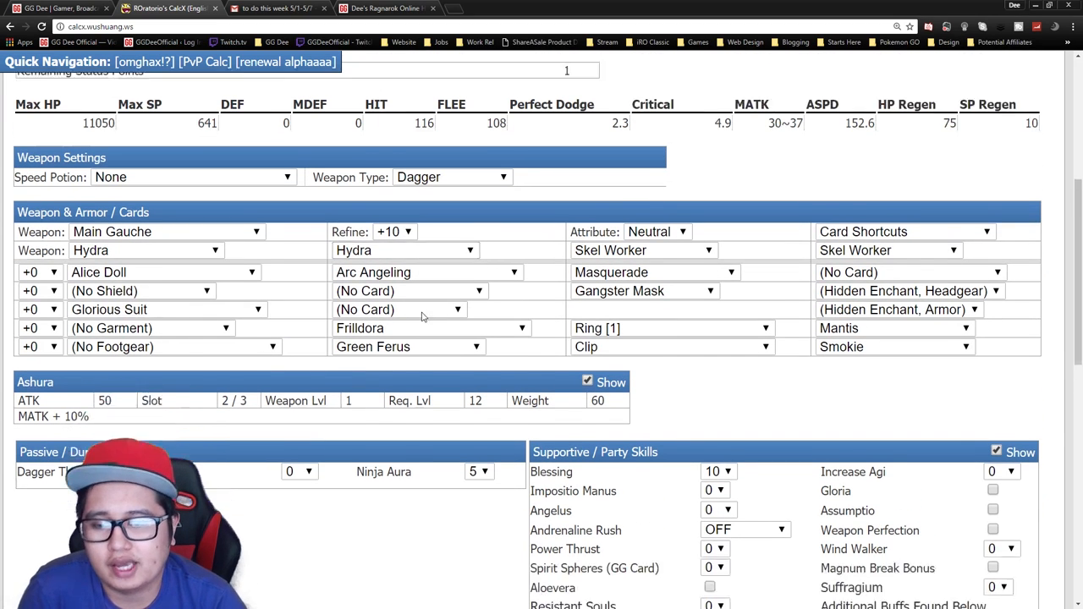
pyautogui.scroll(3)
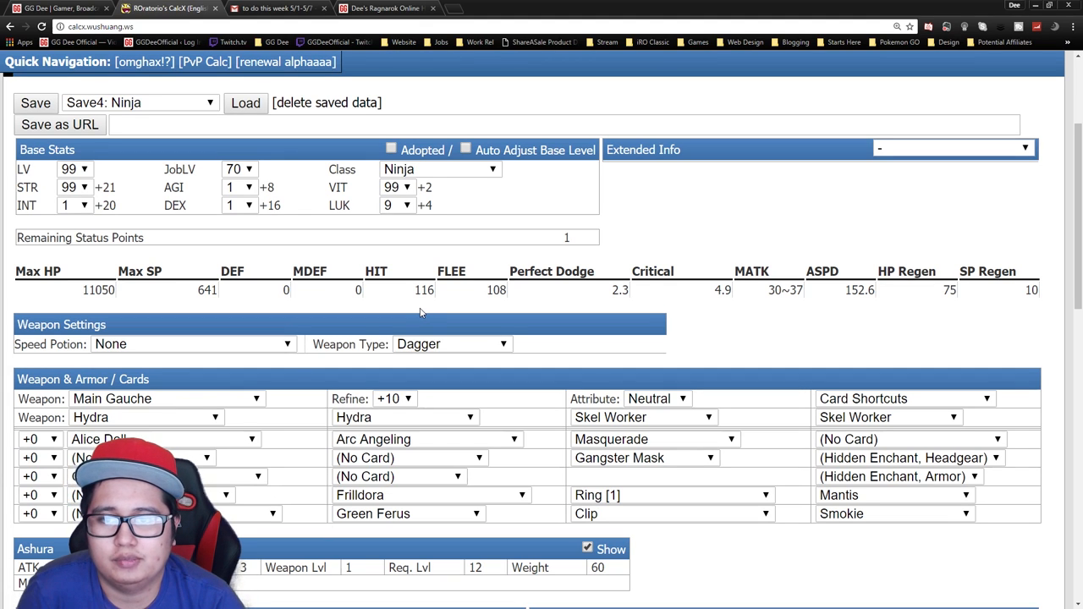
pyautogui.scroll(-3)
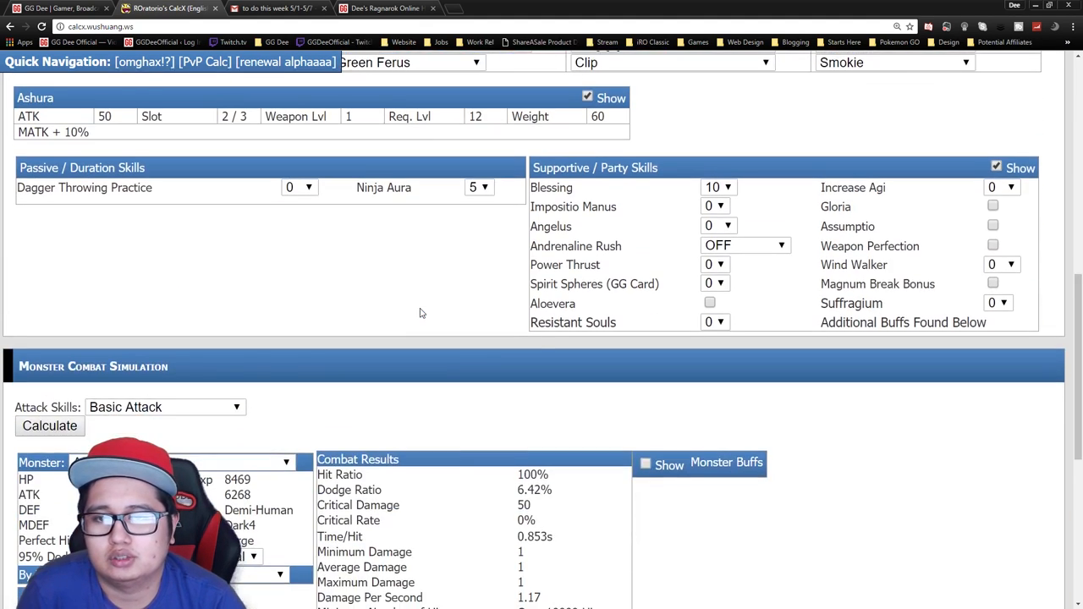
pyautogui.scroll(3)
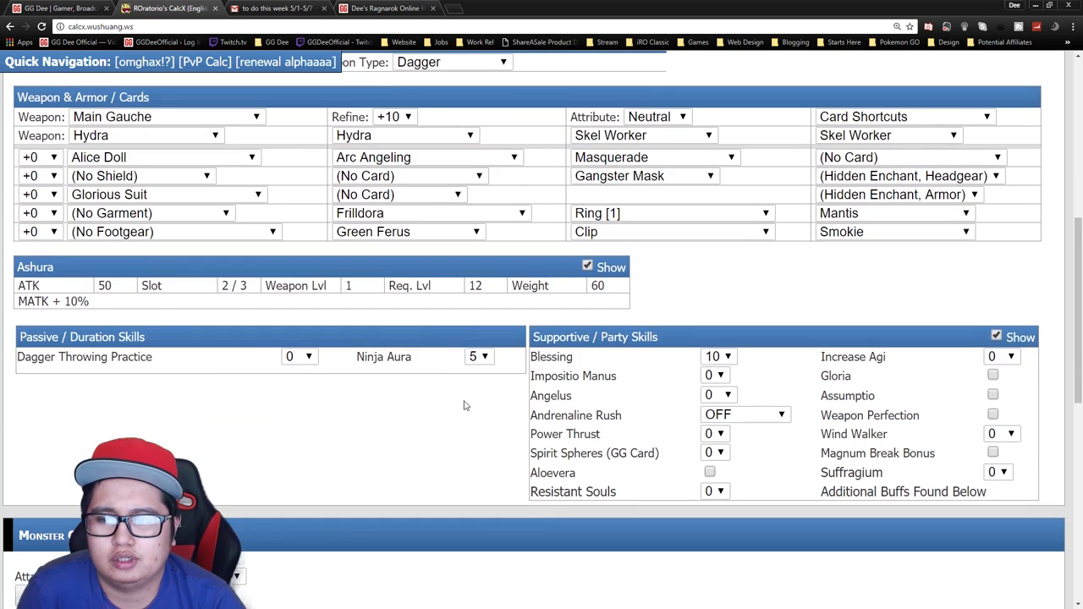
pyautogui.scroll(3)
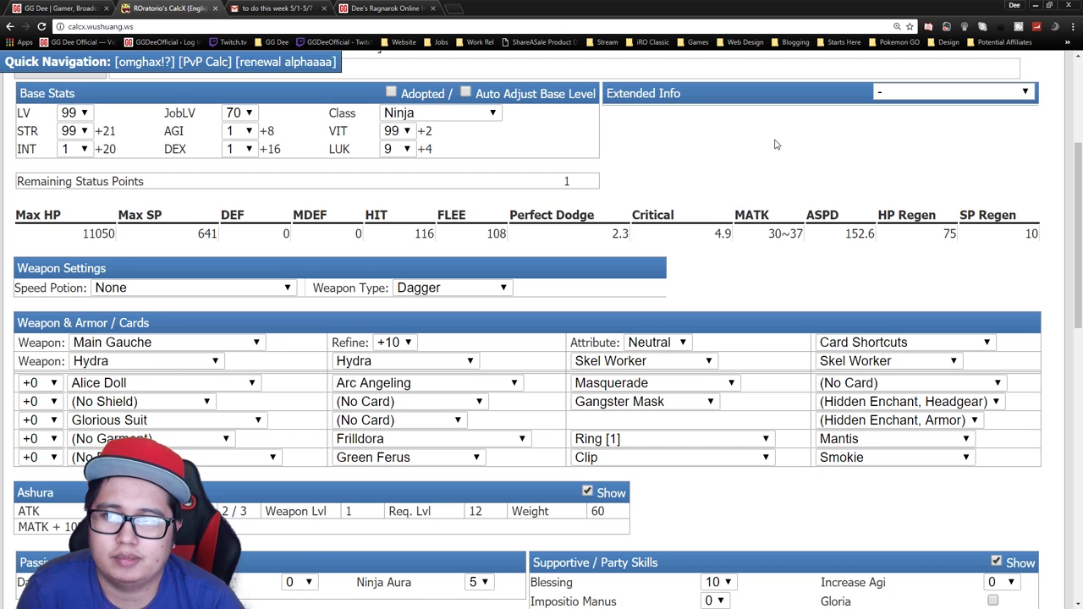
pyautogui.moveTo(501, 132)
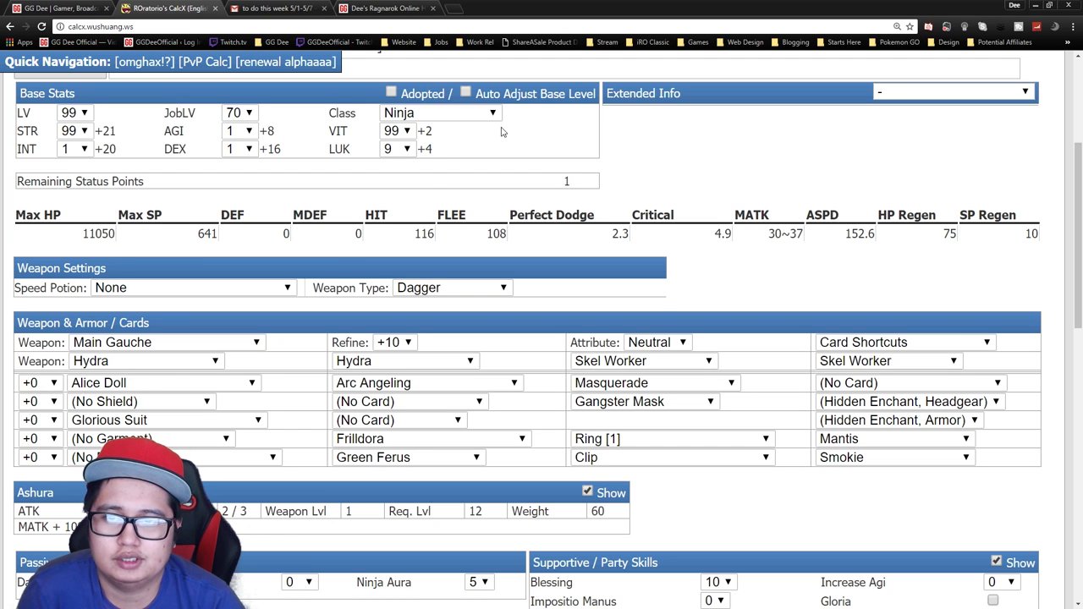
pyautogui.moveTo(463, 129)
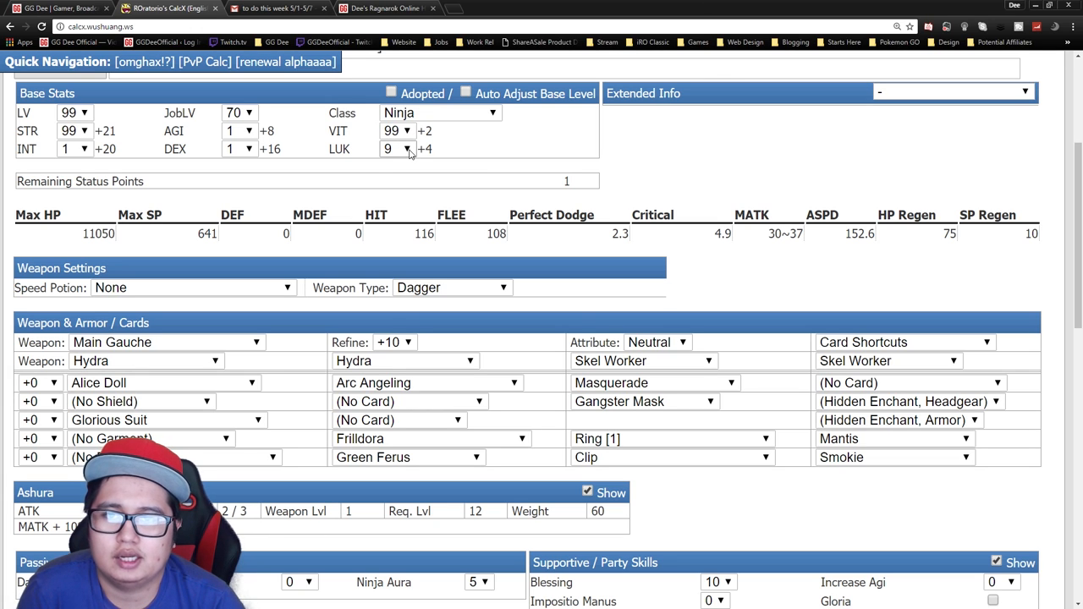
# - Set the Ninja's DEX to 9, raising HIT to 124
pyautogui.click(249, 149)
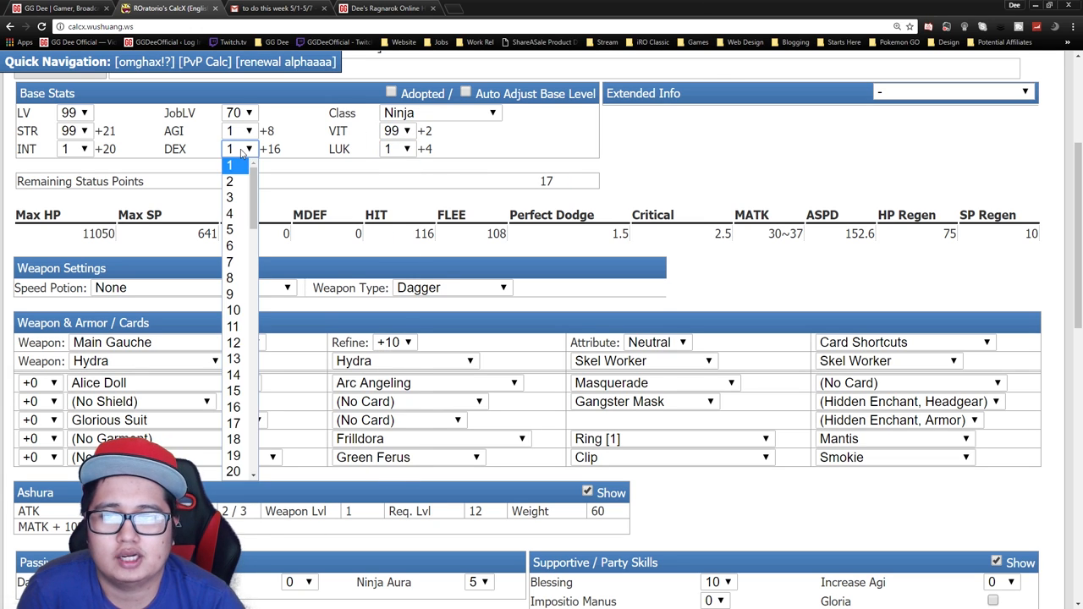
pyautogui.click(231, 294)
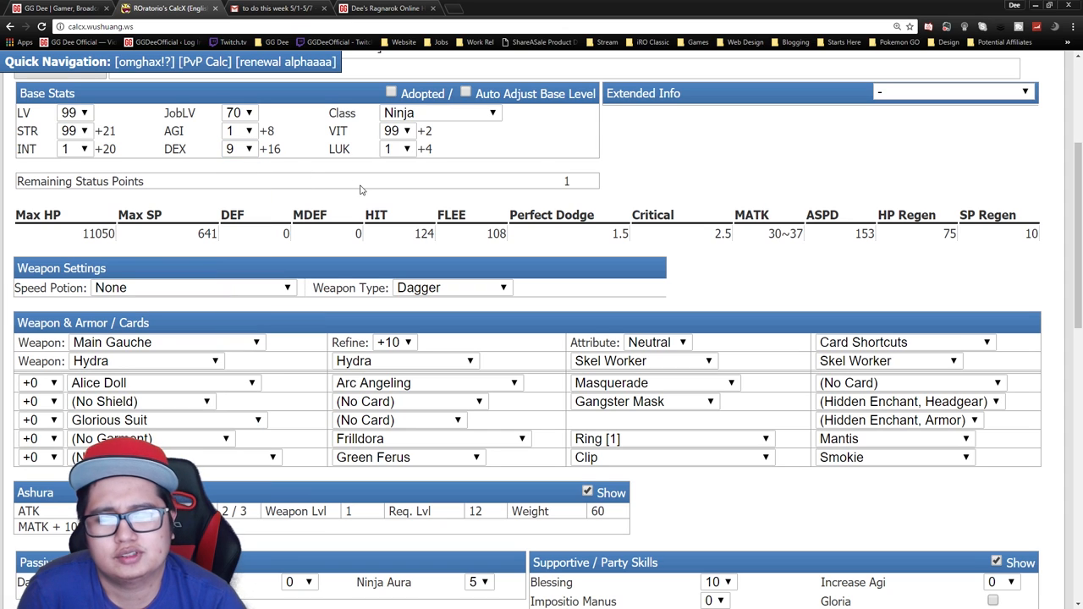
pyautogui.moveTo(629, 207)
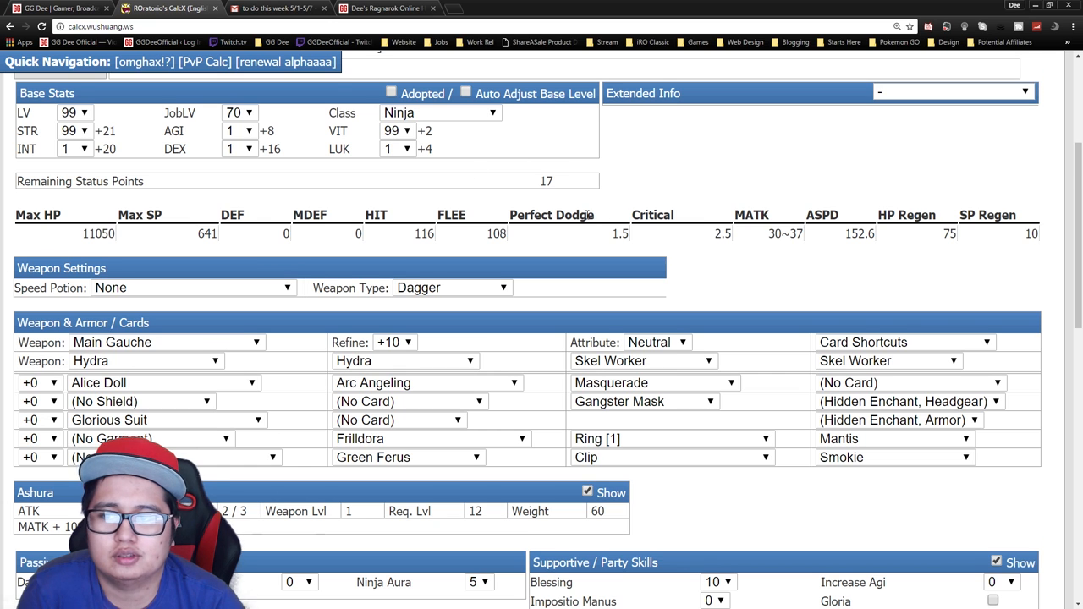
pyautogui.scroll(-3)
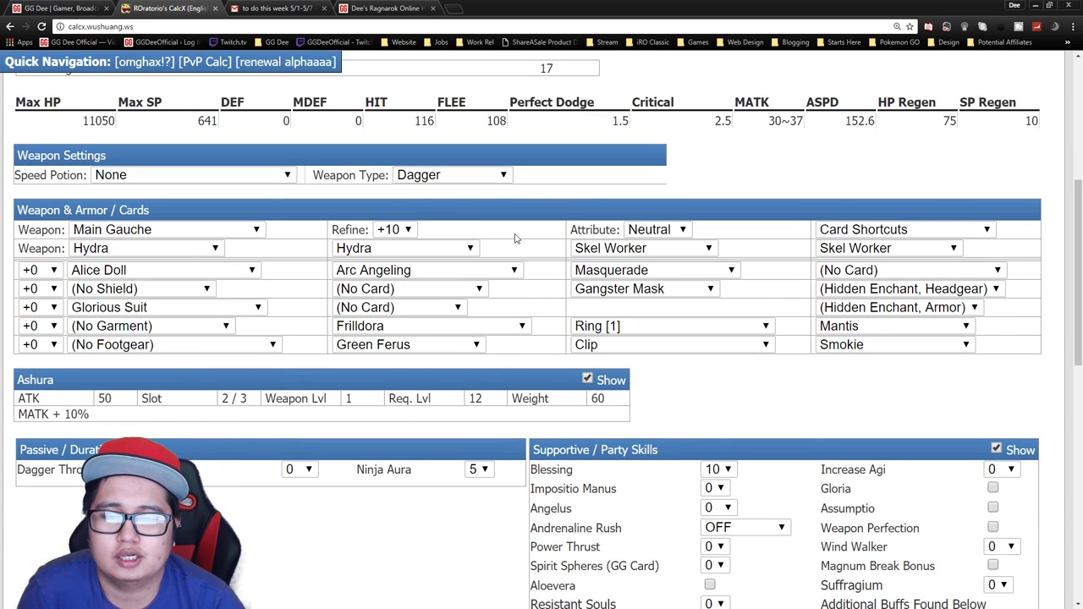
pyautogui.scroll(3)
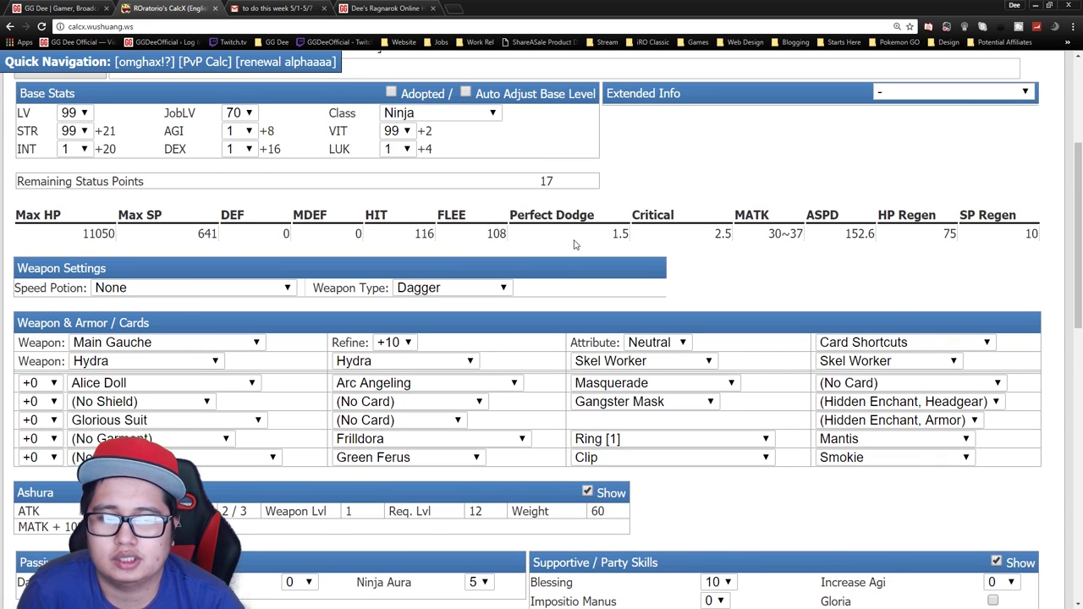
pyautogui.scroll(-3)
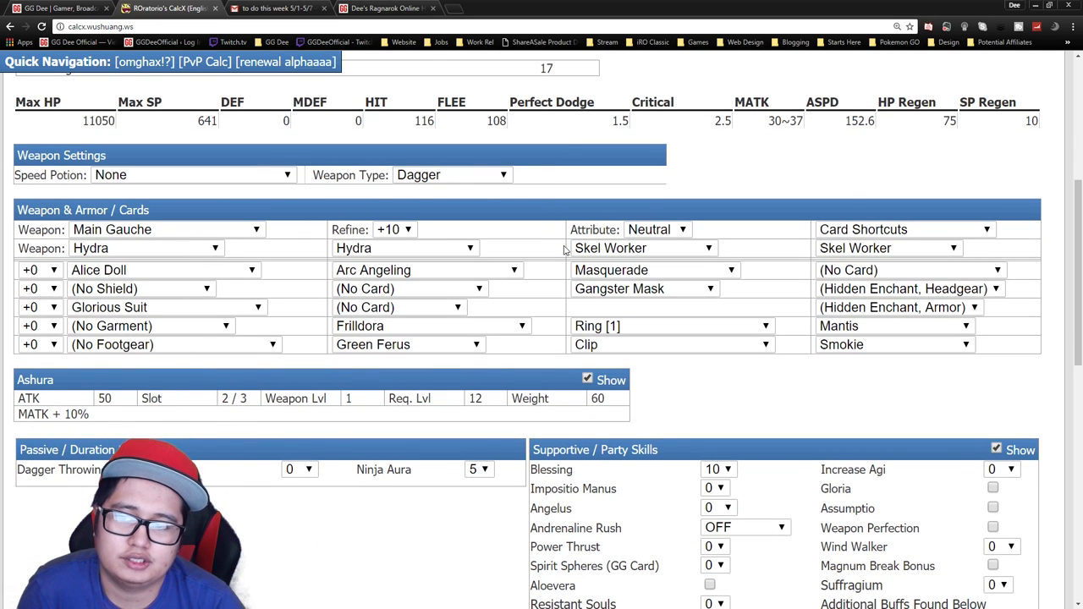
pyautogui.scroll(3)
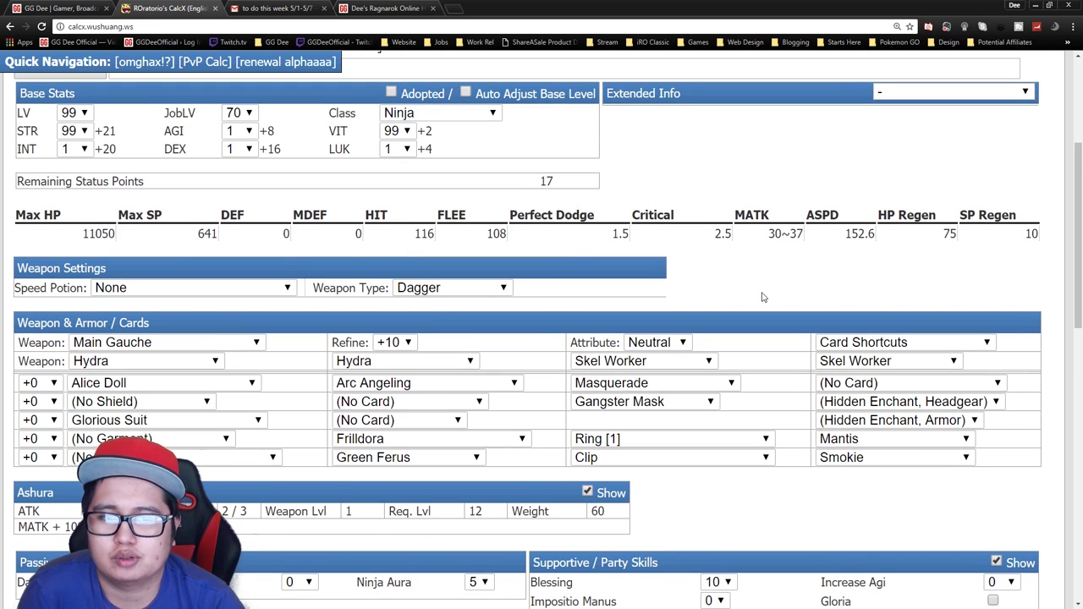
pyautogui.scroll(-3)
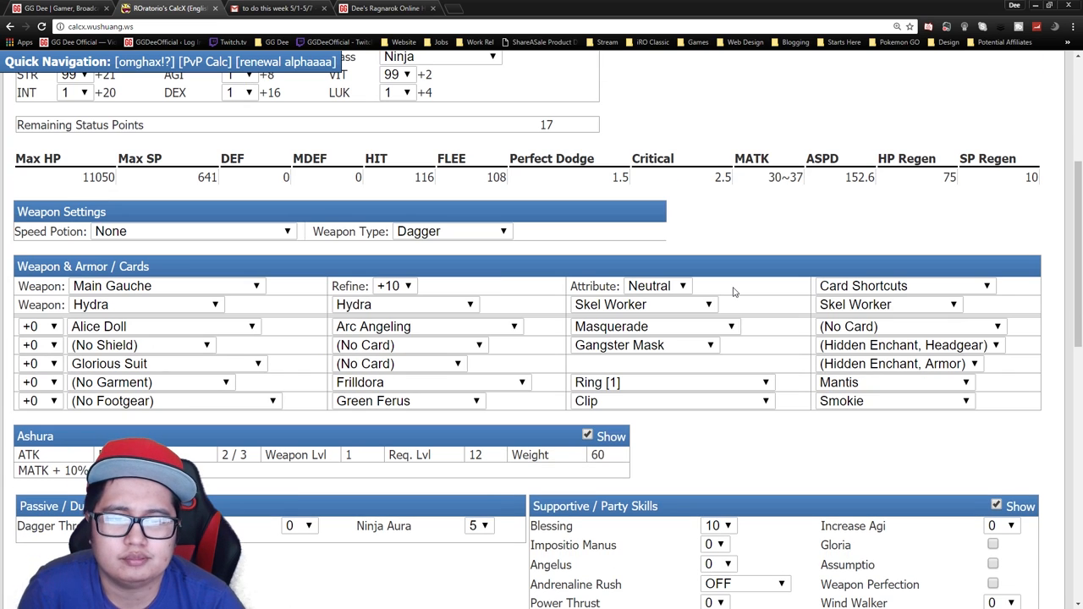
pyautogui.moveTo(719, 285)
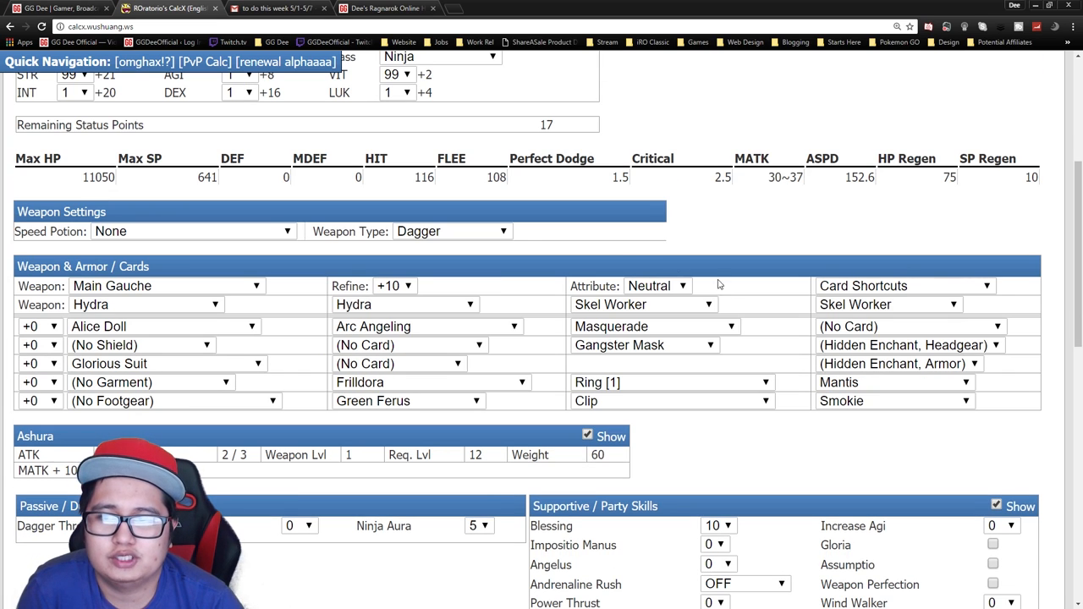
pyautogui.moveTo(504, 280)
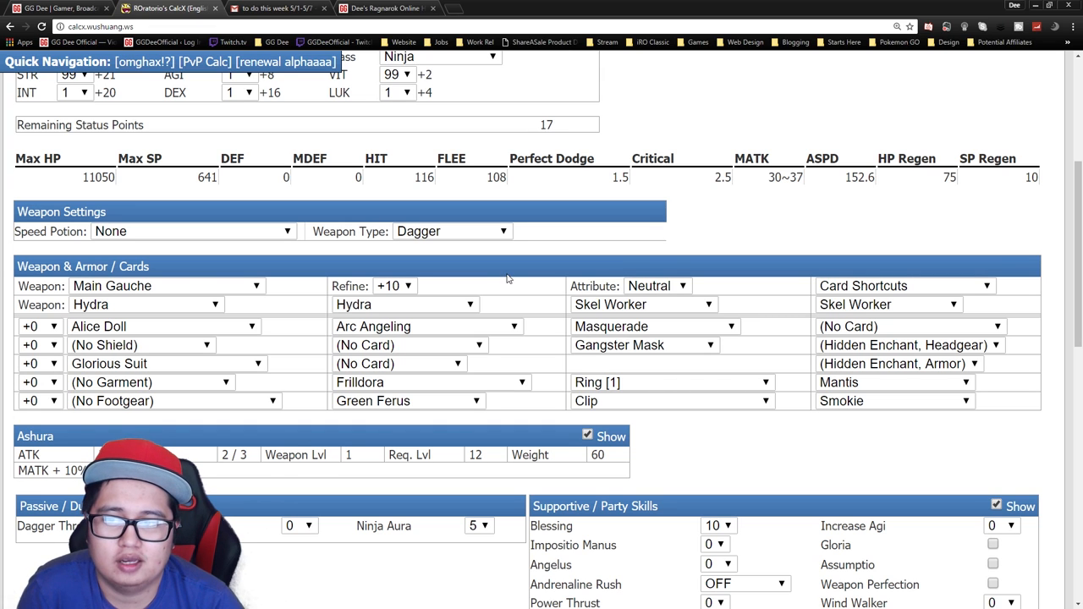
pyautogui.moveTo(532, 280)
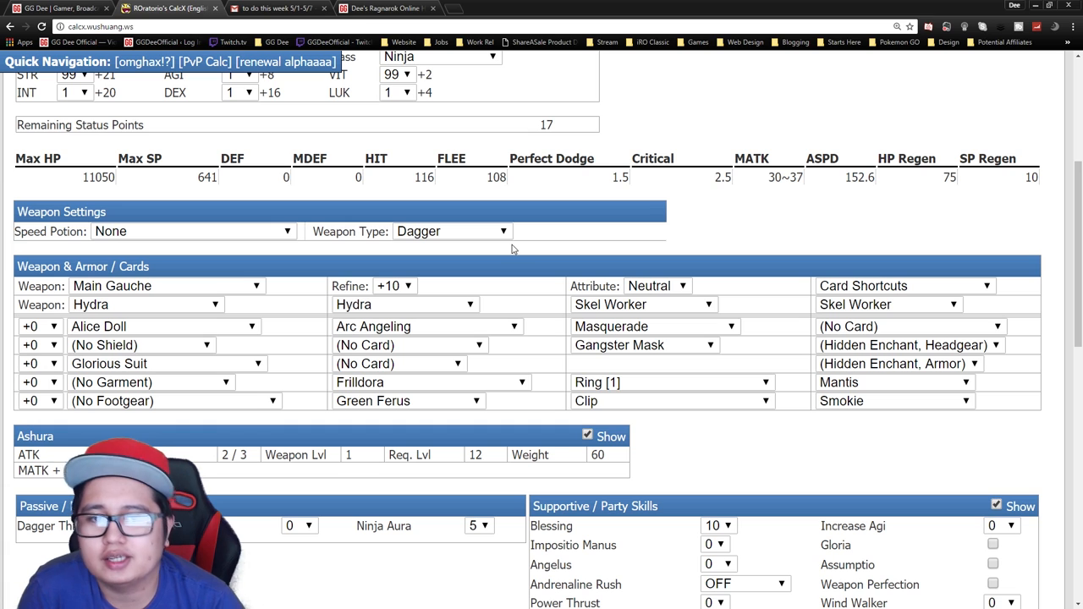
pyautogui.moveTo(304, 271)
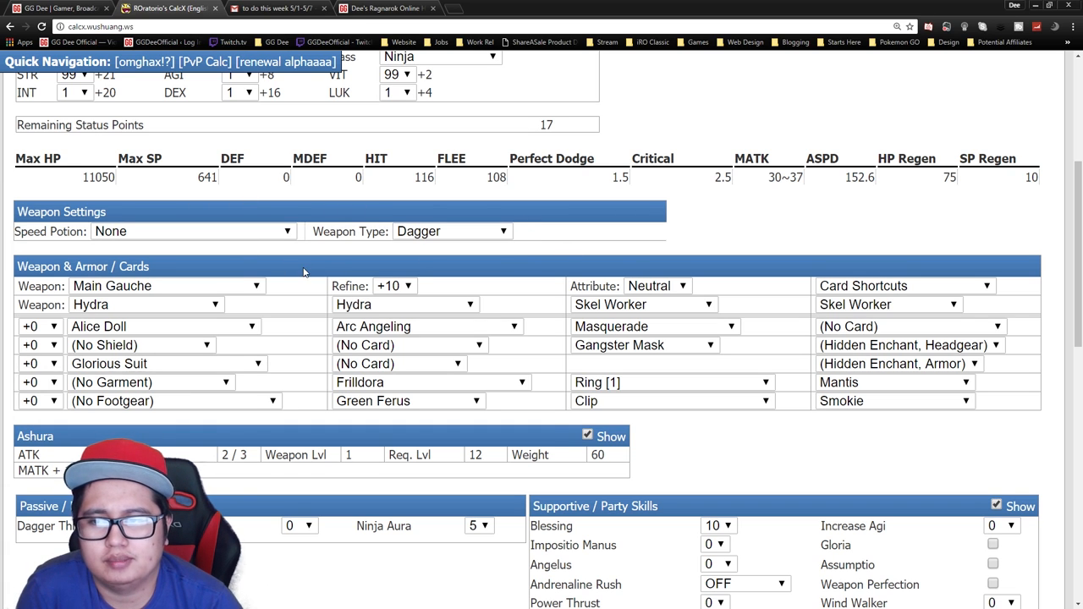
pyautogui.moveTo(470, 198)
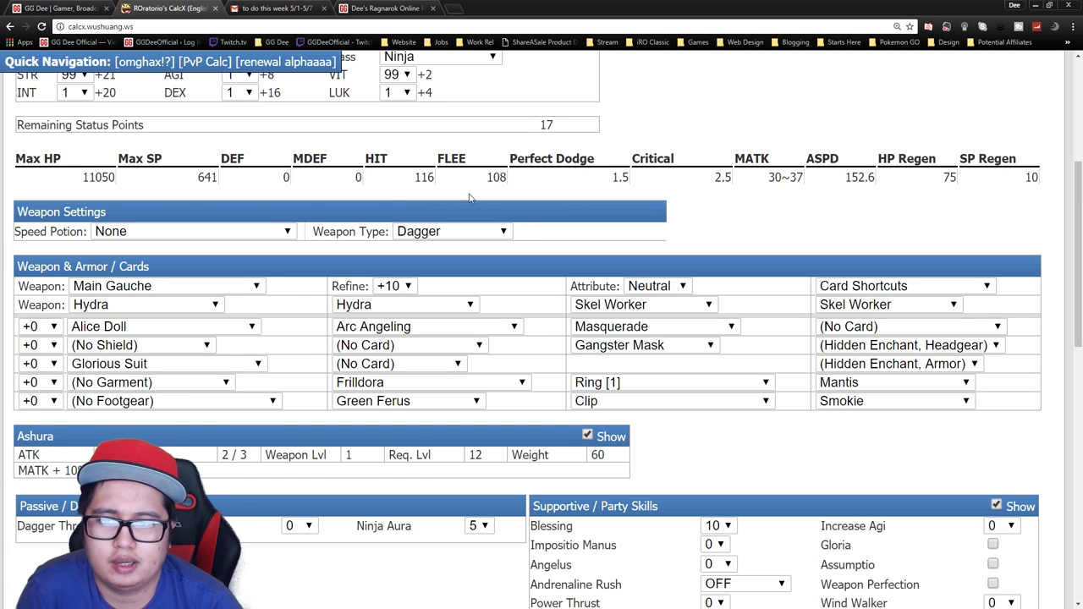
pyautogui.moveTo(342, 189)
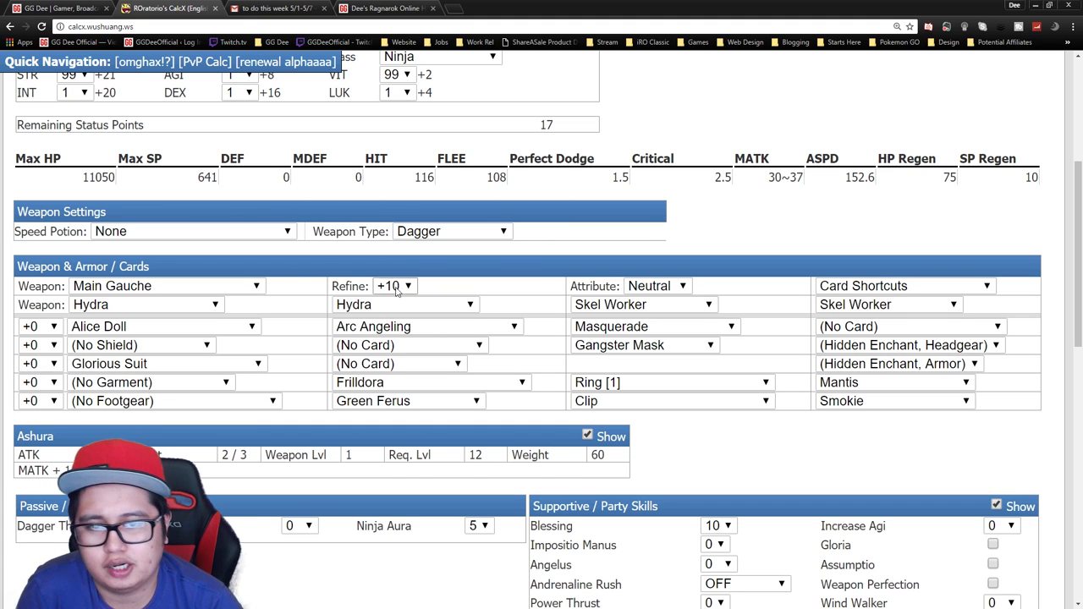
pyautogui.scroll(3)
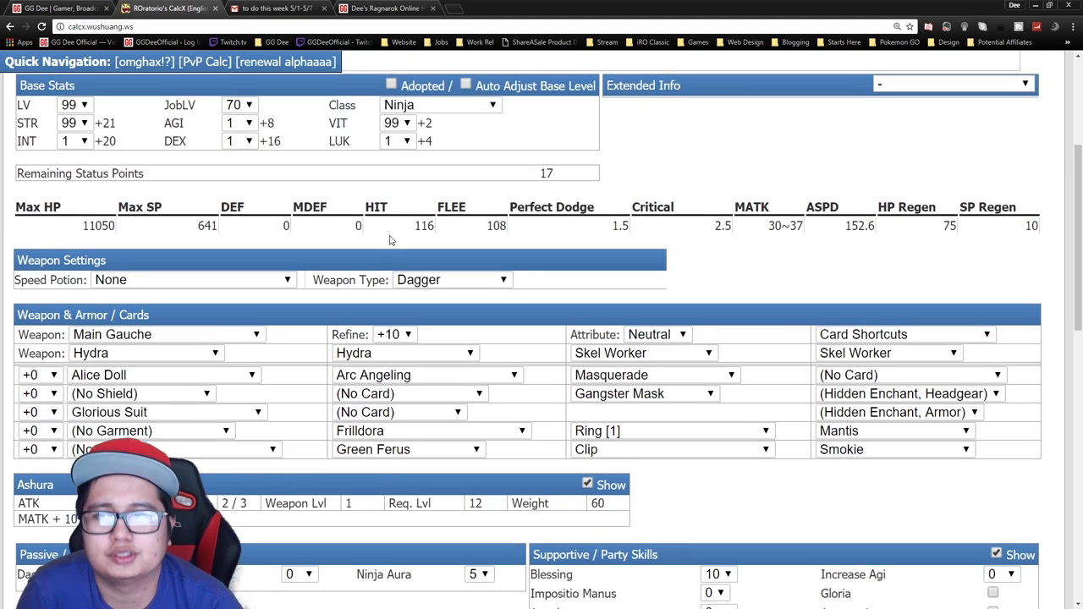
pyautogui.scroll(-3)
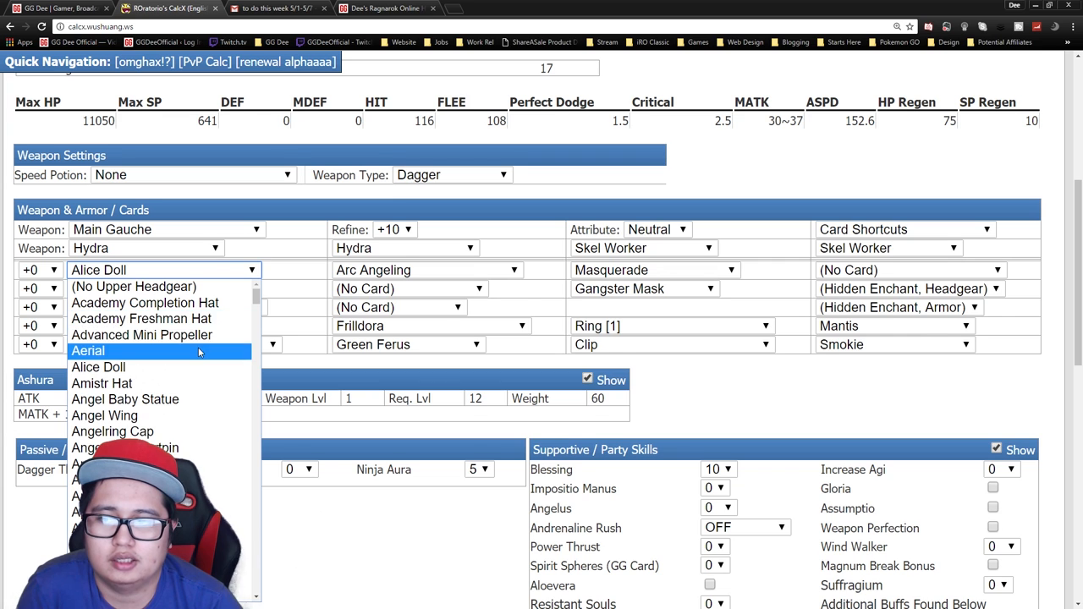
# - Keep Alice Doll with its Arc Angeling card as upper headgear and Masquerade as middle headgear
pyautogui.click(98, 366)
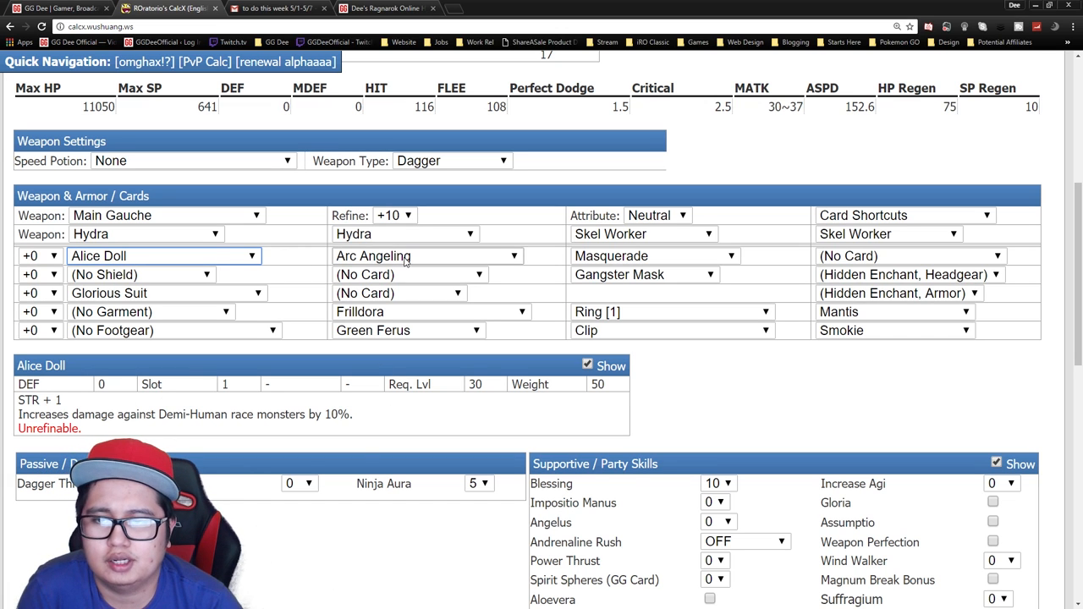
pyautogui.click(426, 255)
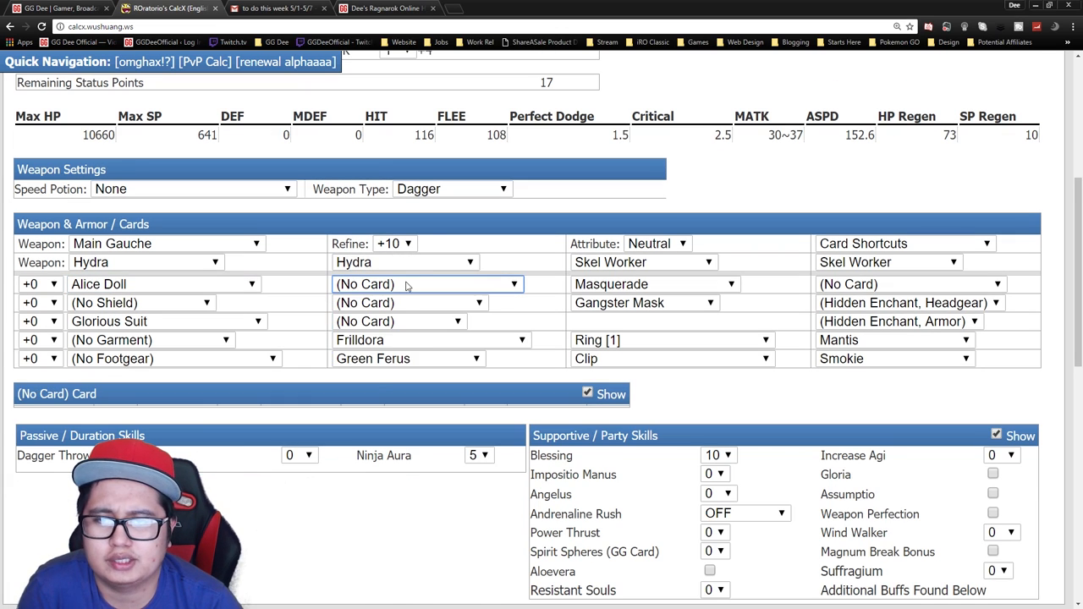
pyautogui.click(406, 284)
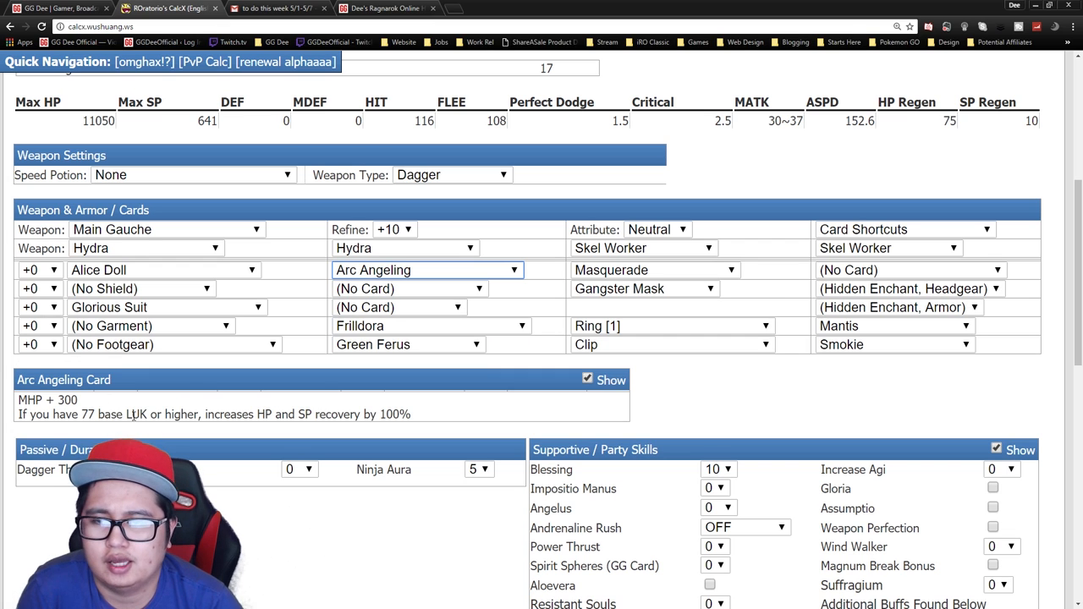
pyautogui.scroll(3)
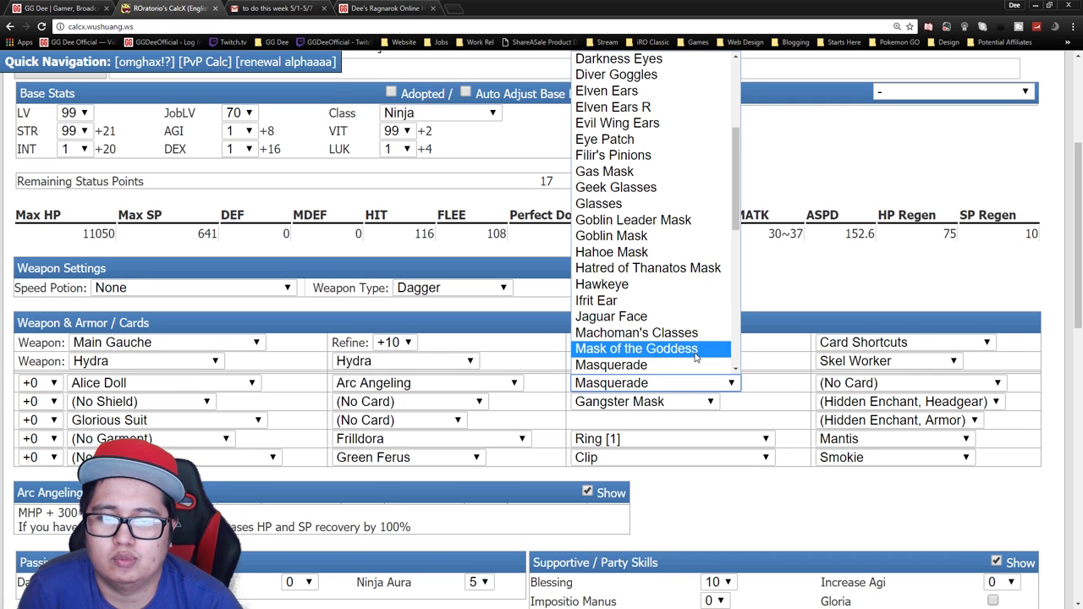
pyautogui.click(636, 349)
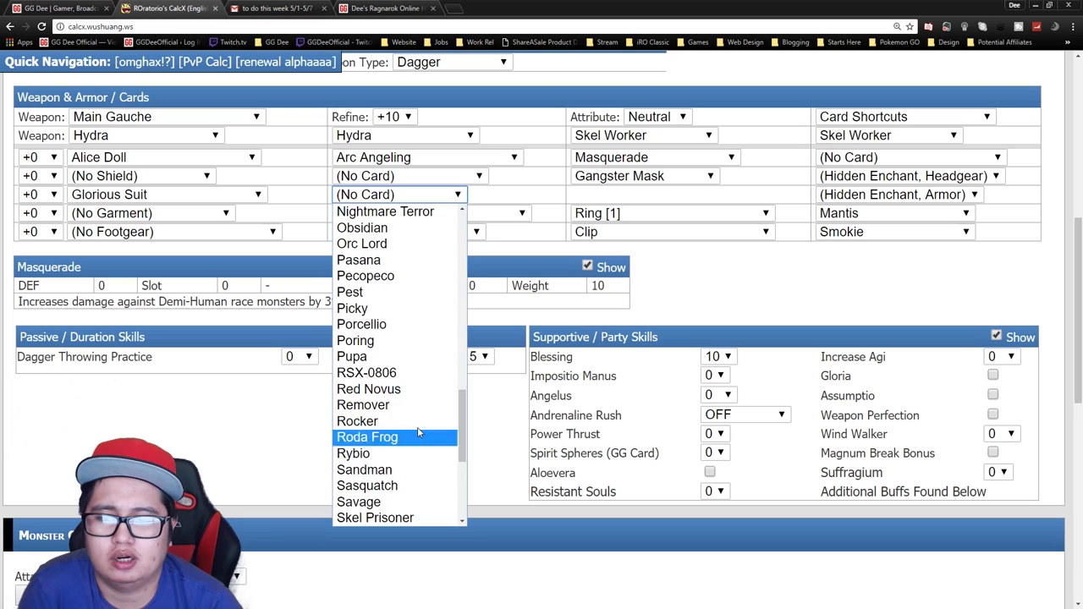
# - Leave the armor card empty and set Frilldora as the garment card for Cloaking Lv 1
pyautogui.click(365, 437)
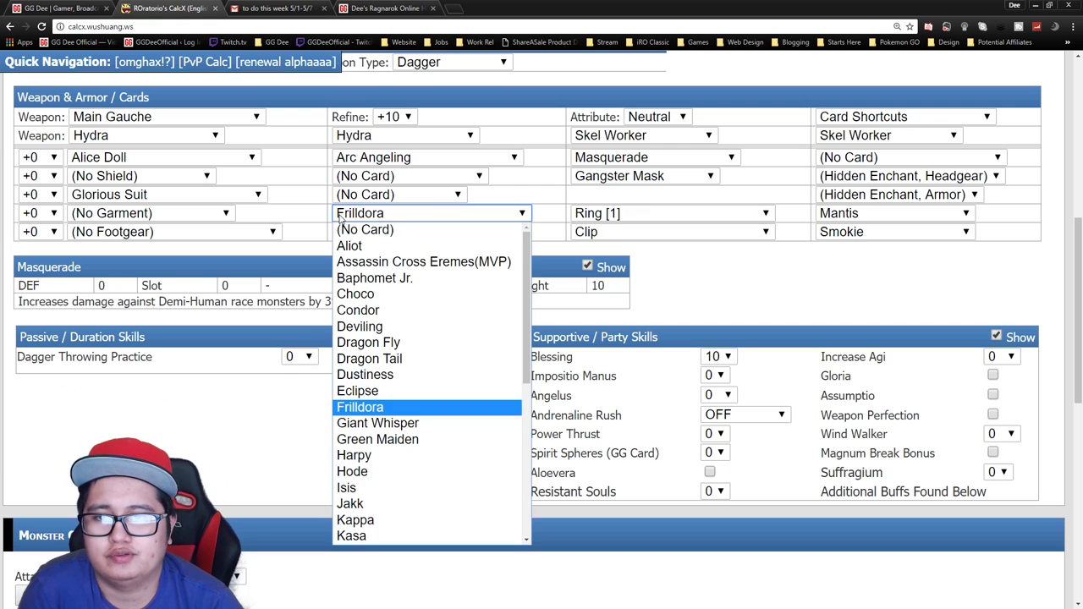
pyautogui.click(357, 389)
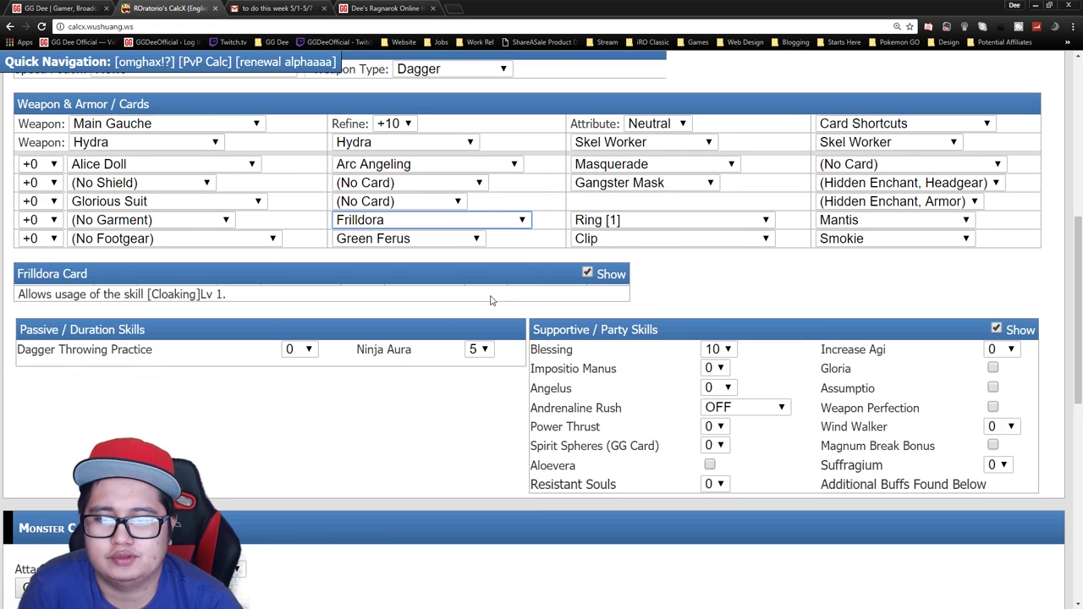
pyautogui.scroll(-3)
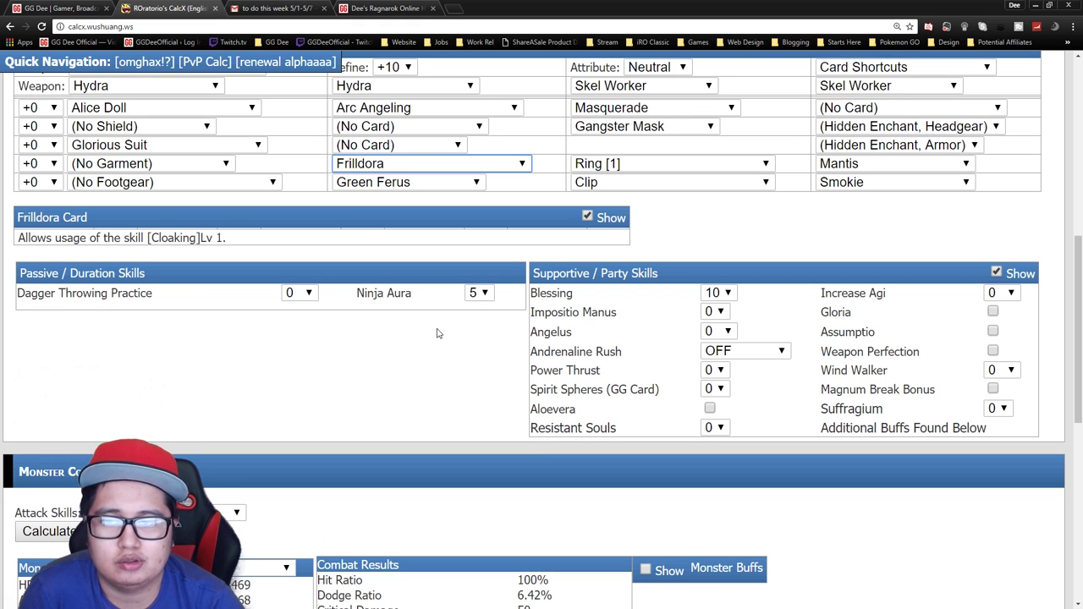
pyautogui.moveTo(386, 267)
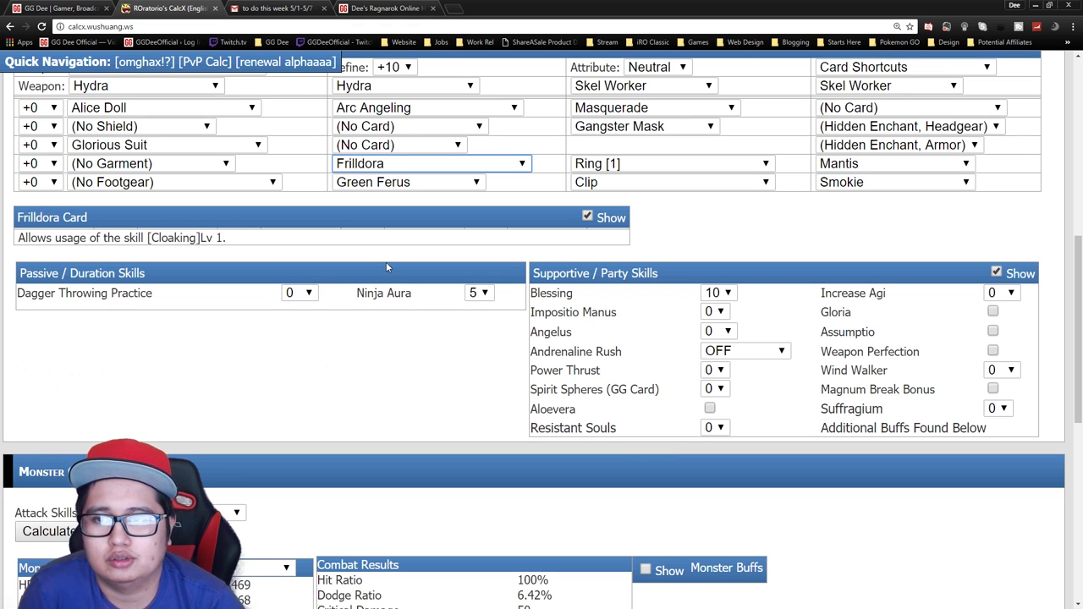
pyautogui.scroll(3)
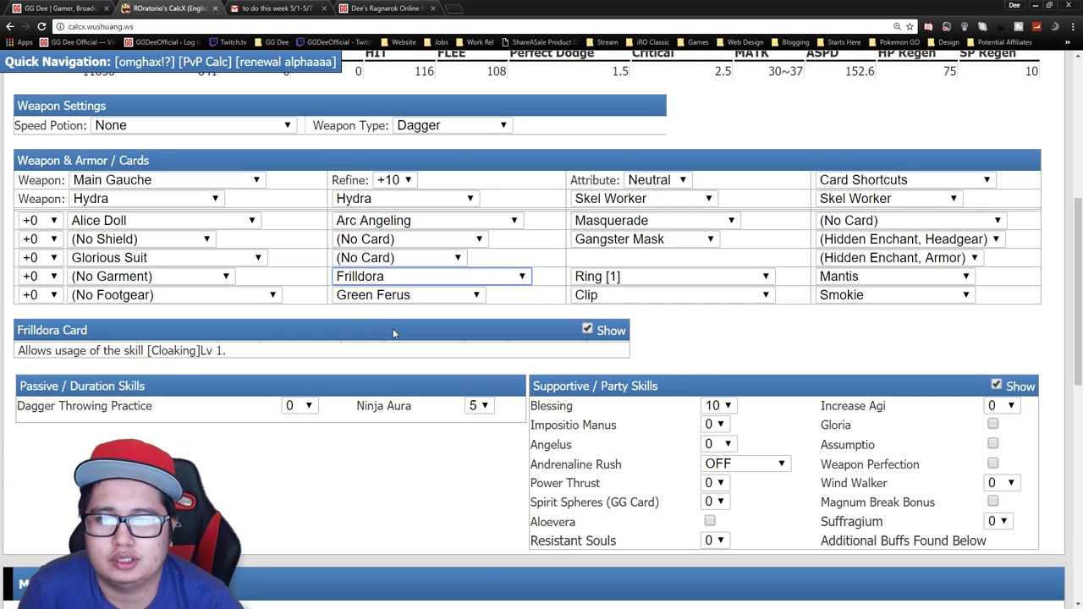
pyautogui.scroll(3)
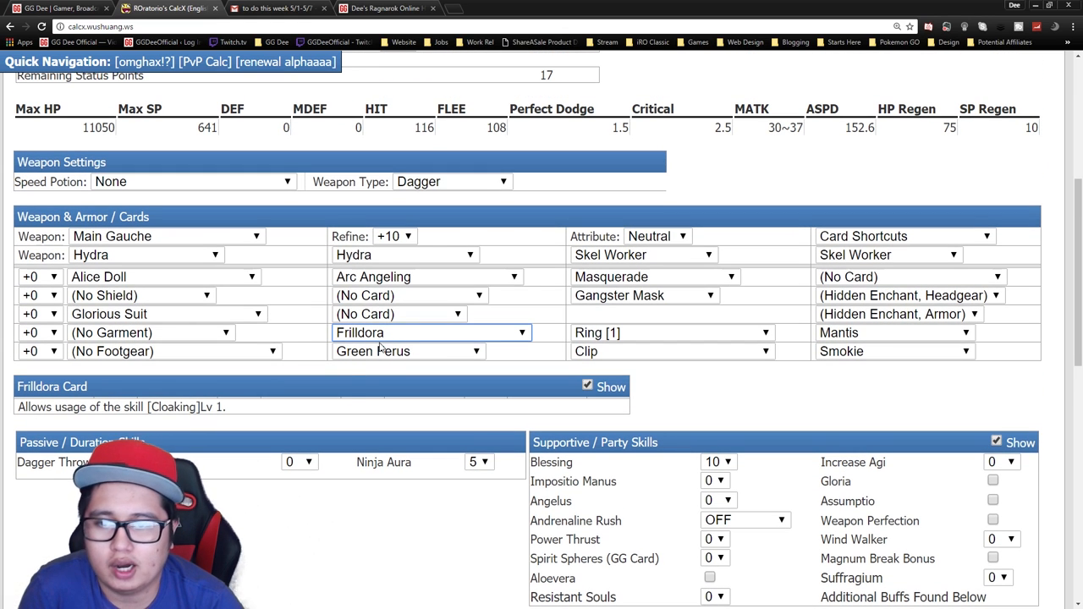
pyautogui.moveTo(616, 371)
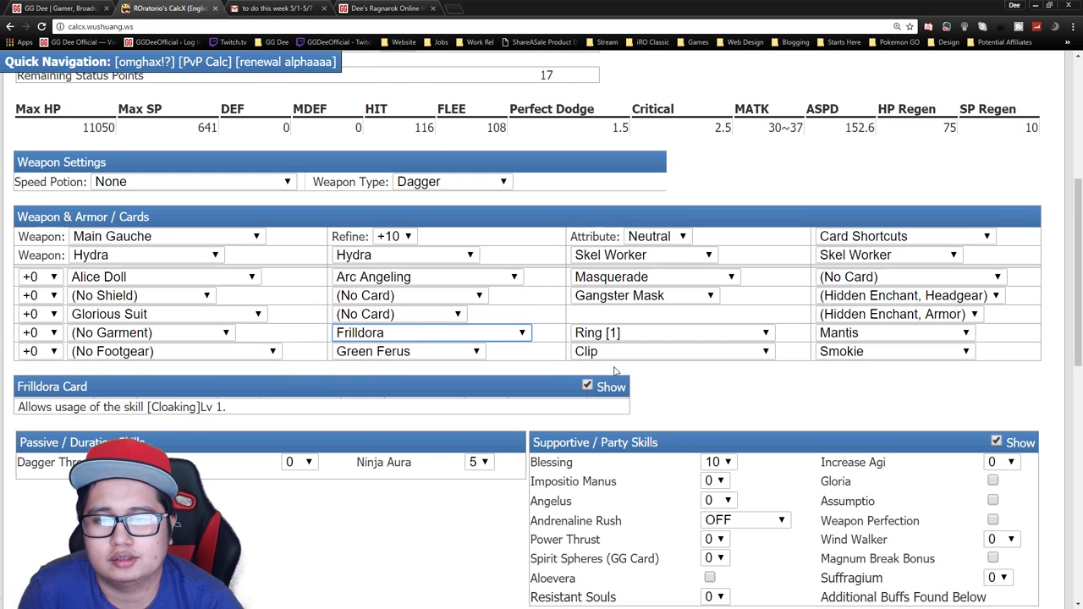
pyautogui.moveTo(460, 384)
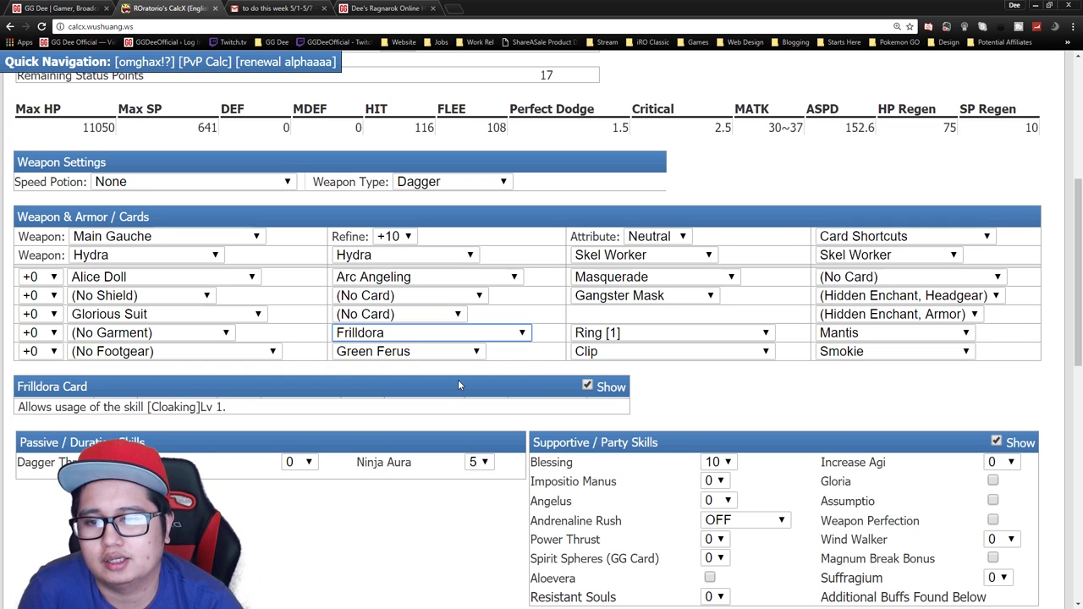
pyautogui.moveTo(430, 370)
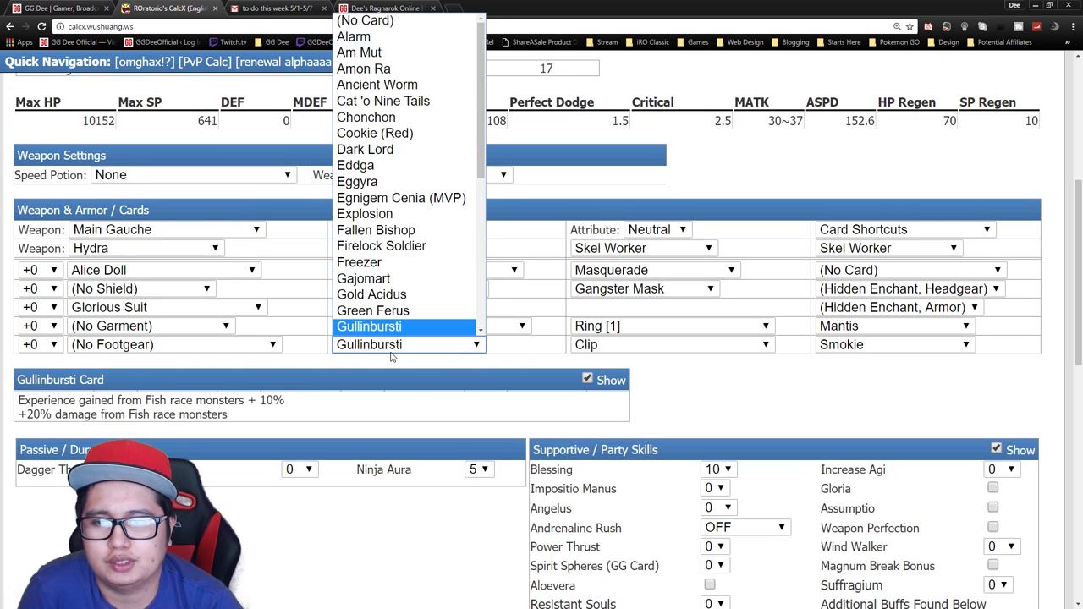
# - Keep Green Ferus as the footgear card and review its VIT +1, Max HP +10% bonuses and combat stats
pyautogui.click(372, 310)
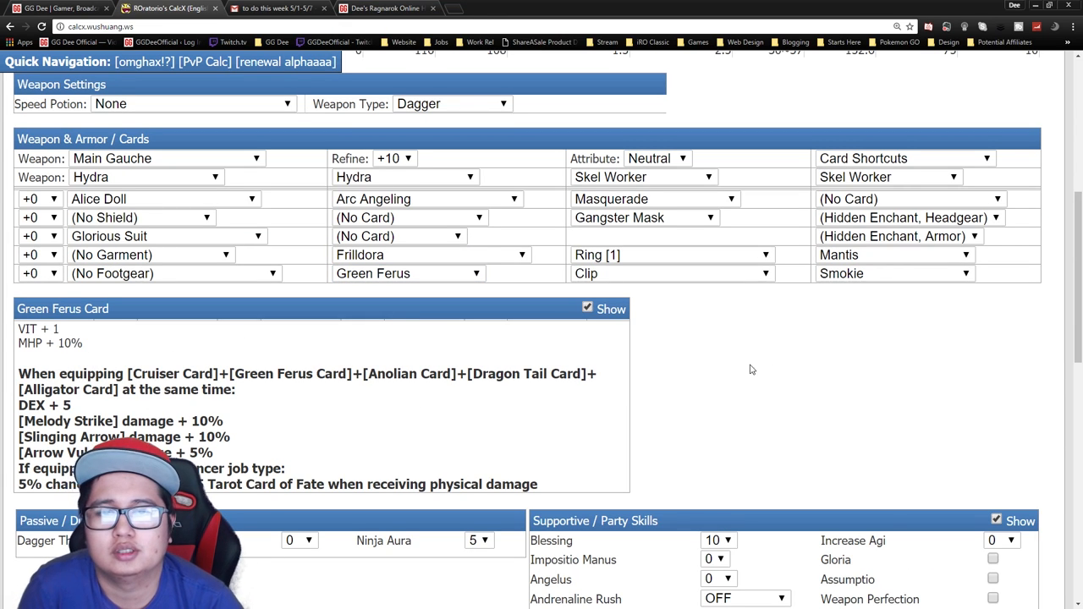
pyautogui.scroll(3)
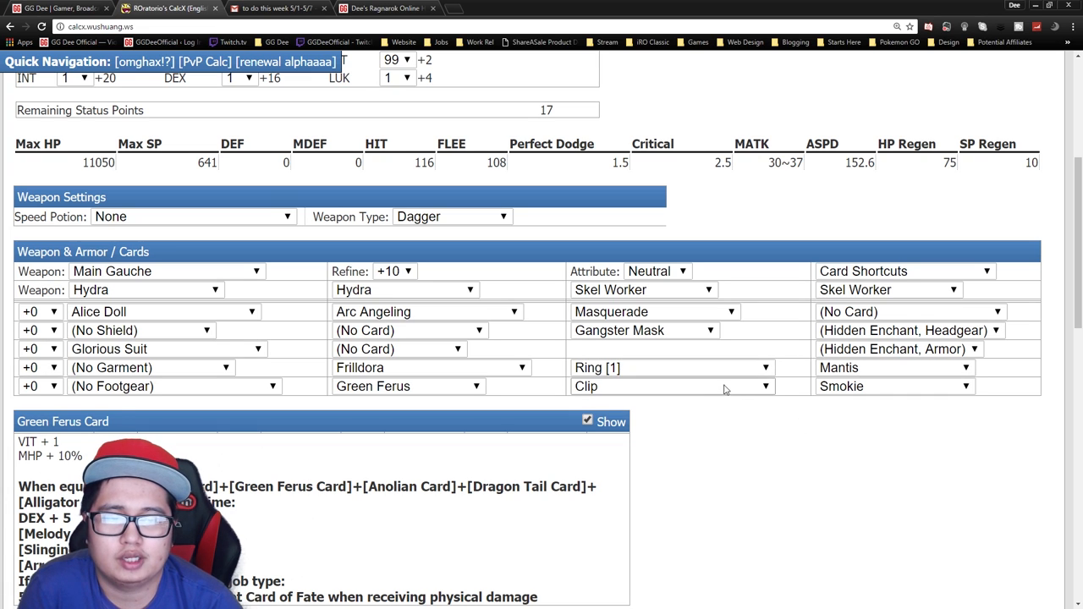
pyautogui.moveTo(889, 414)
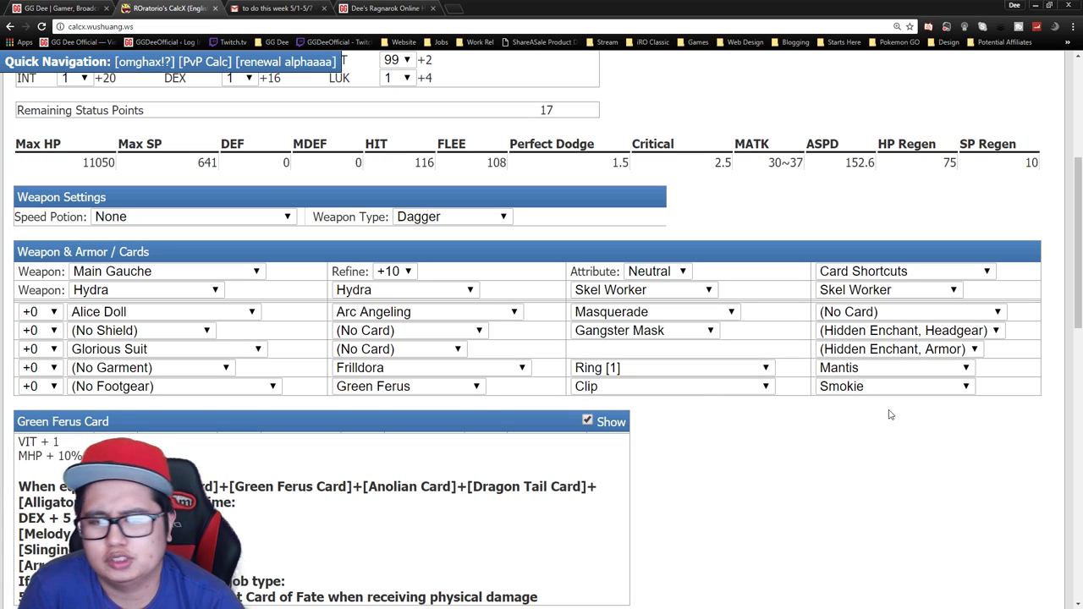
pyautogui.moveTo(871, 413)
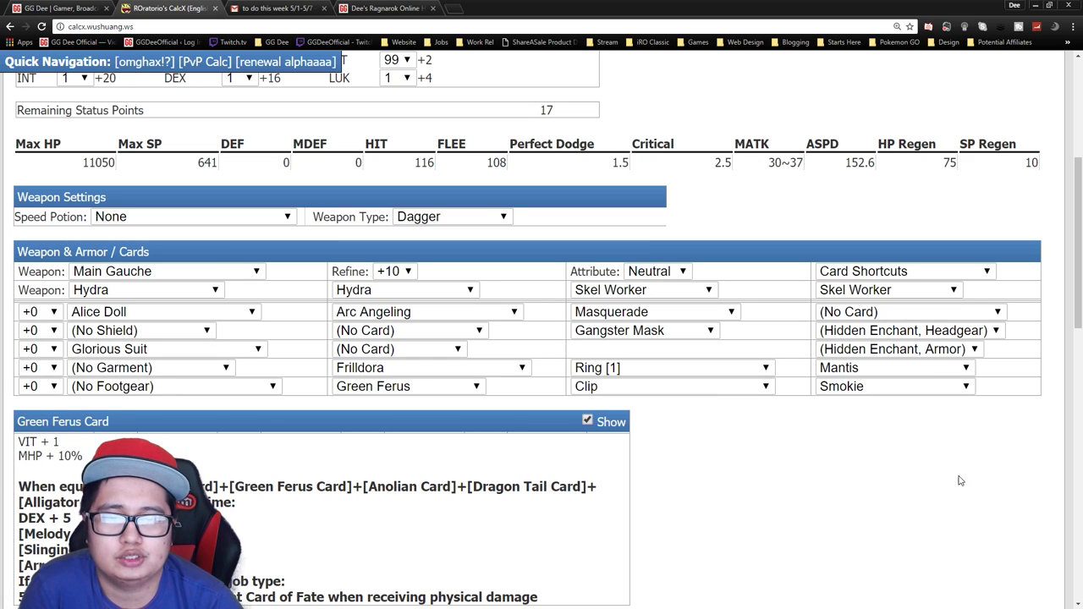
pyautogui.scroll(-3)
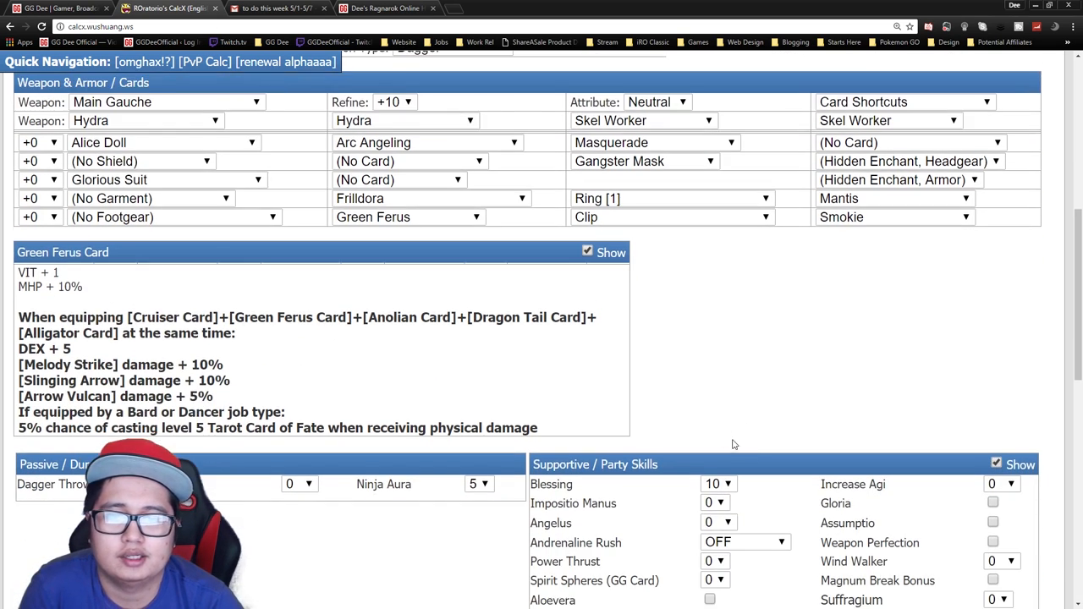
pyautogui.scroll(3)
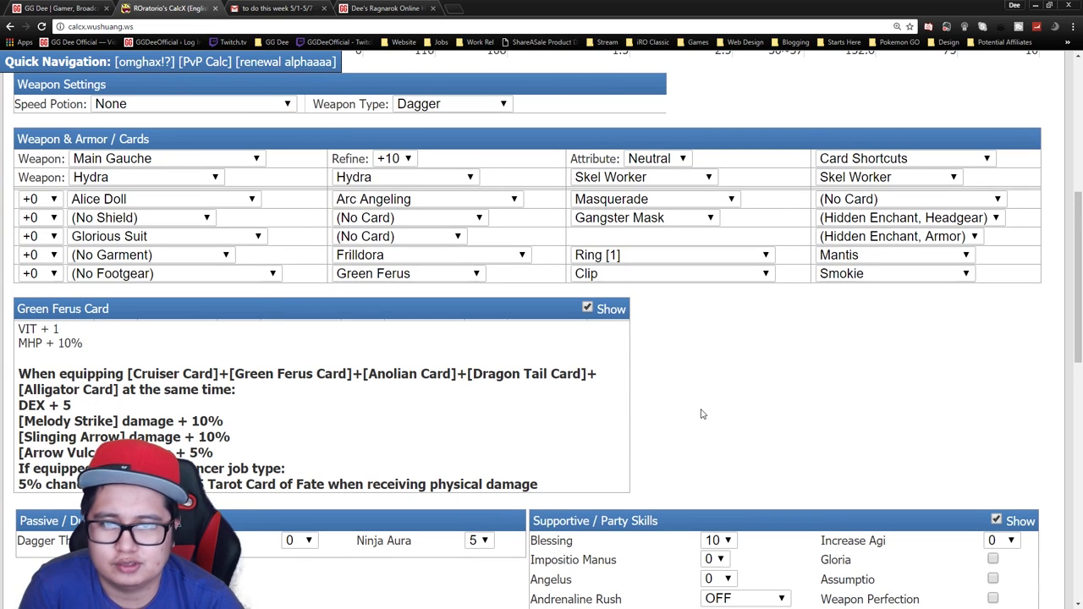
pyautogui.scroll(3)
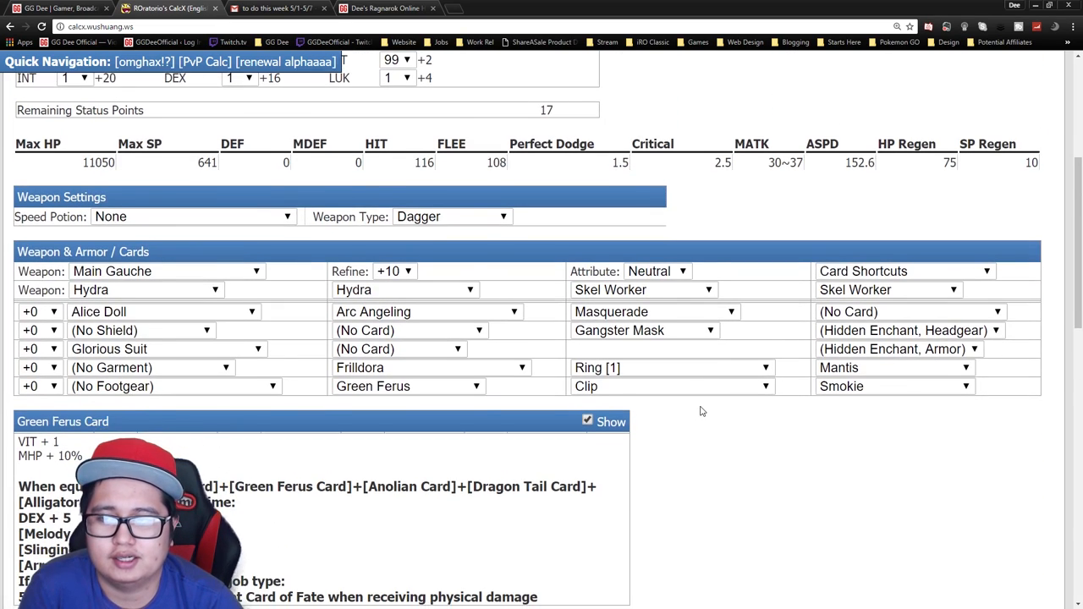
pyautogui.scroll(-3)
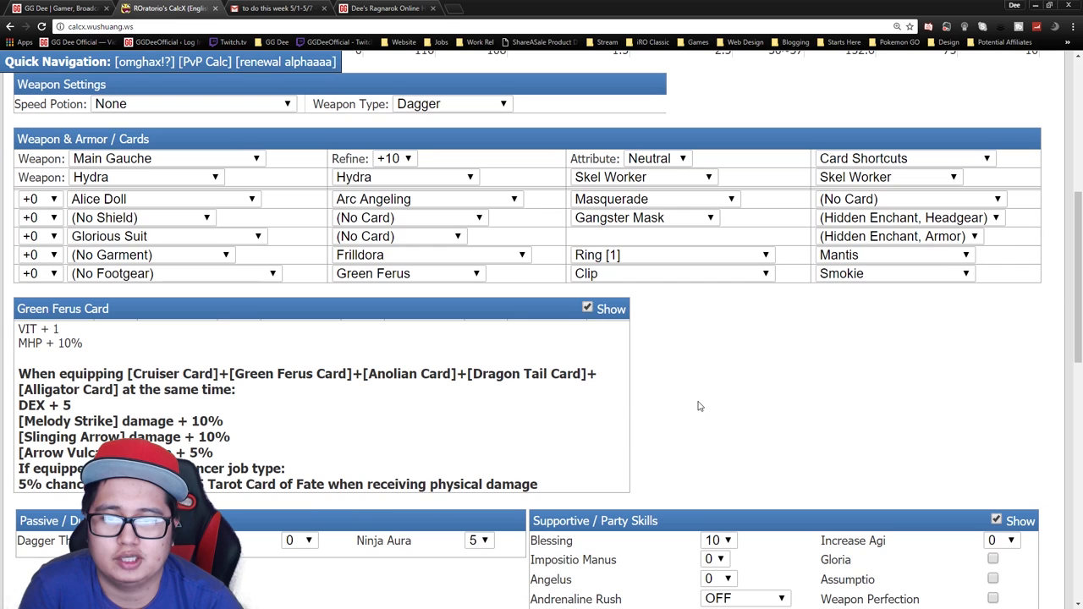
pyautogui.scroll(3)
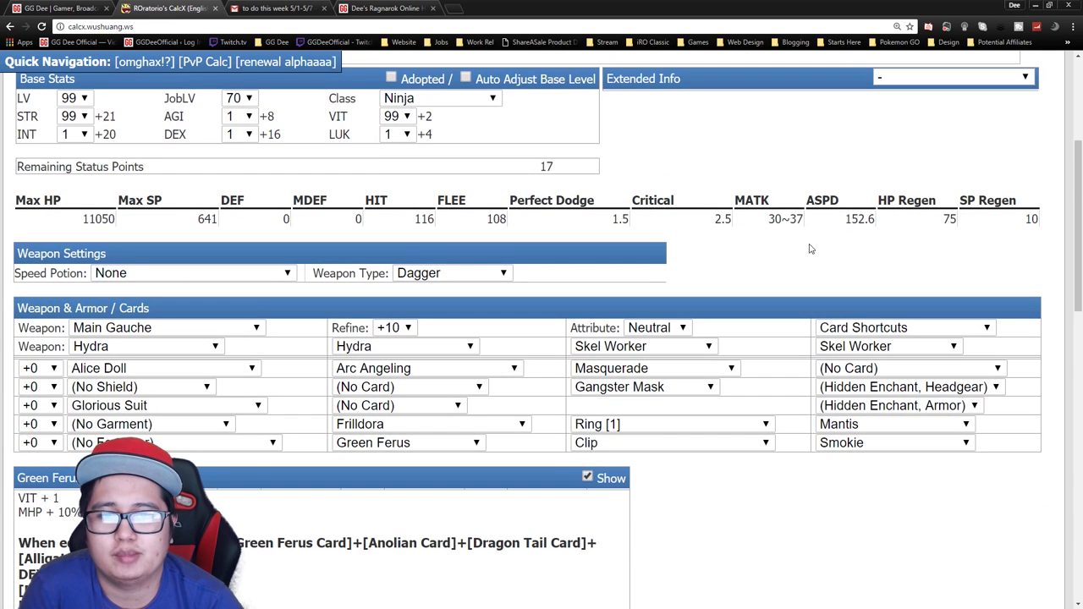
pyautogui.moveTo(798, 258)
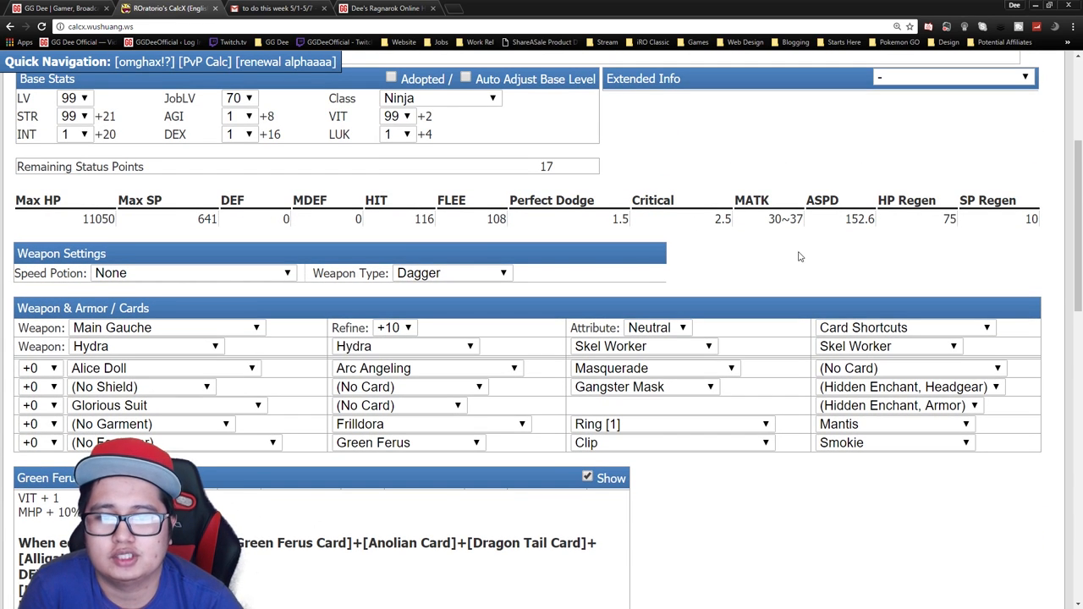
pyautogui.scroll(-3)
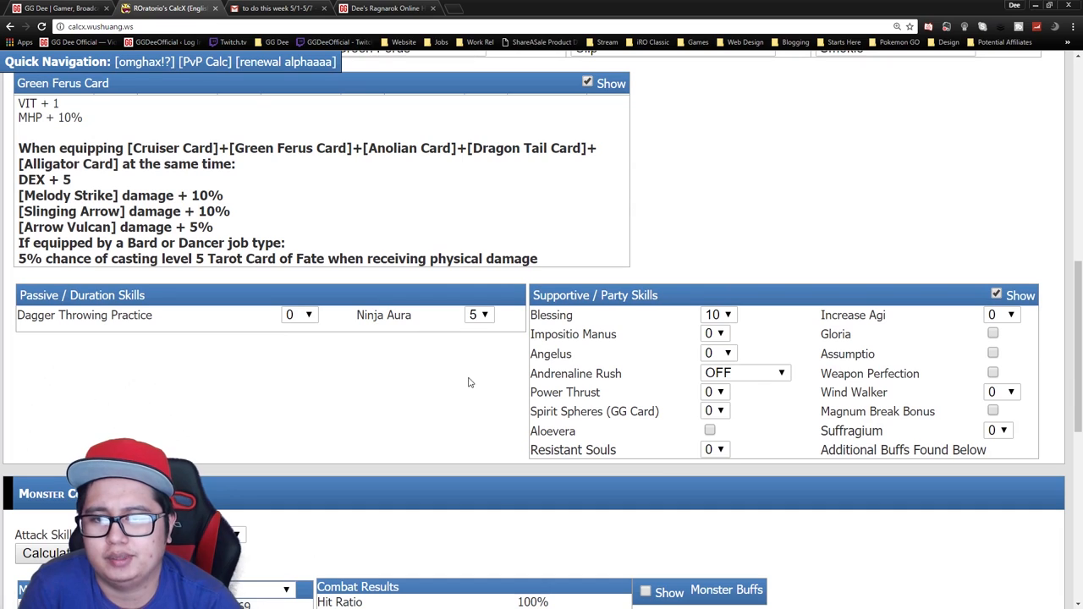
pyautogui.scroll(-3)
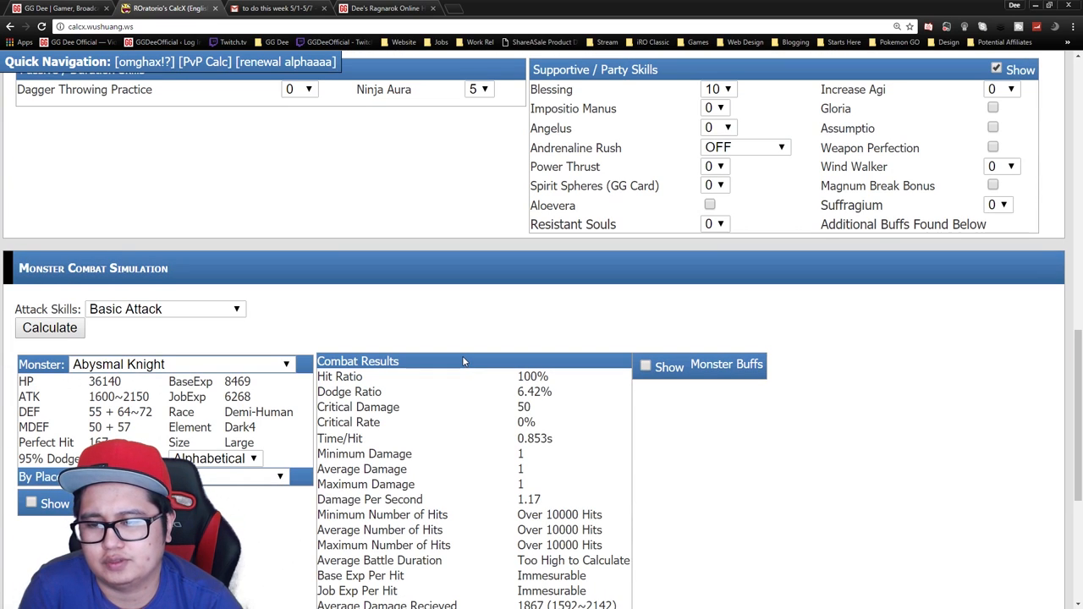
pyautogui.scroll(3)
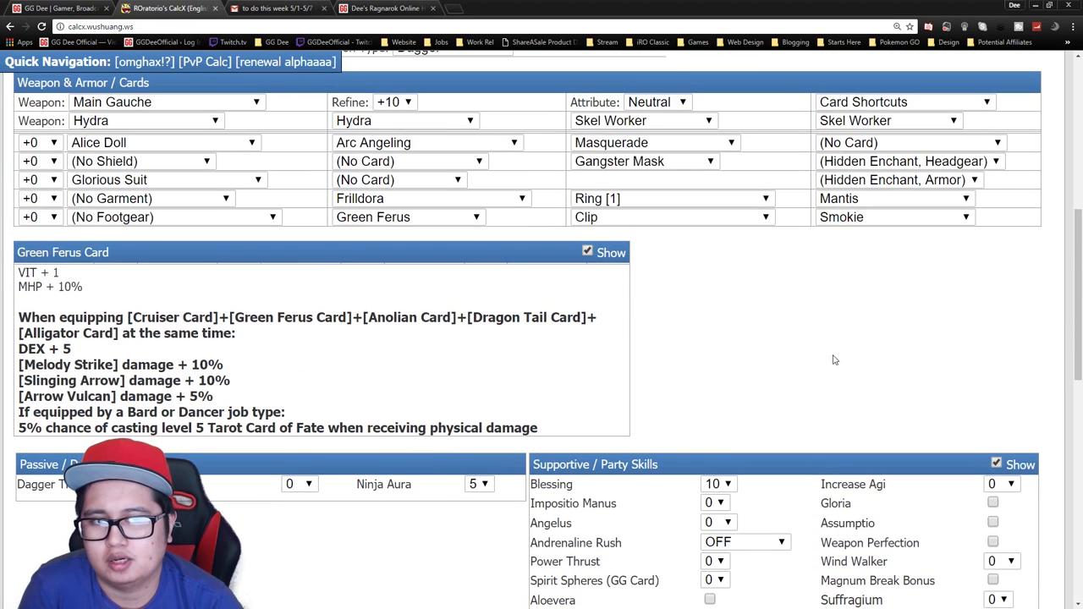
pyautogui.scroll(3)
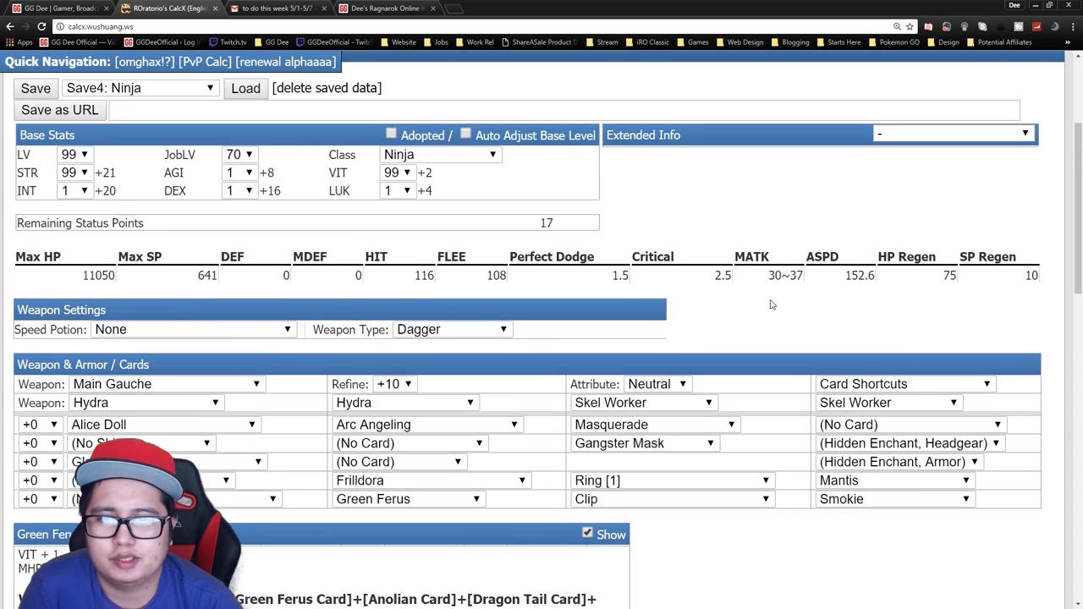
pyautogui.moveTo(1008, 231)
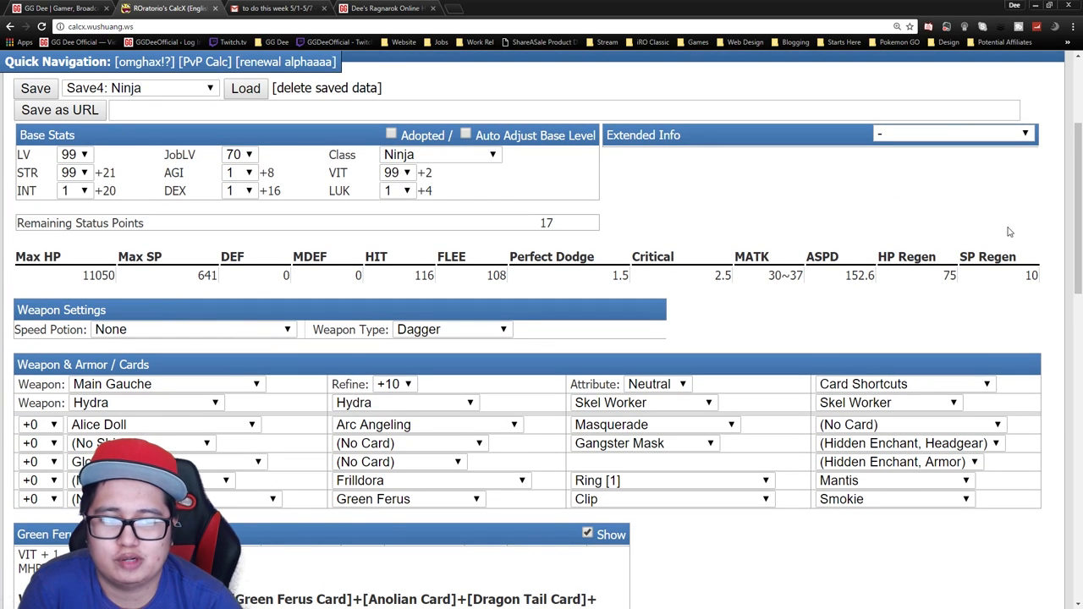
pyautogui.moveTo(992, 64)
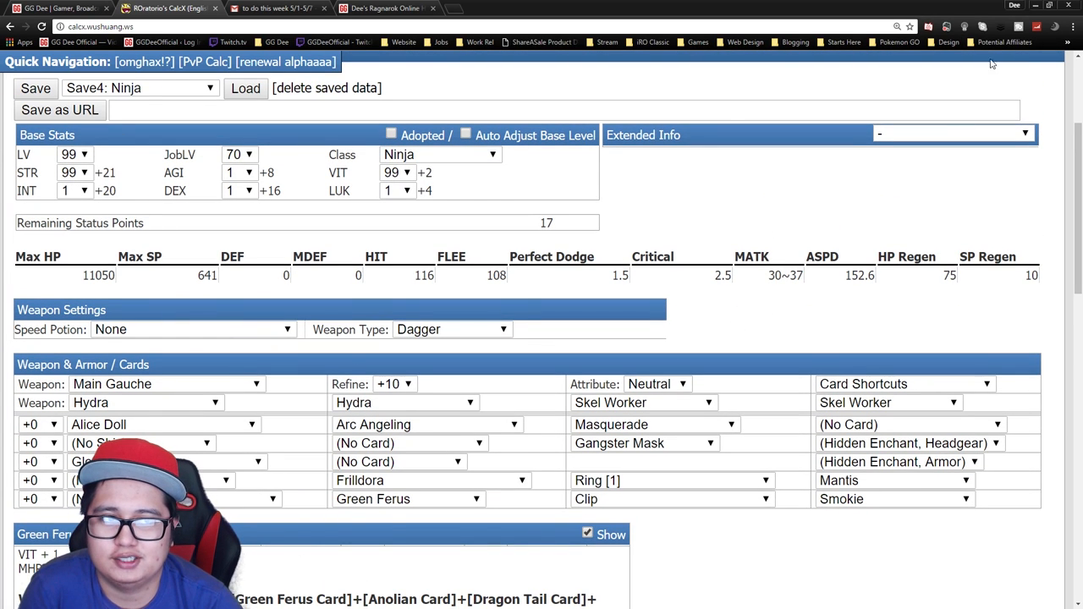
pyautogui.scroll(-3)
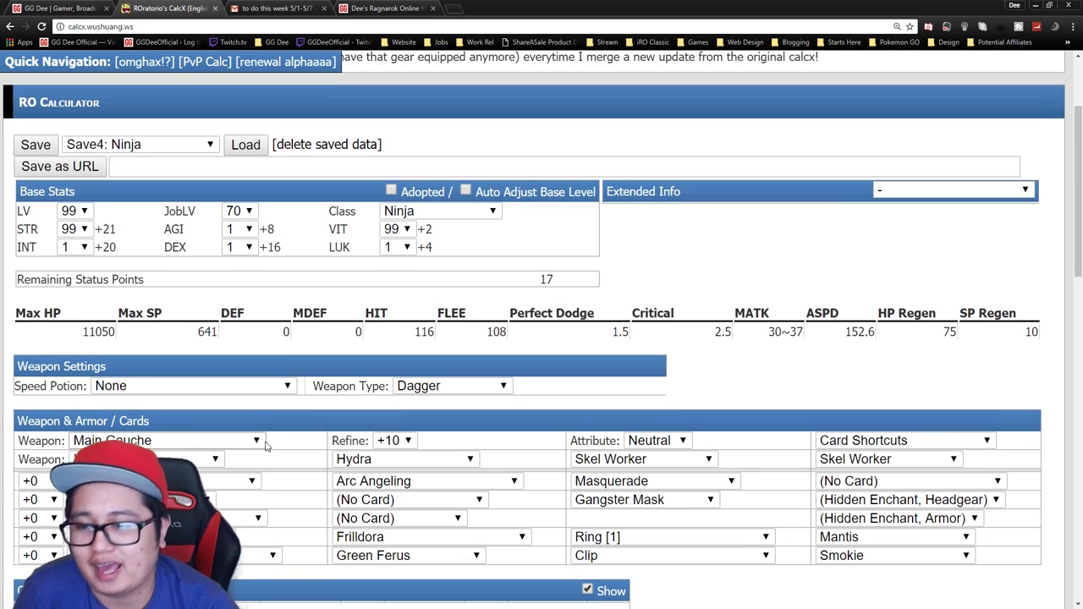
pyautogui.moveTo(296, 524)
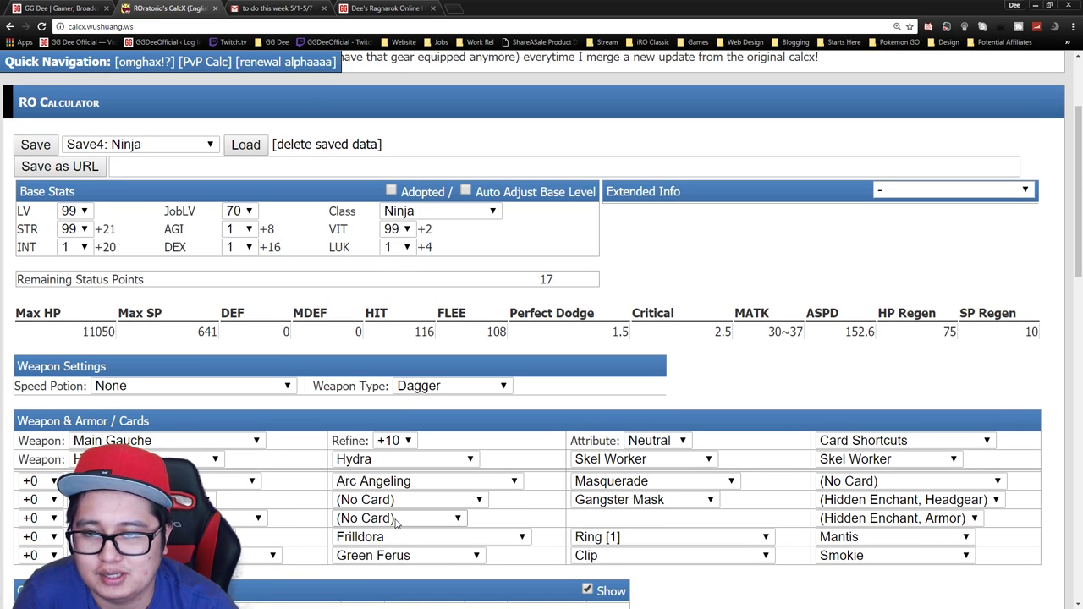
pyautogui.moveTo(561, 494)
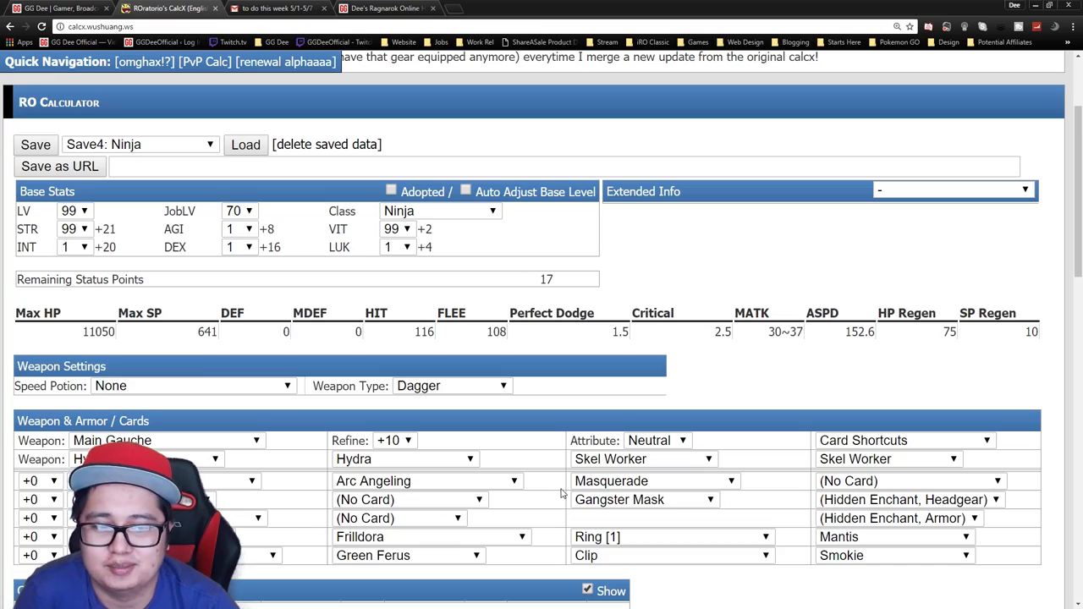
pyautogui.scroll(-3)
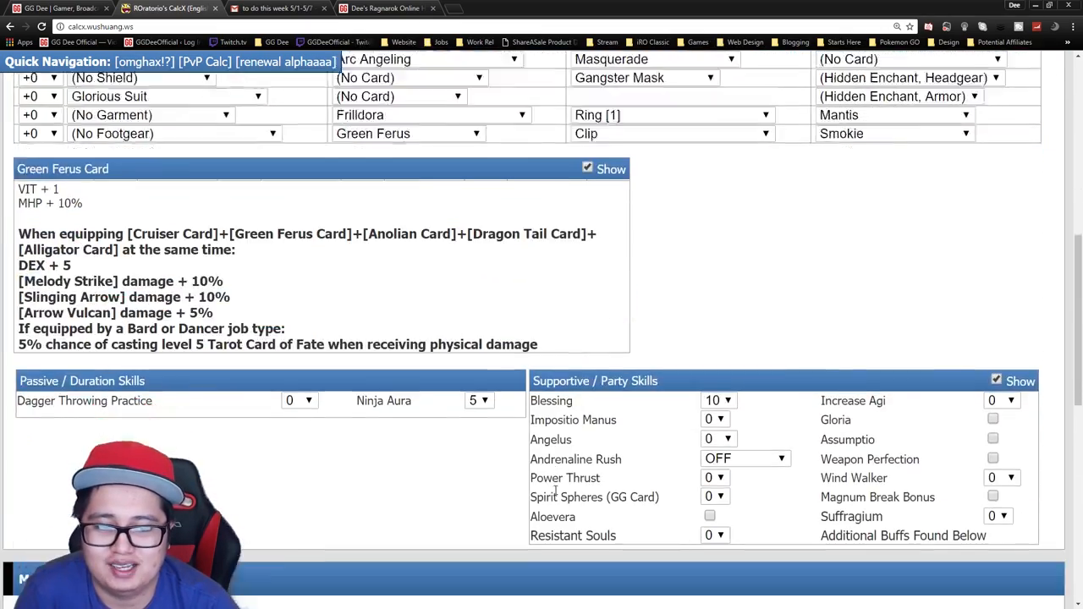
pyautogui.scroll(3)
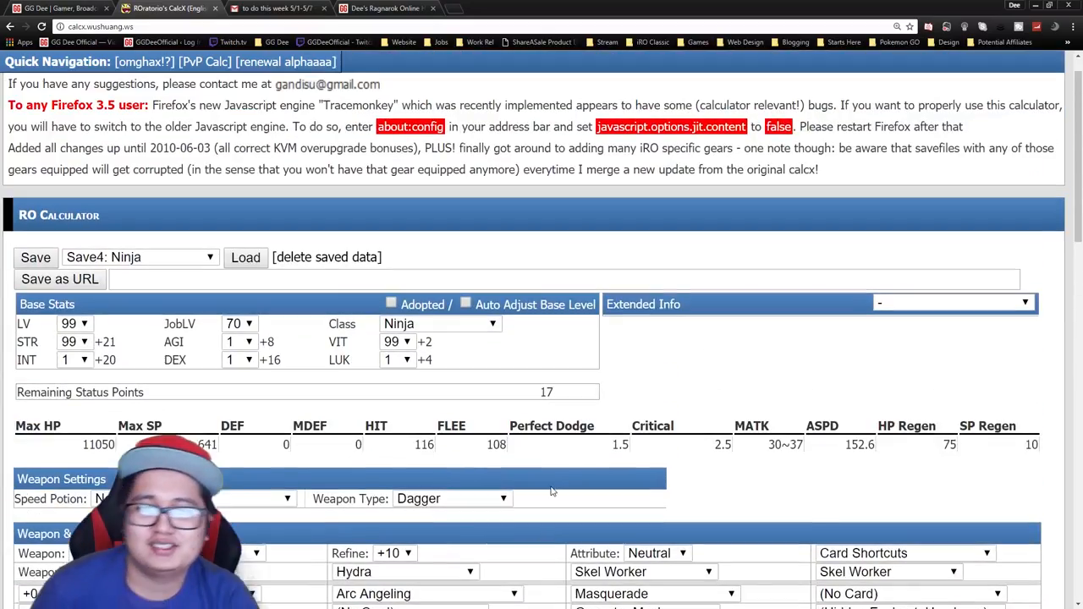
pyautogui.scroll(-3)
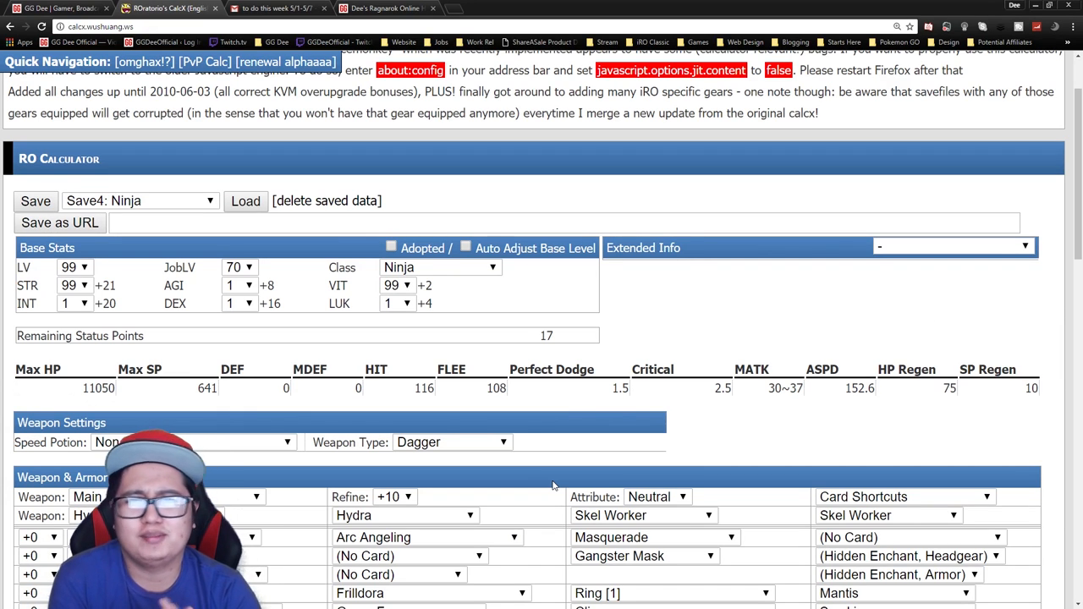